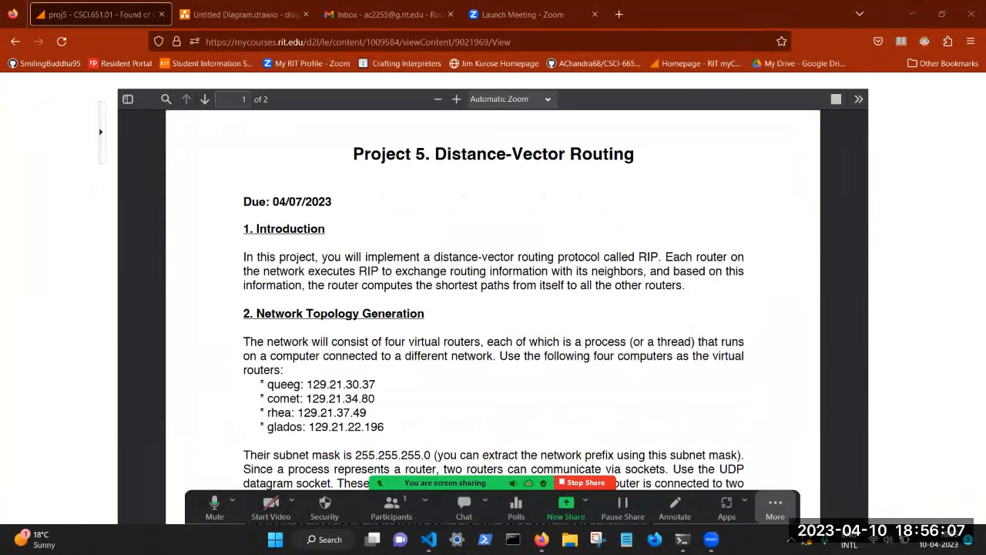
Step: Scroll the assignment page to the RIP introduction, then switch toward the diagrams.net router ring drawing
scroll(down, 3)
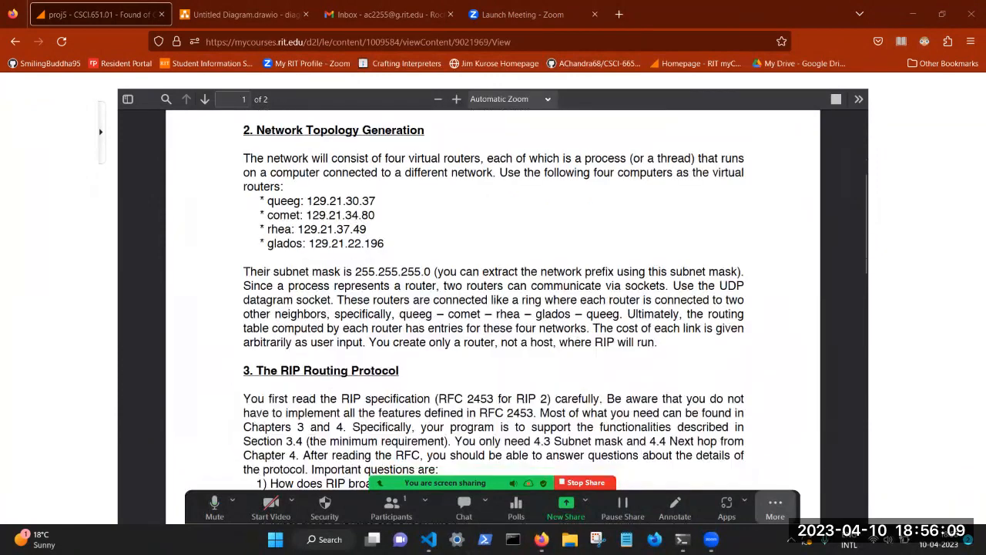
scroll(down, 3)
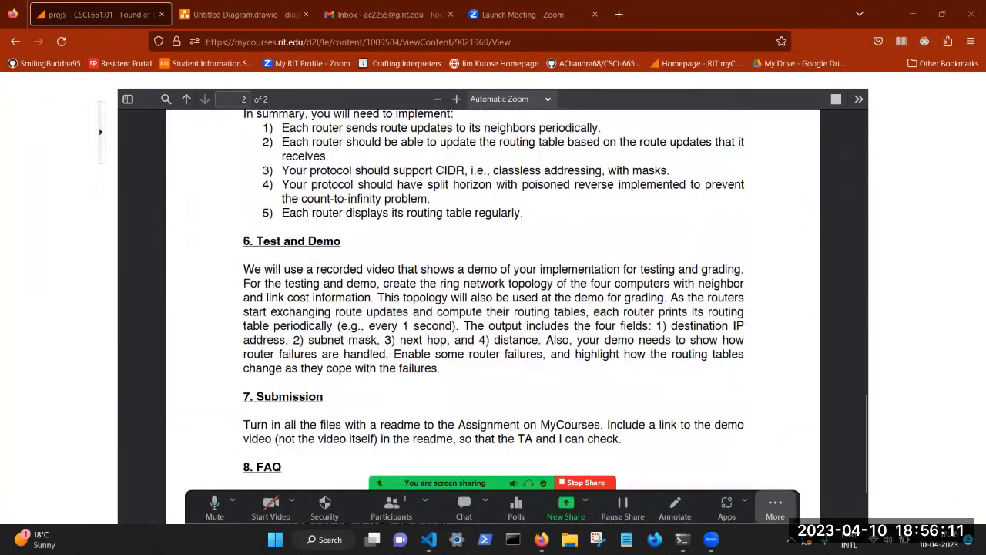
scroll(up, 3)
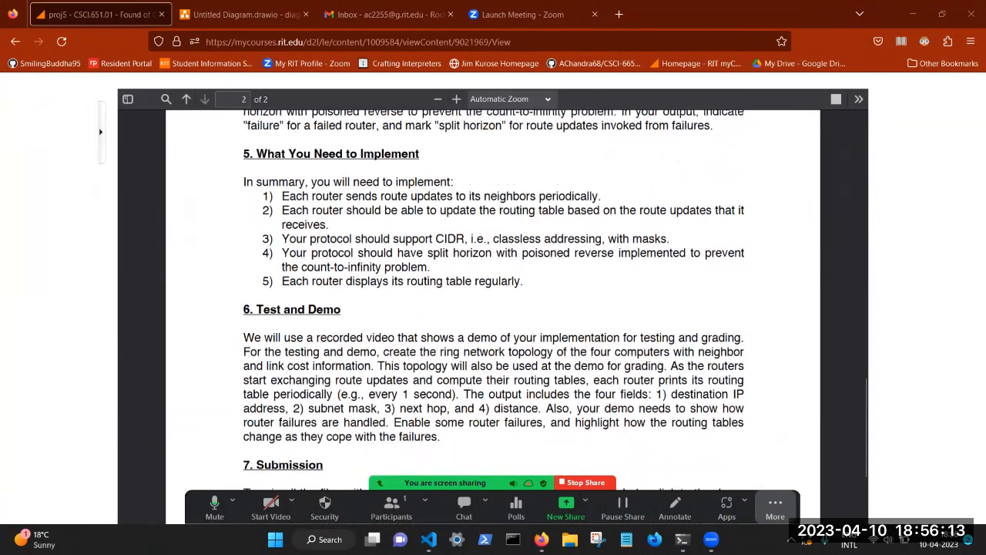
scroll(up, 3)
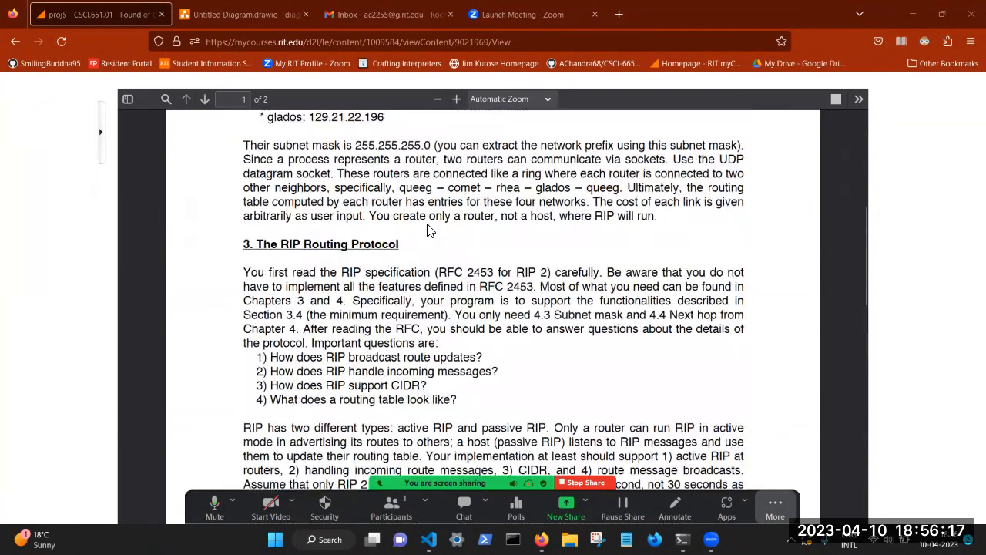
scroll(up, 3)
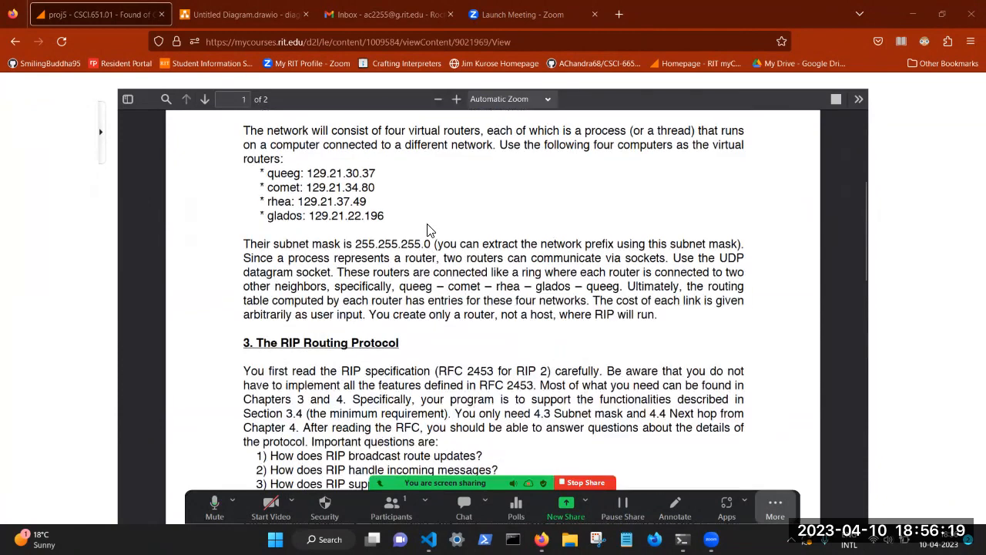
scroll(up, 3)
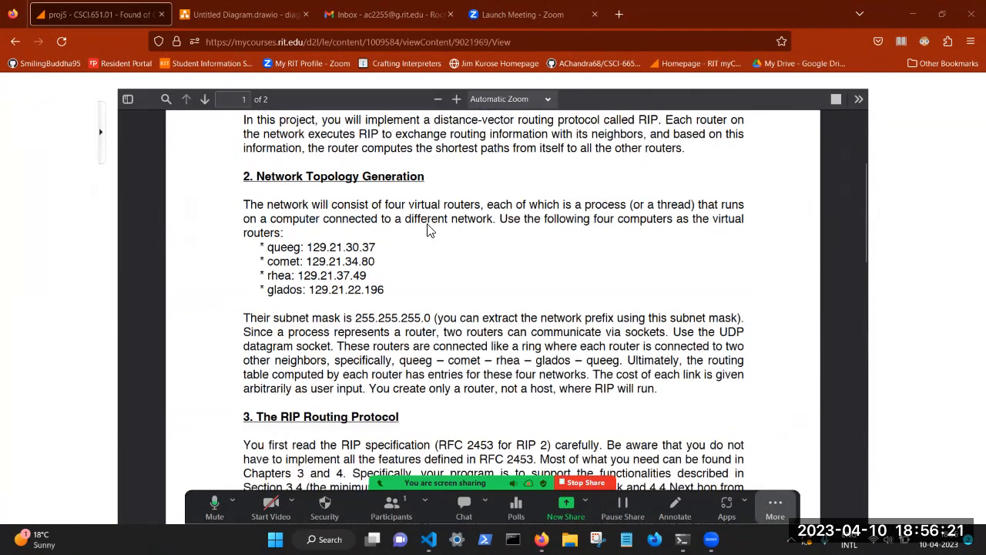
scroll(up, 3)
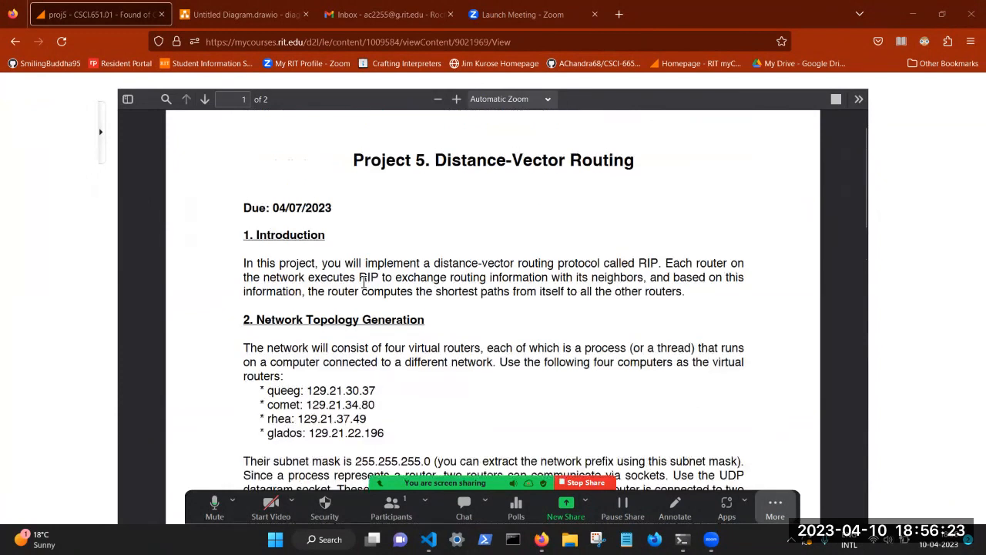
double_click(369, 277)
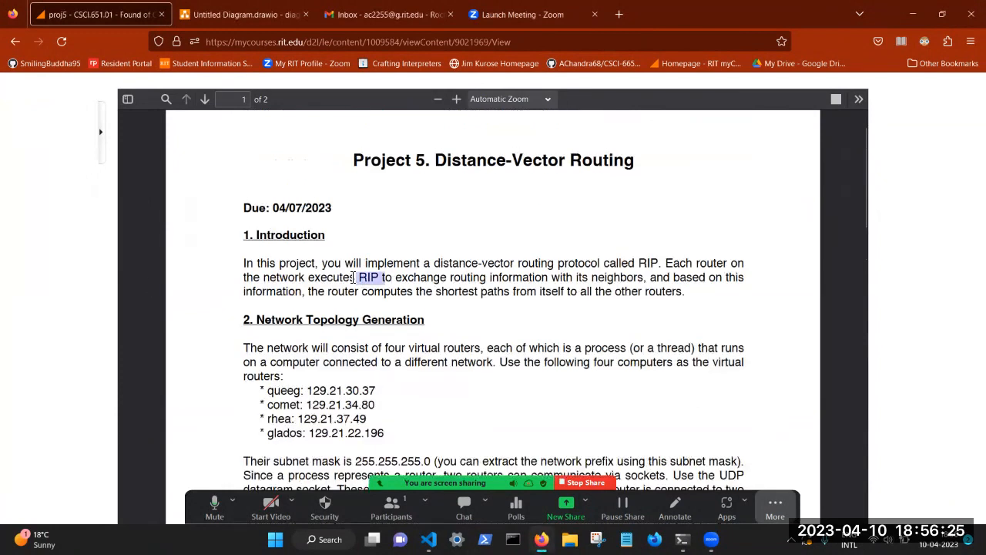
click(244, 14)
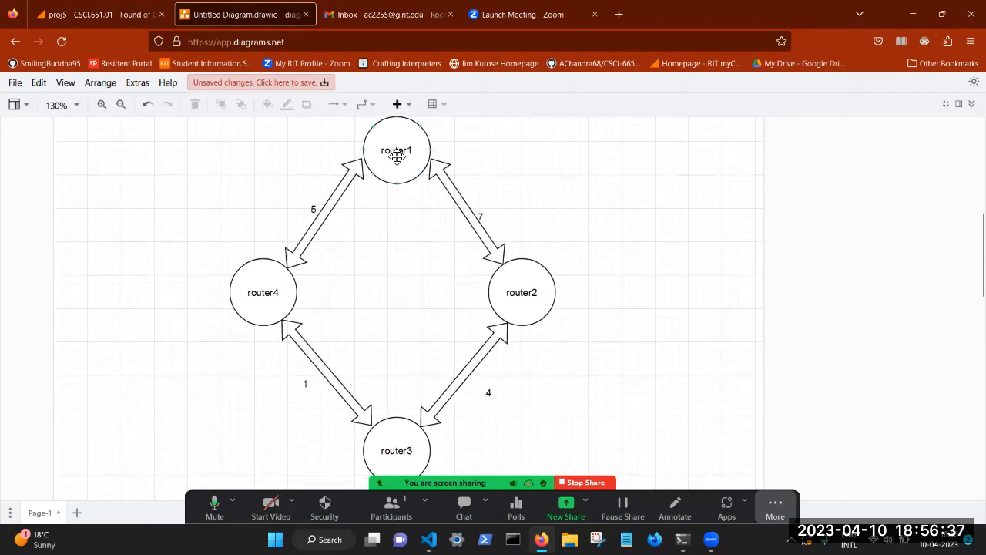
mouse_move(547, 314)
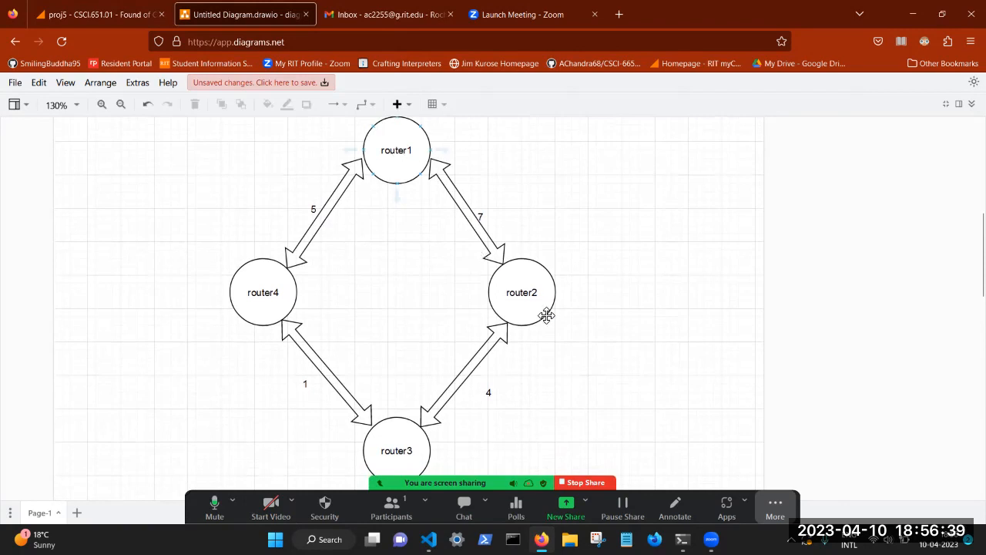
mouse_move(272, 296)
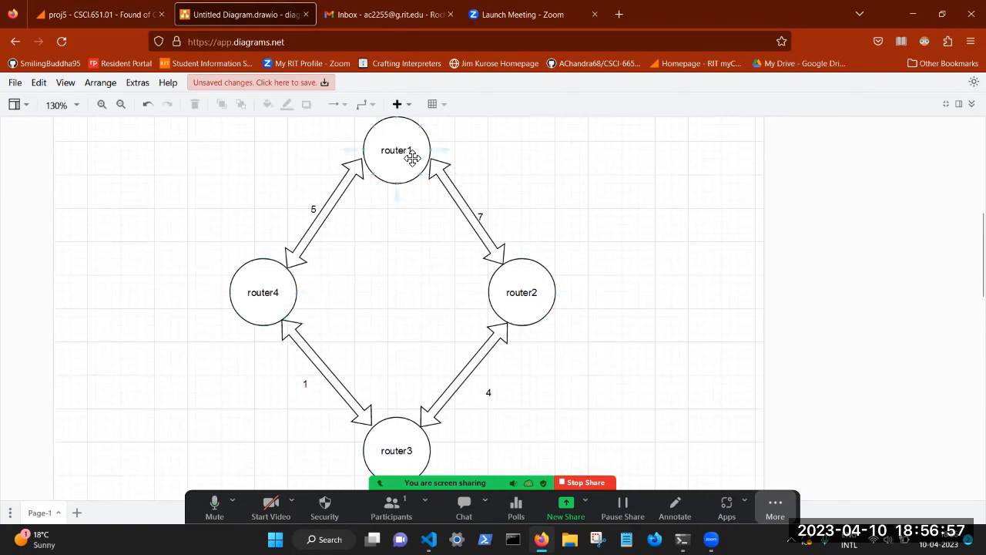
mouse_move(558, 247)
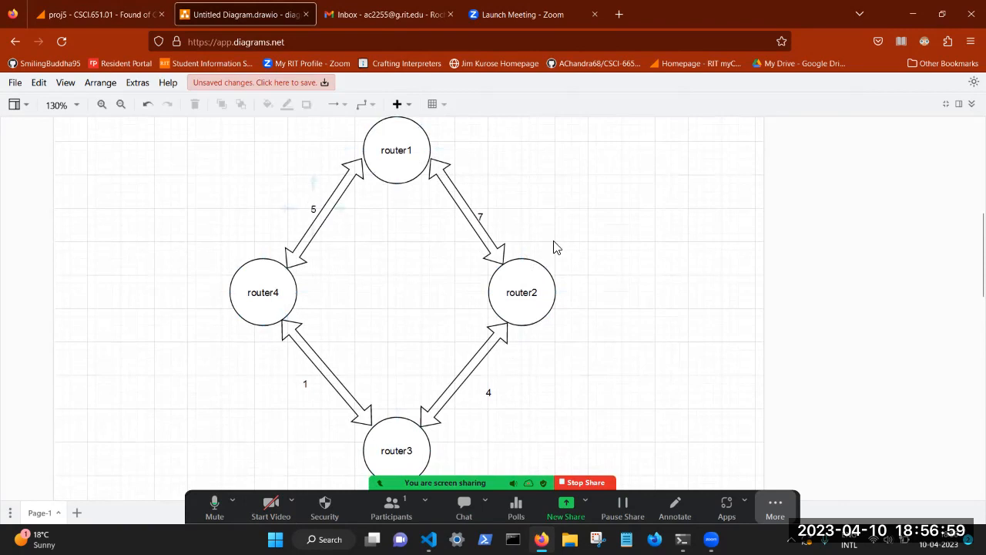
mouse_move(568, 256)
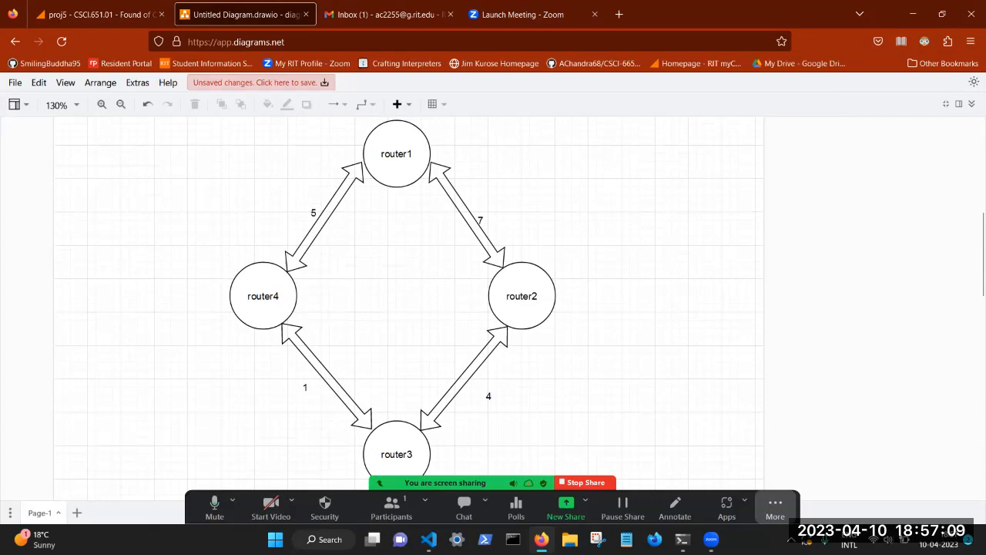
key(alt+tab)
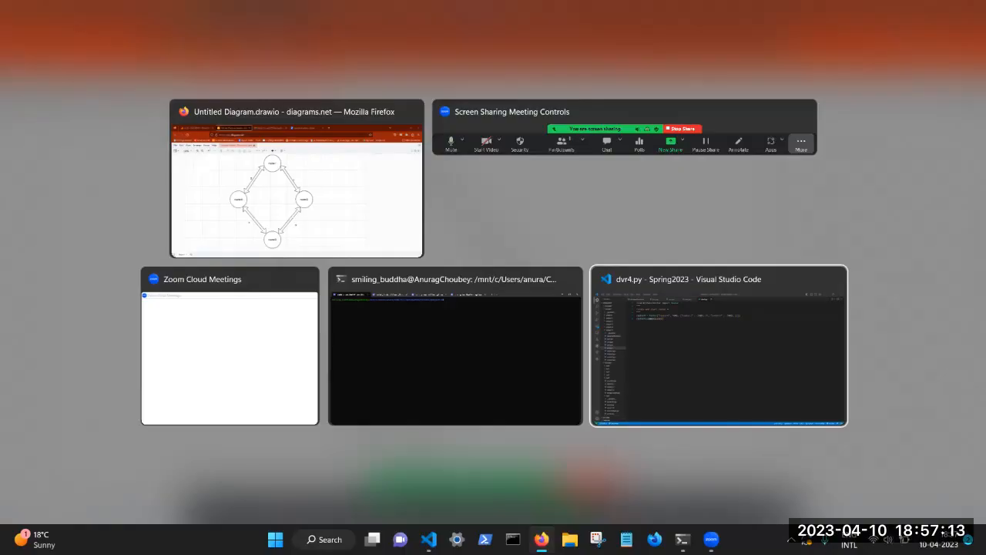
Step: Show distanceVector.py and scroll through update_table and send_dvr in the Router class
click(719, 345)
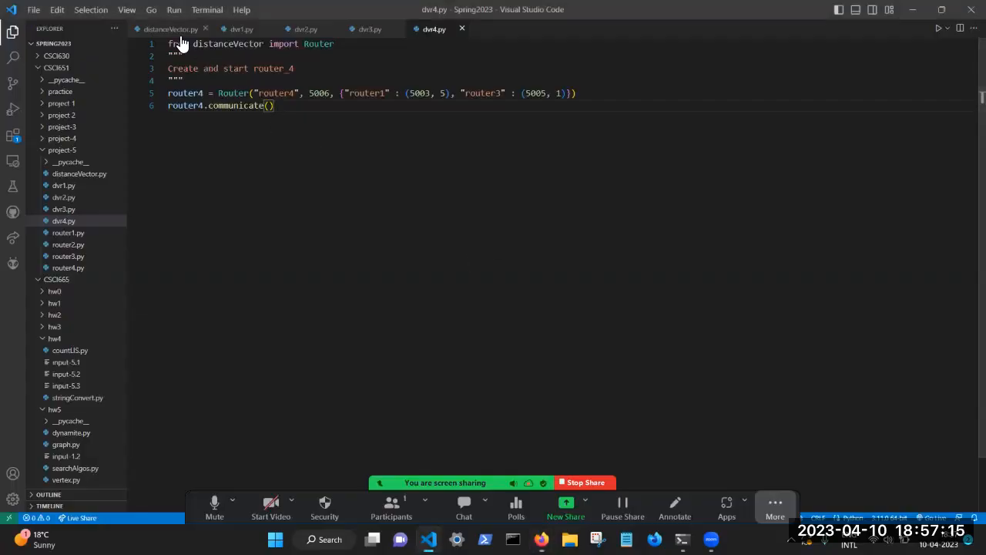
click(169, 30)
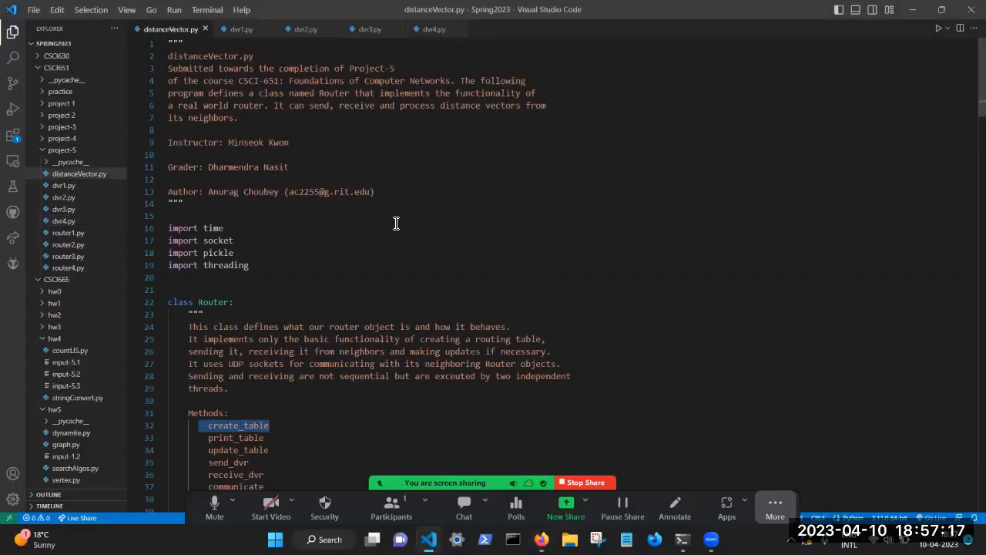
scroll(down, 3)
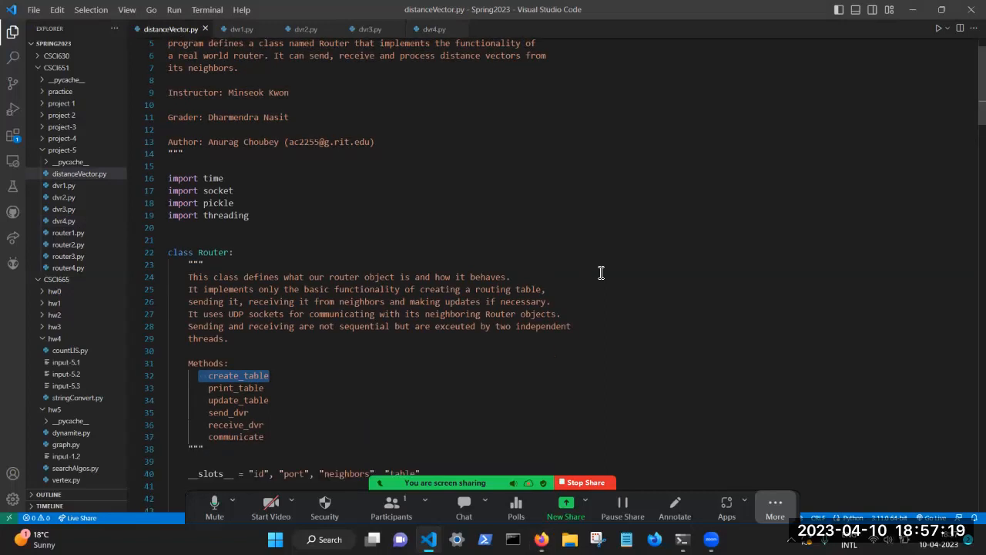
scroll(down, 3)
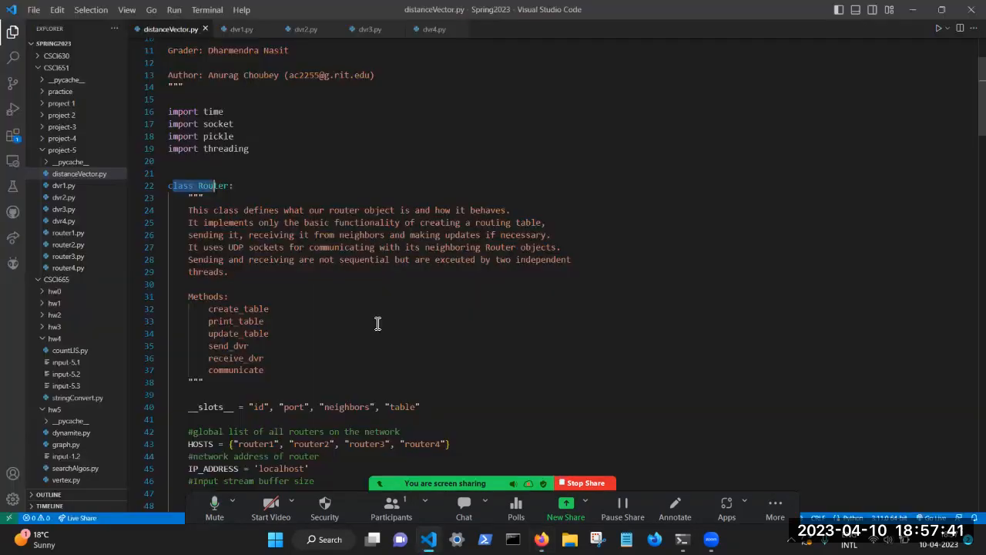
scroll(down, 3)
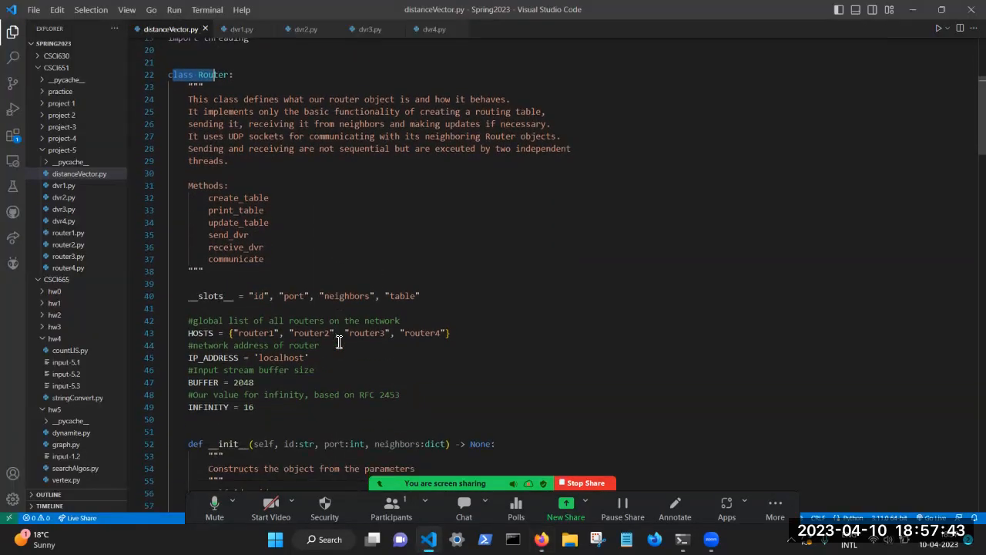
scroll(down, 3)
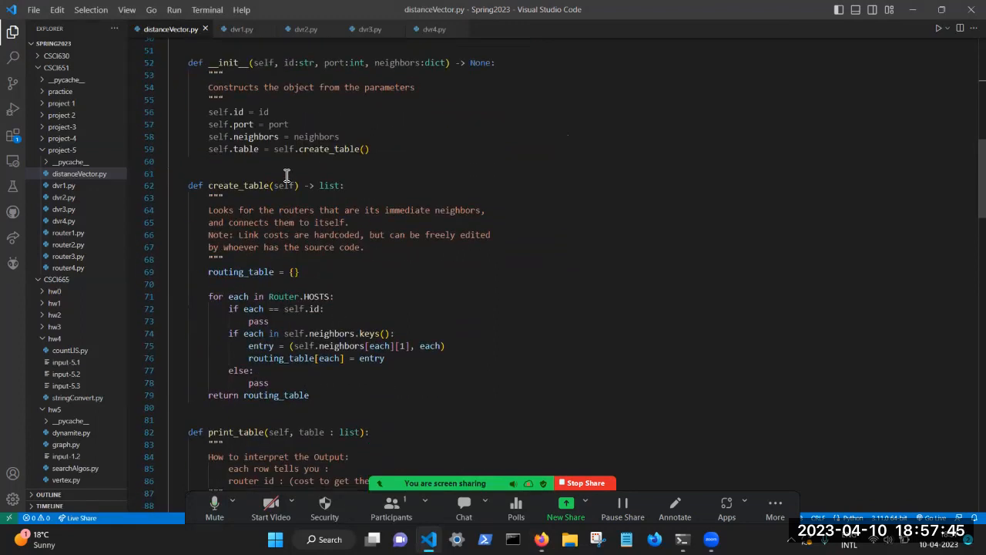
scroll(down, 3)
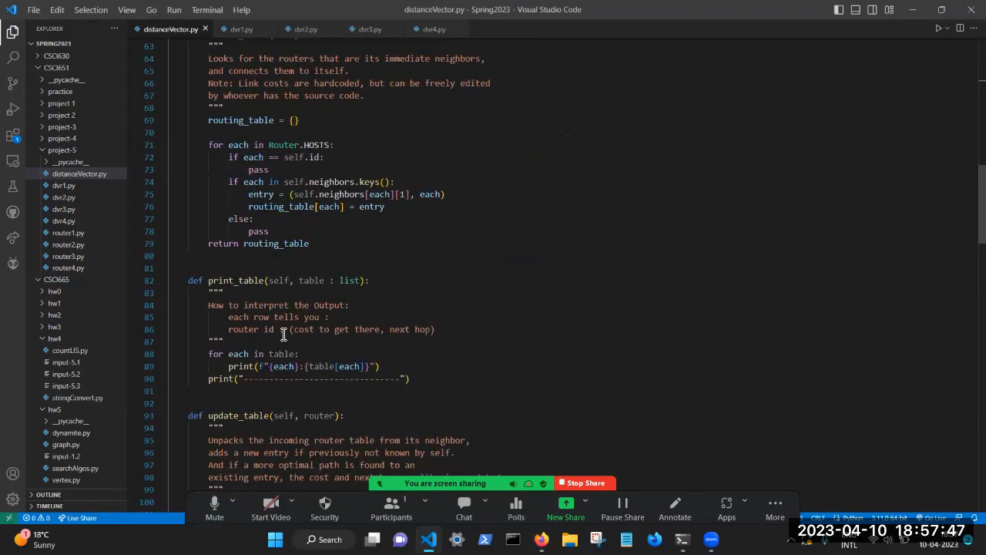
scroll(down, 3)
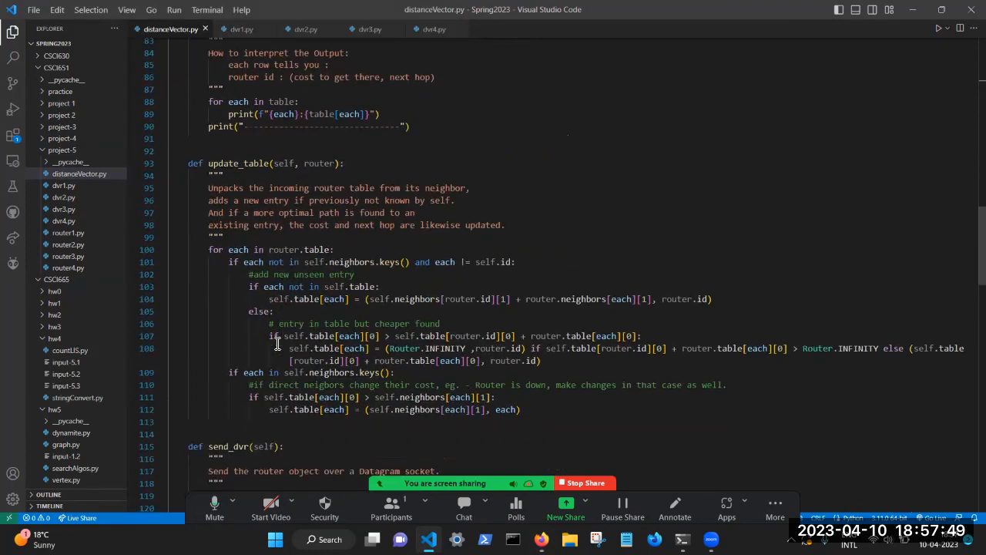
mouse_move(419, 357)
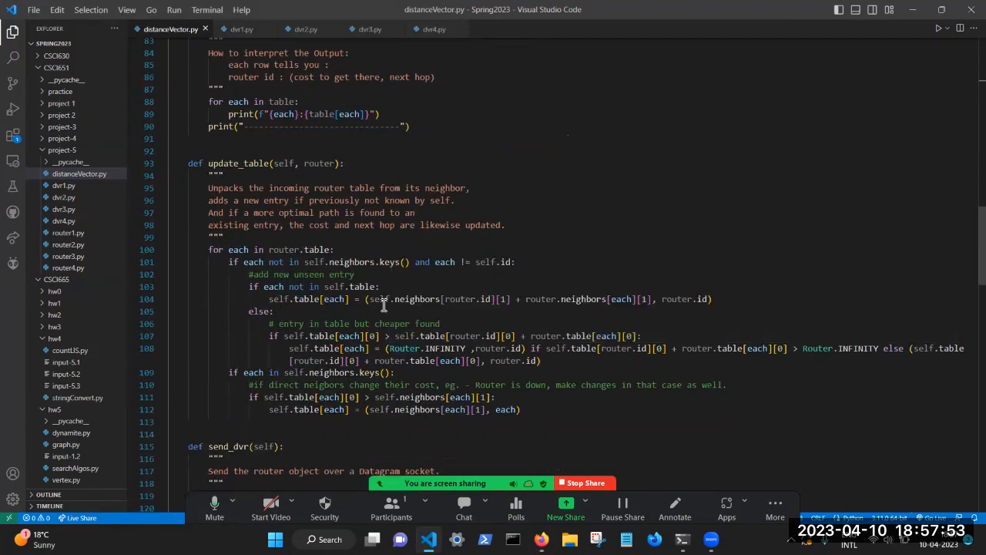
Step: Continue down past receive_dvr to the communicate method that starts sender and receiver threads
scroll(down, 3)
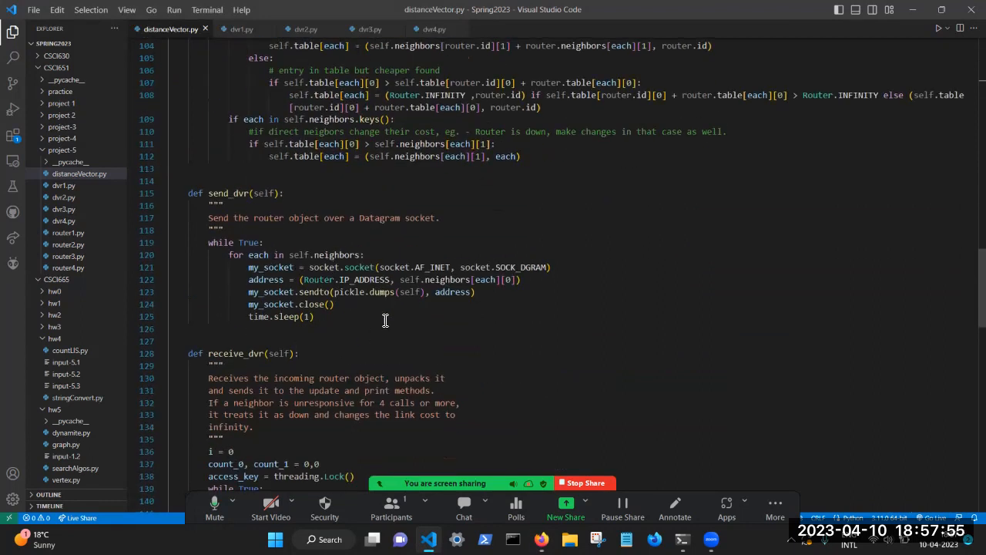
scroll(down, 3)
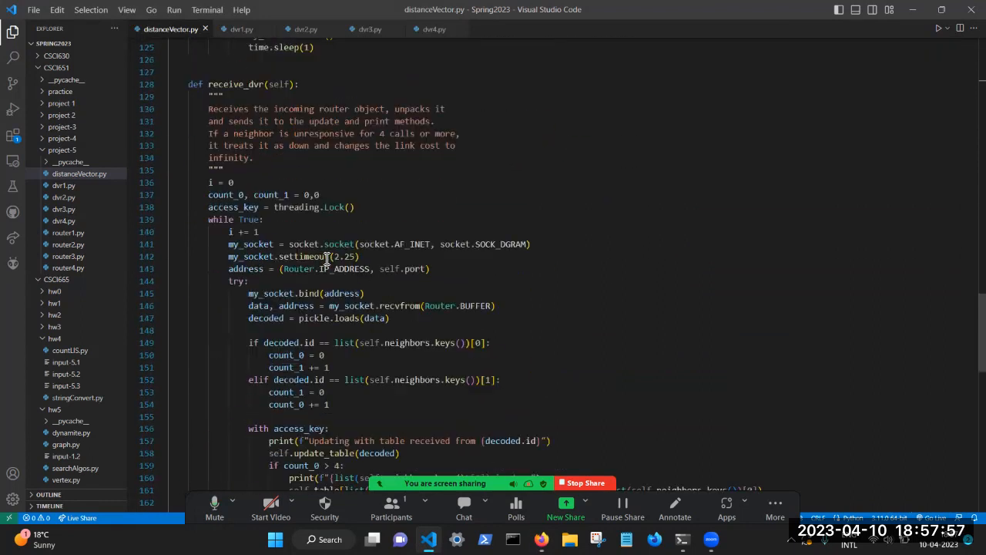
scroll(down, 3)
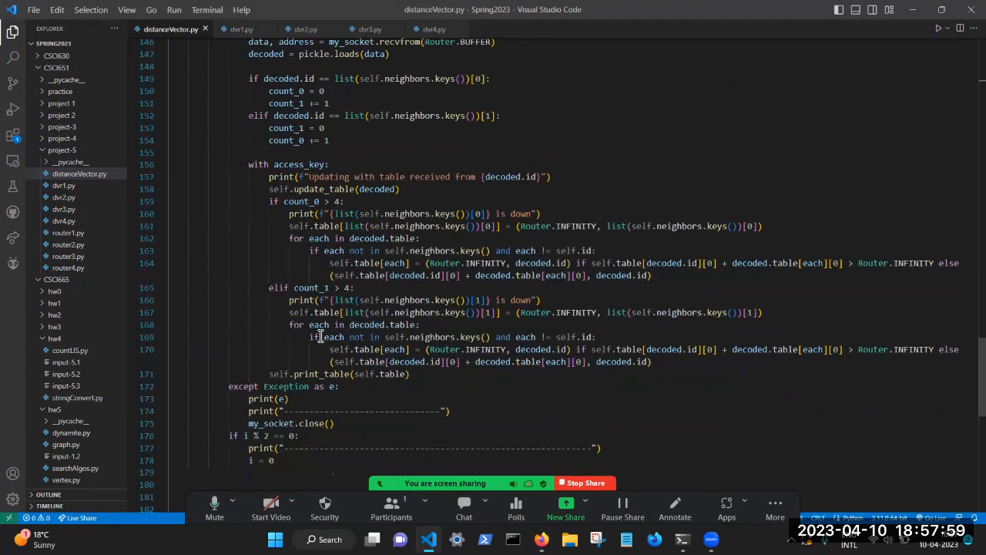
scroll(down, 3)
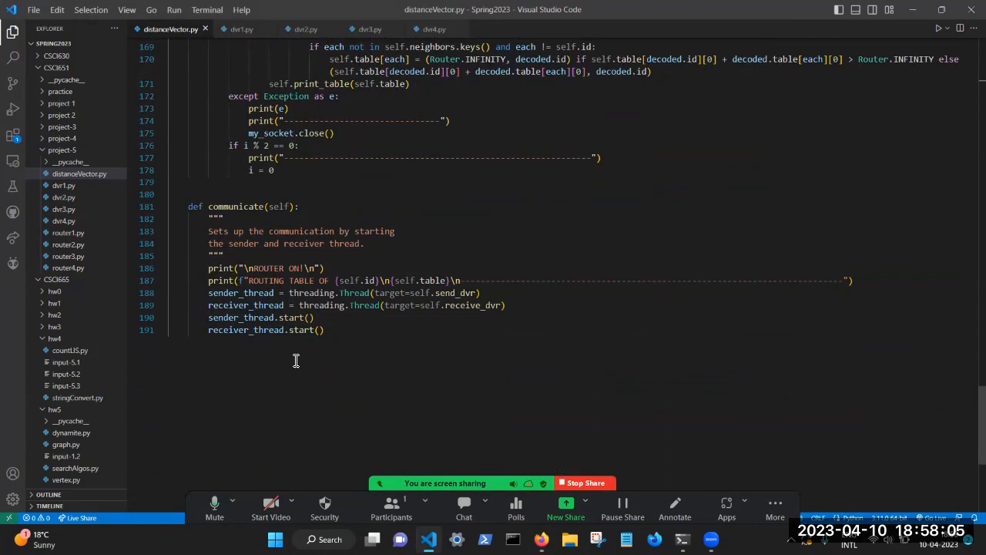
mouse_move(290, 354)
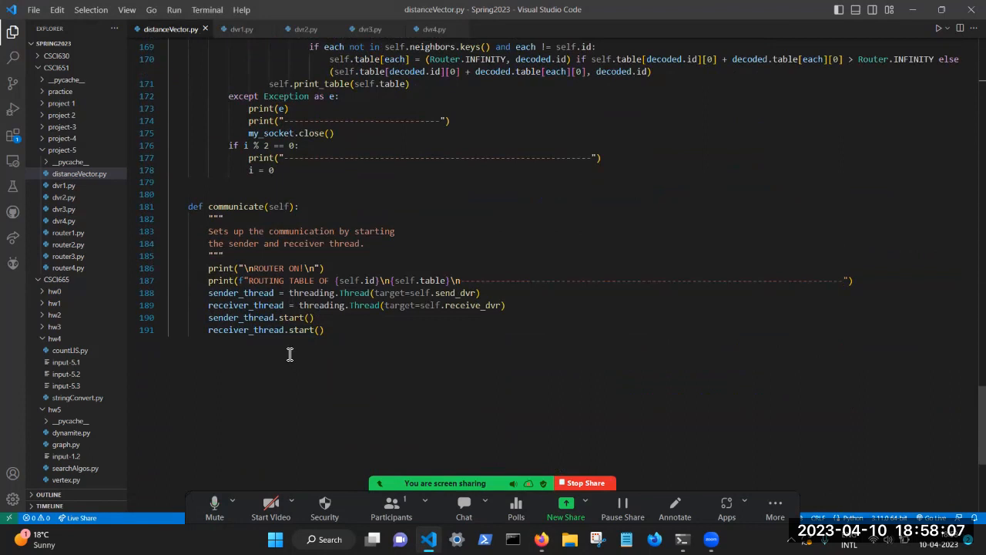
scroll(up, 3)
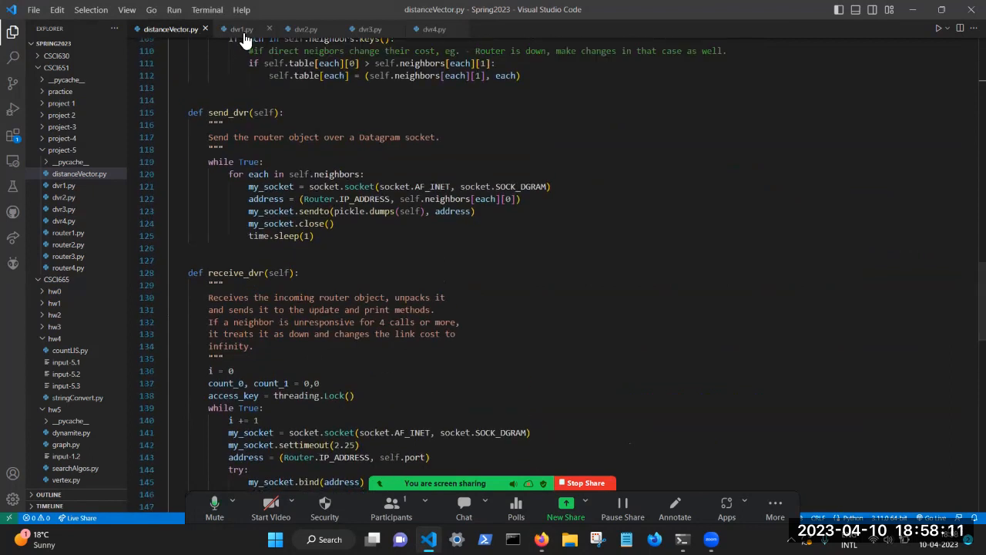
click(241, 30)
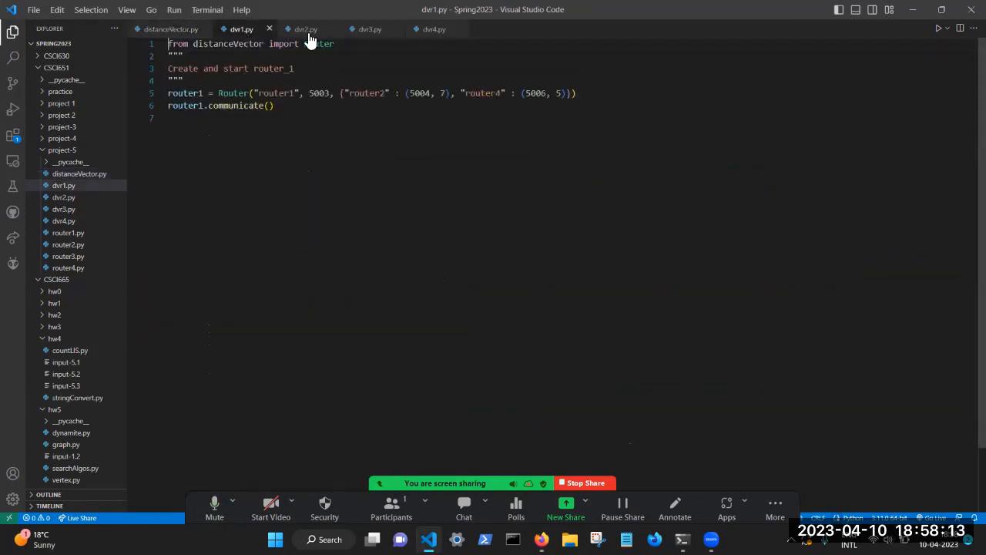
click(305, 28)
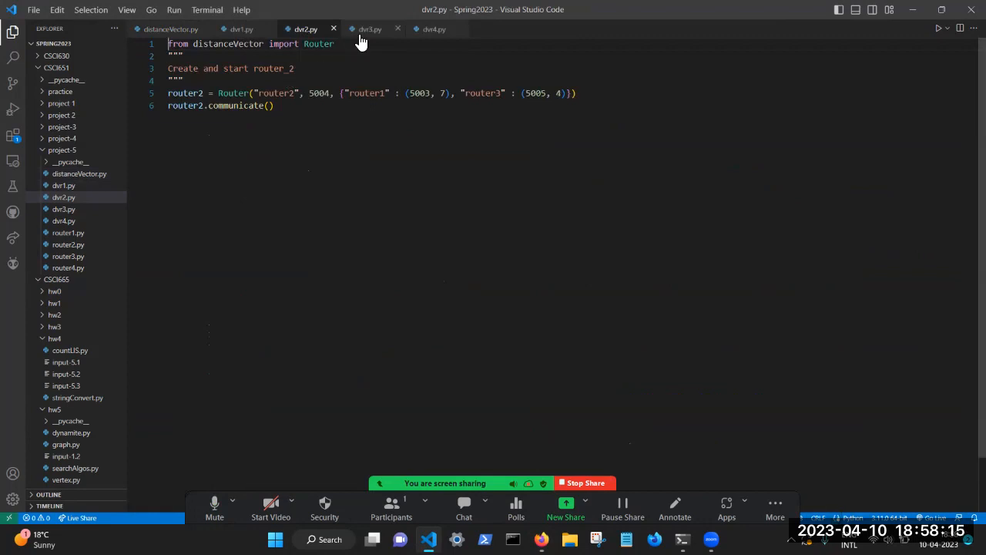
click(370, 28)
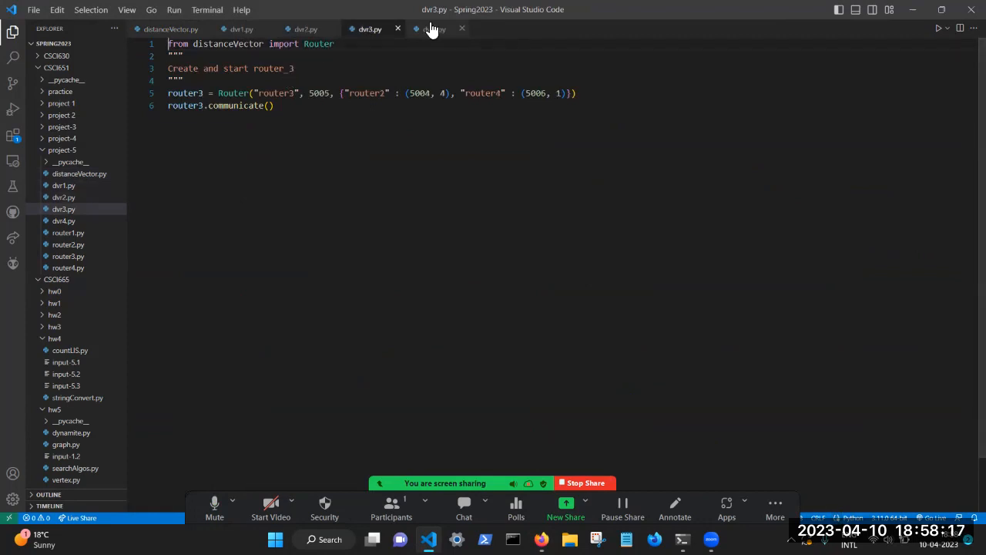
click(435, 28)
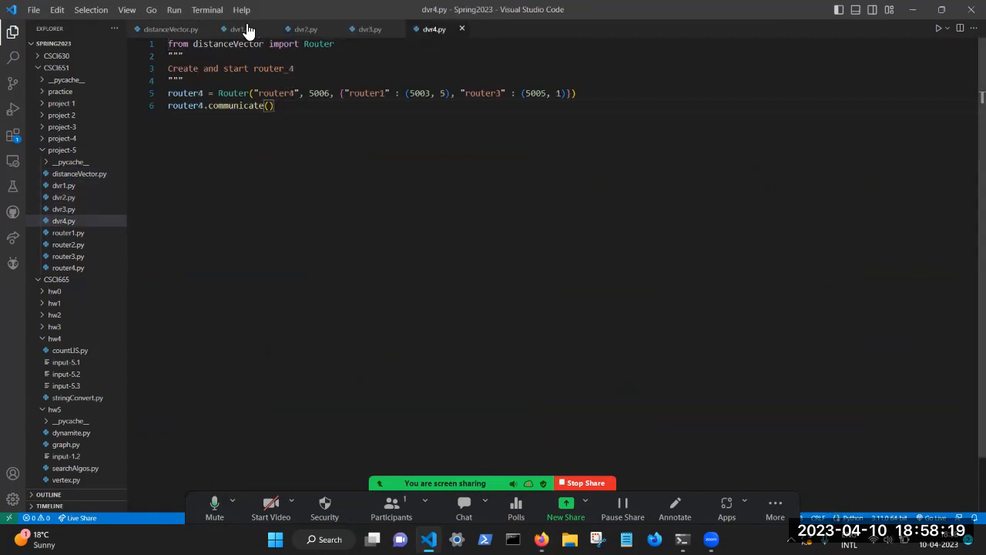
mouse_move(171, 29)
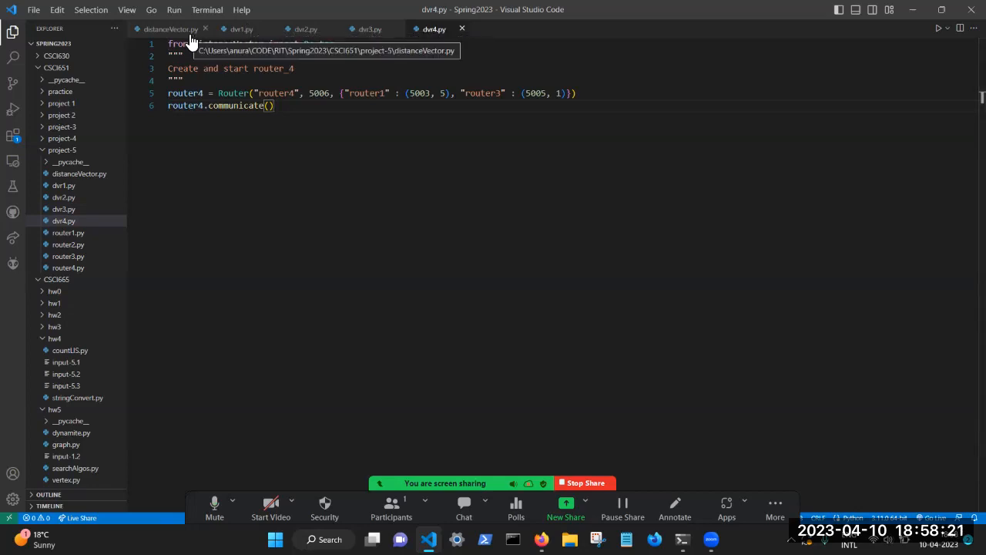
click(170, 29)
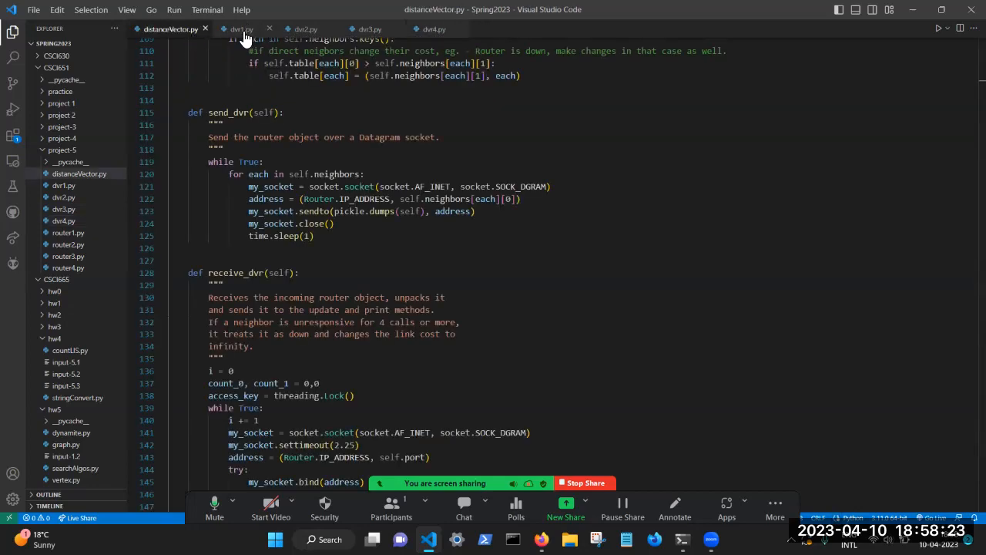
click(305, 27)
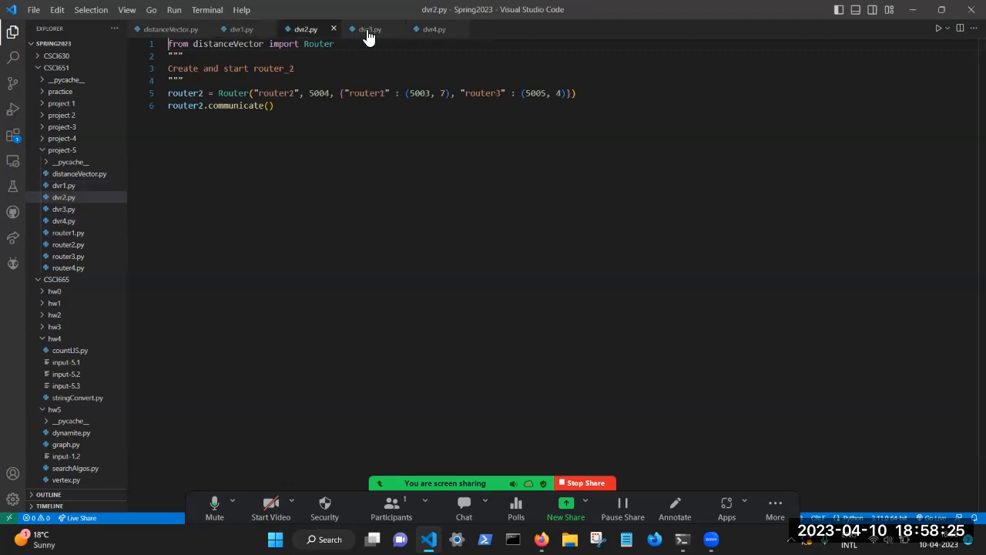
click(170, 30)
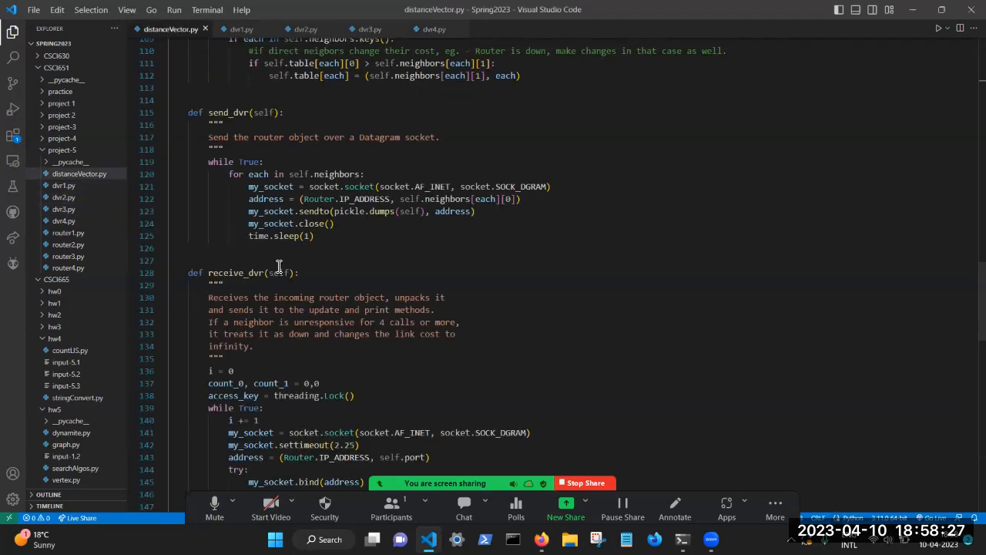
scroll(up, 3)
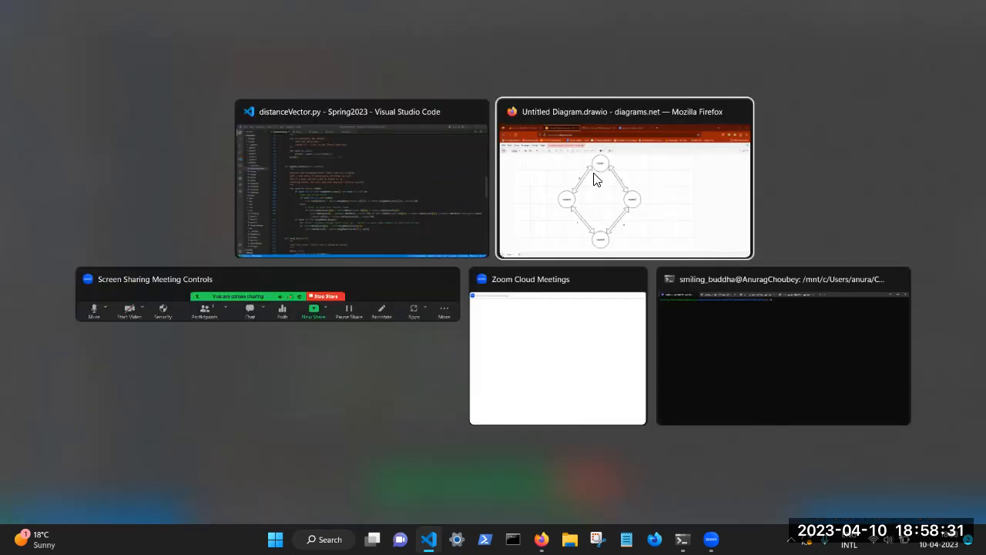
Step: Return to distanceVector.py at the Router class docstring with host list, buffer size and INFINITY 16
click(362, 177)
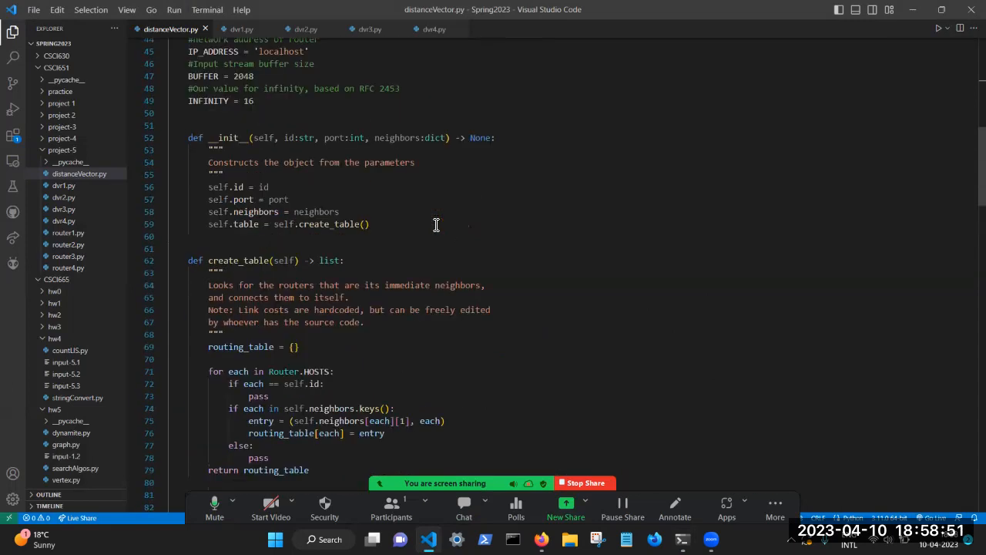
scroll(up, 3)
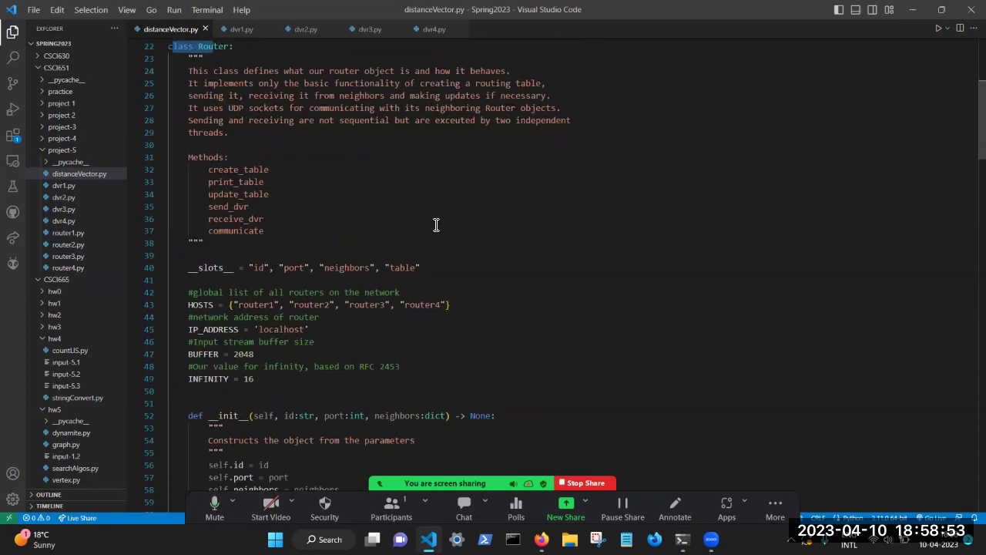
scroll(down, 3)
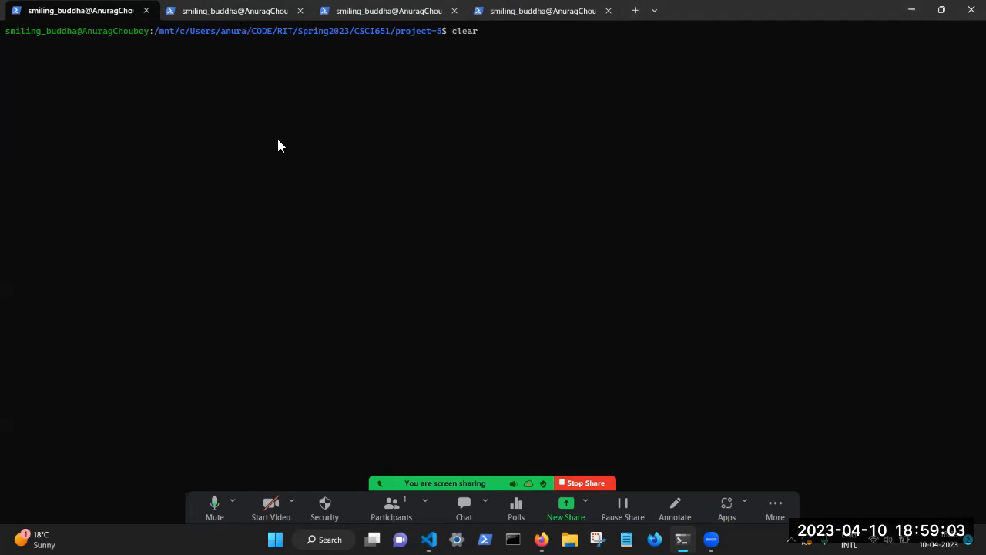
Step: Run python3 dvr1.py and python3 dvr3.py in their tabs, so router1 reports router4 down at cost 16
text(python3 dvr1.py)
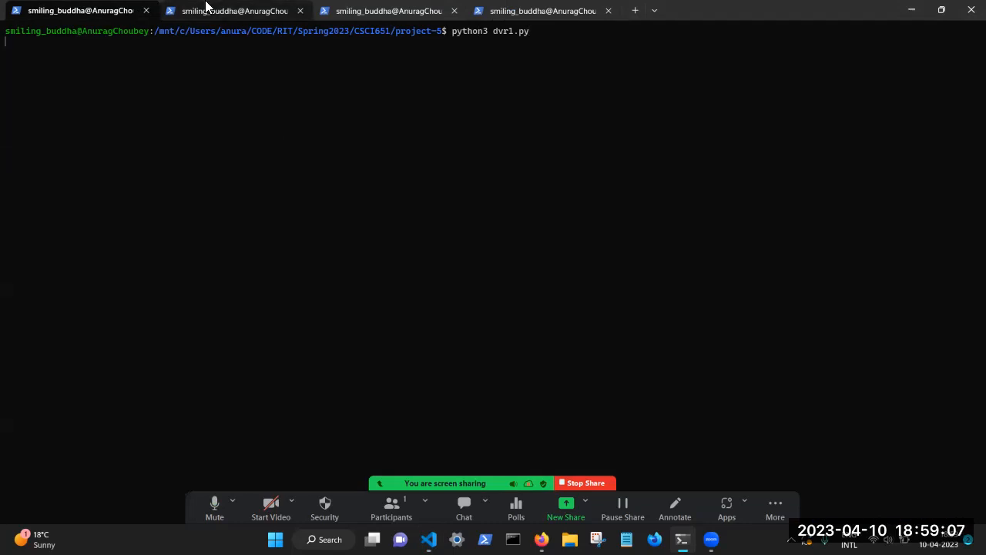
click(388, 9)
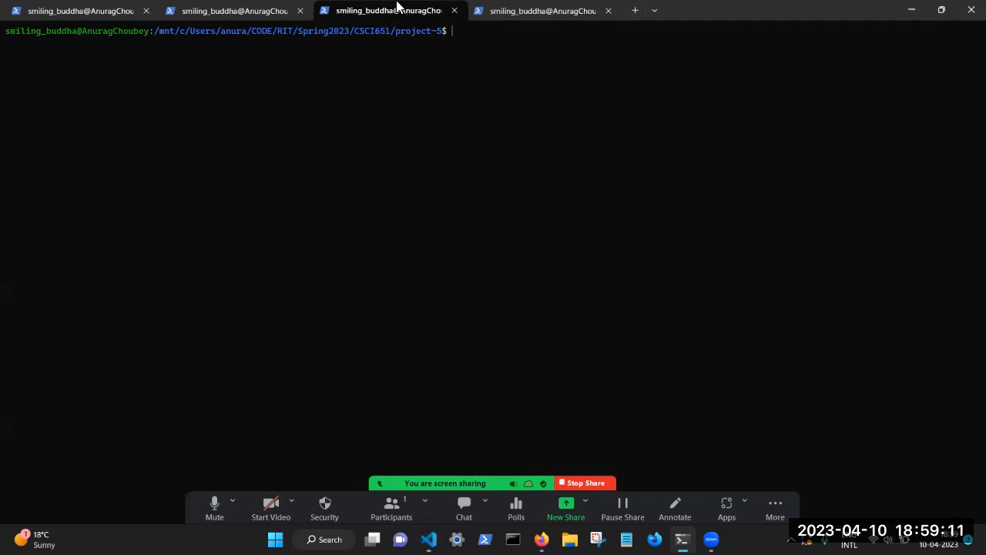
text(python3 dvr3.py)
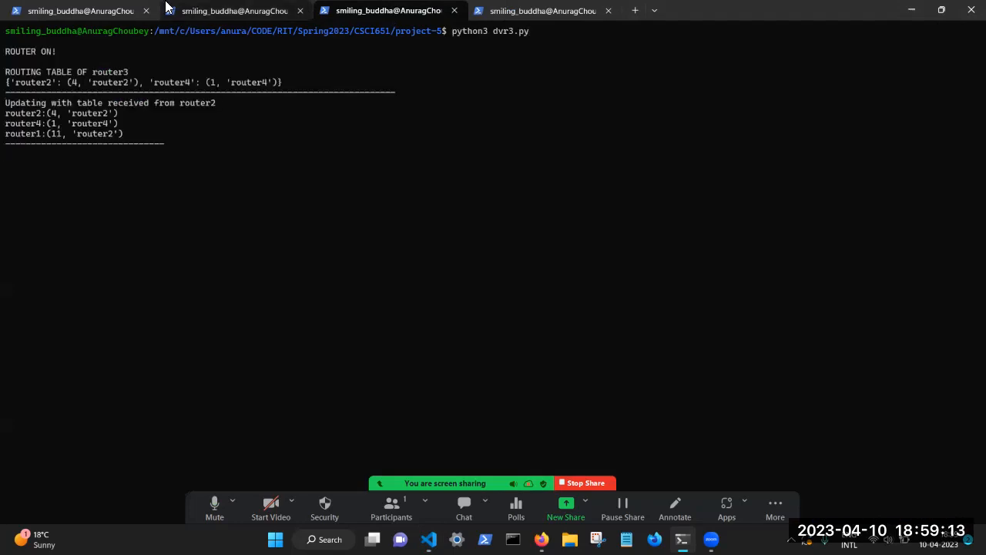
click(77, 10)
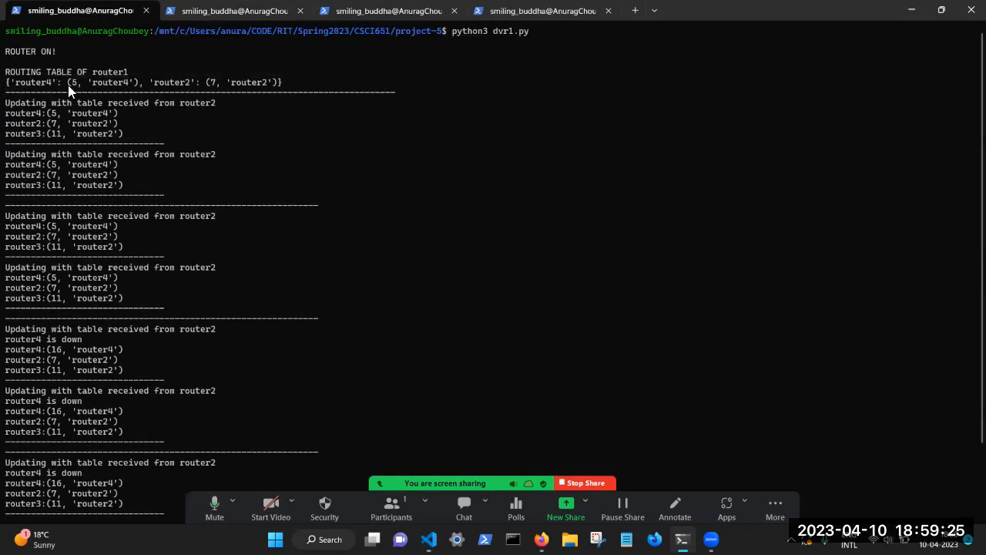
mouse_move(138, 91)
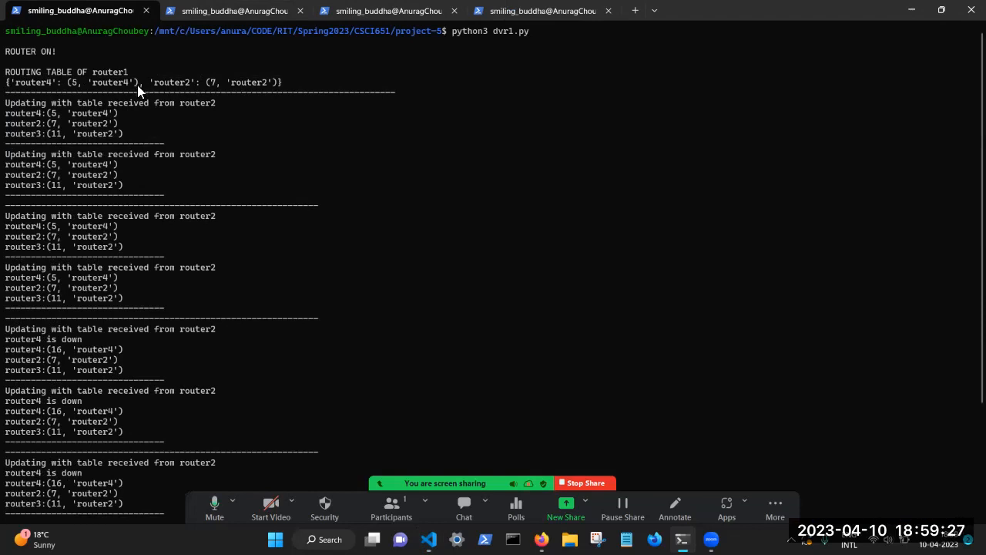
mouse_move(185, 91)
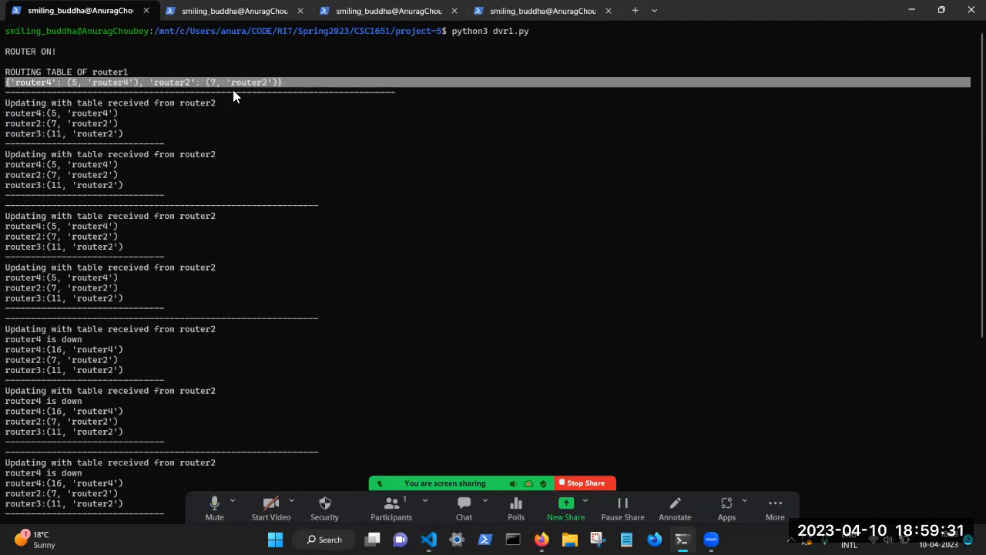
Step: Switch over to the diagrams.net router ring to relate the output to the topology
key(alt+tab)
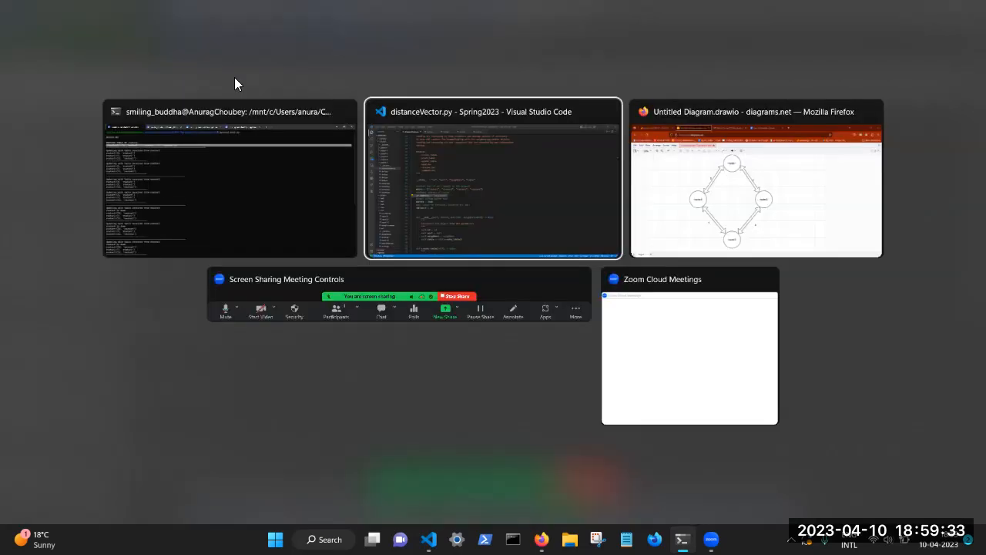
click(755, 177)
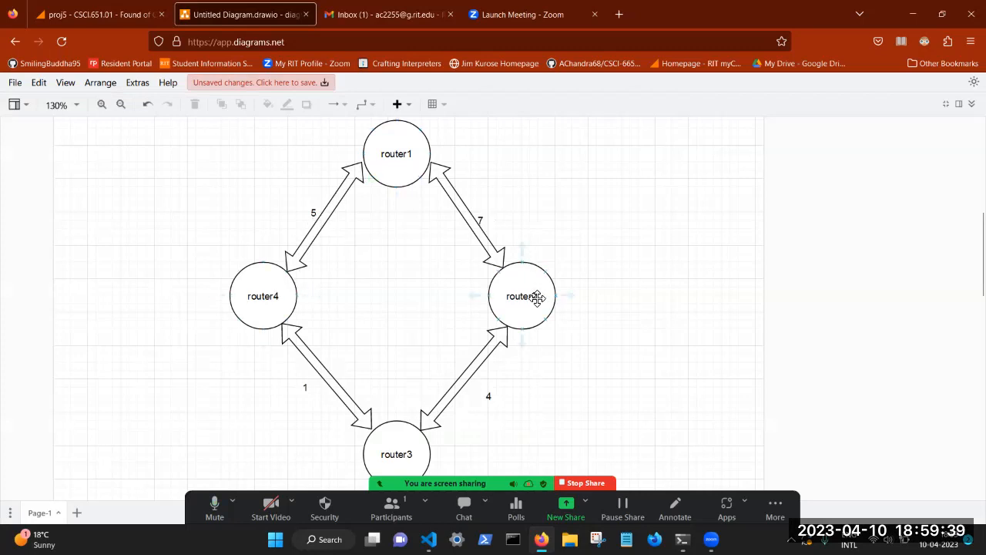
mouse_move(410, 162)
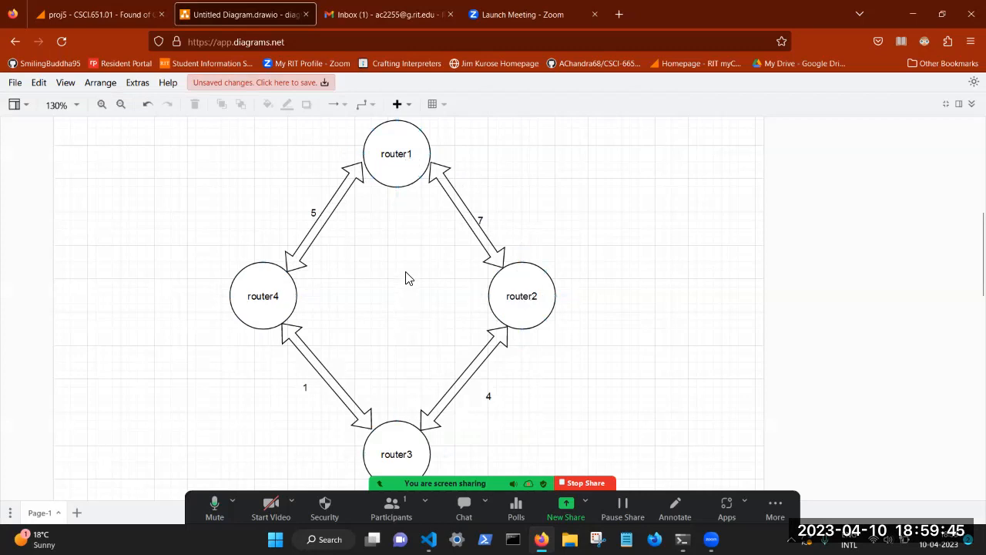
mouse_move(225, 288)
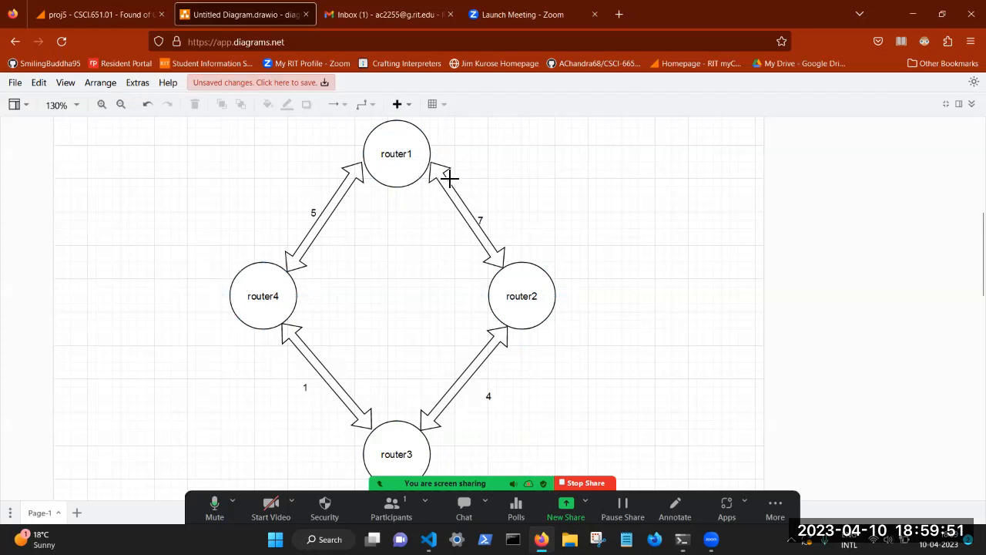
mouse_move(493, 296)
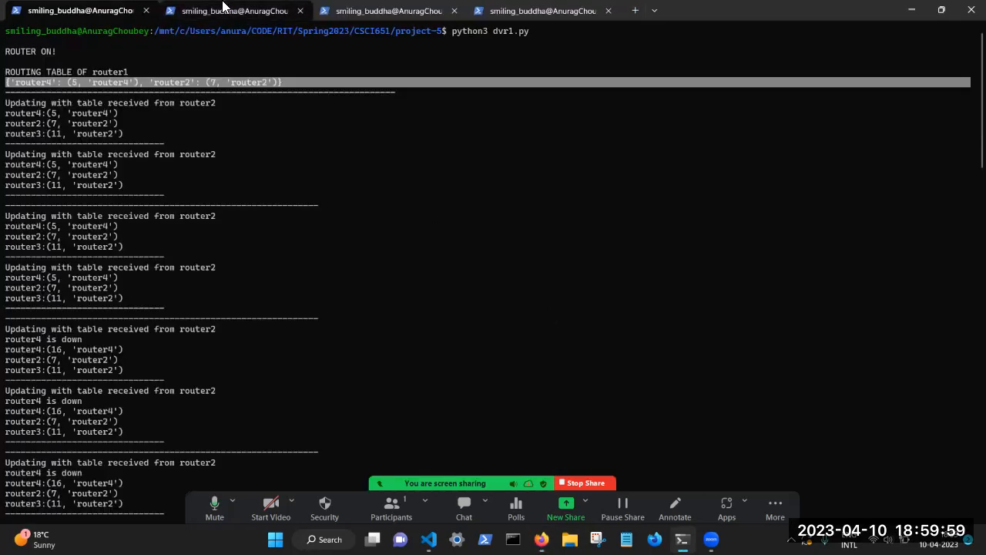
Step: Check router2's table (router1 7, router3 4, router4 5 via router3), the diagram, then router1's output
click(231, 10)
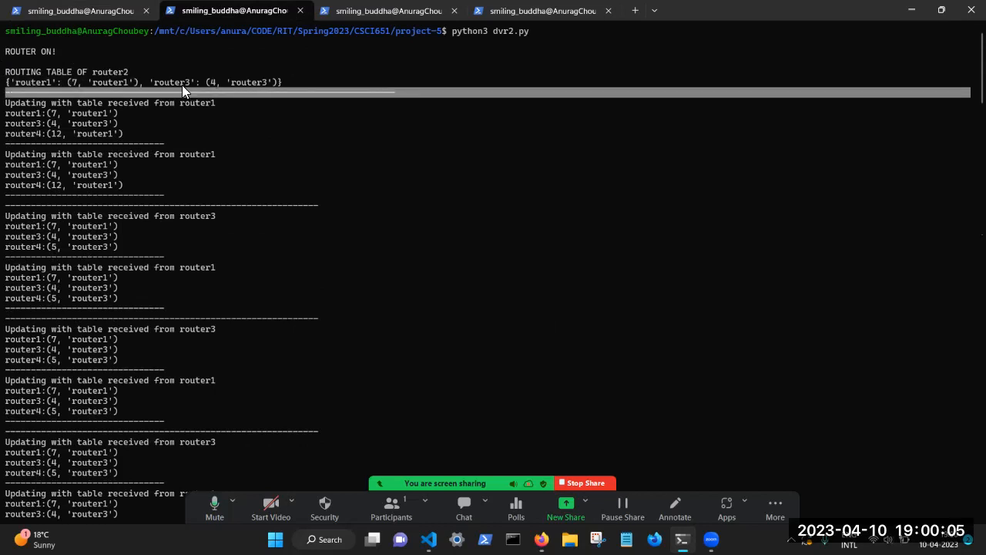
click(245, 14)
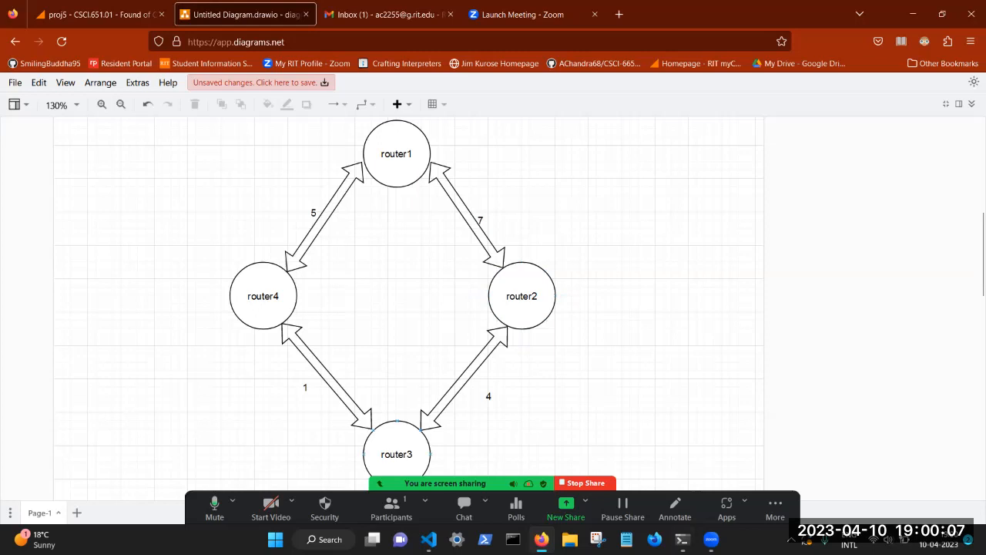
mouse_move(616, 277)
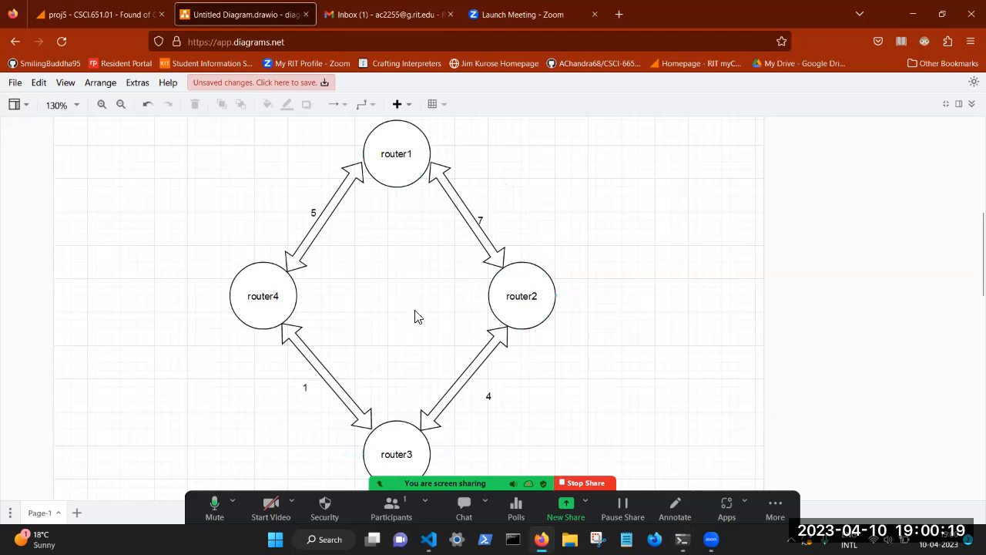
mouse_move(378, 225)
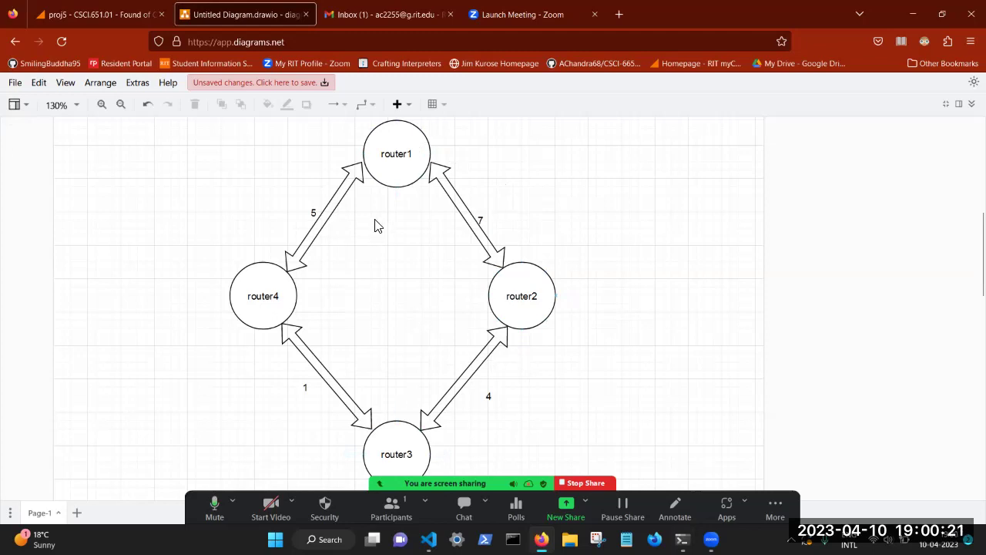
mouse_move(478, 191)
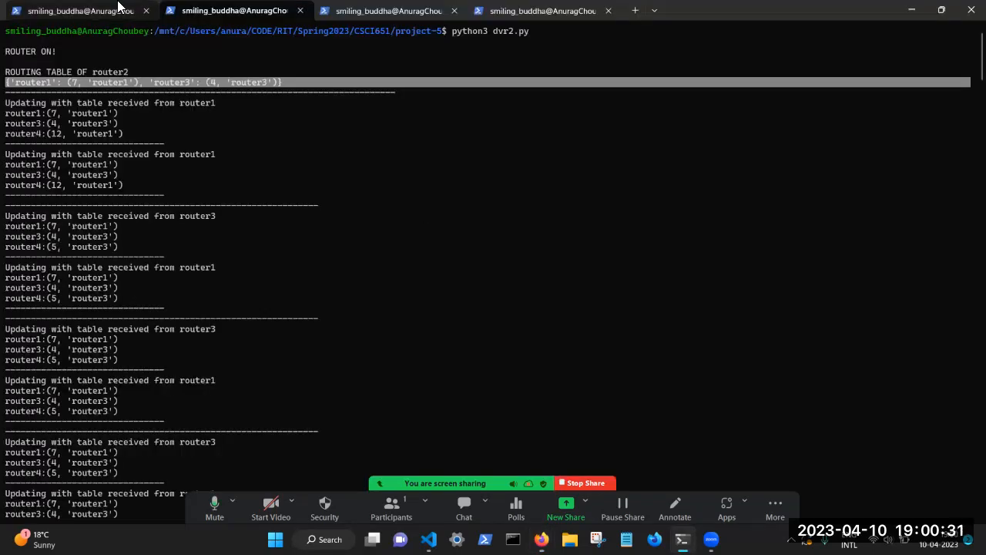
click(77, 9)
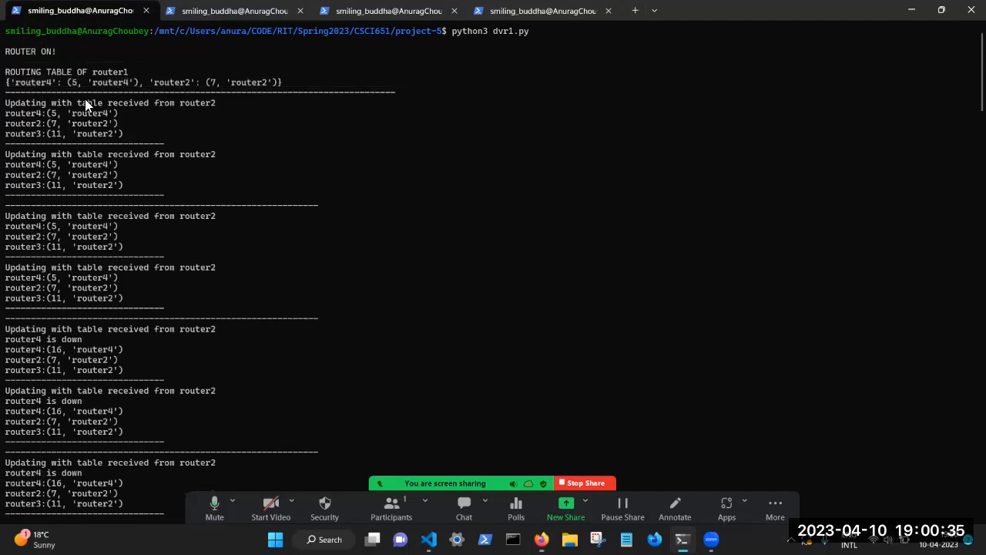
mouse_move(191, 114)
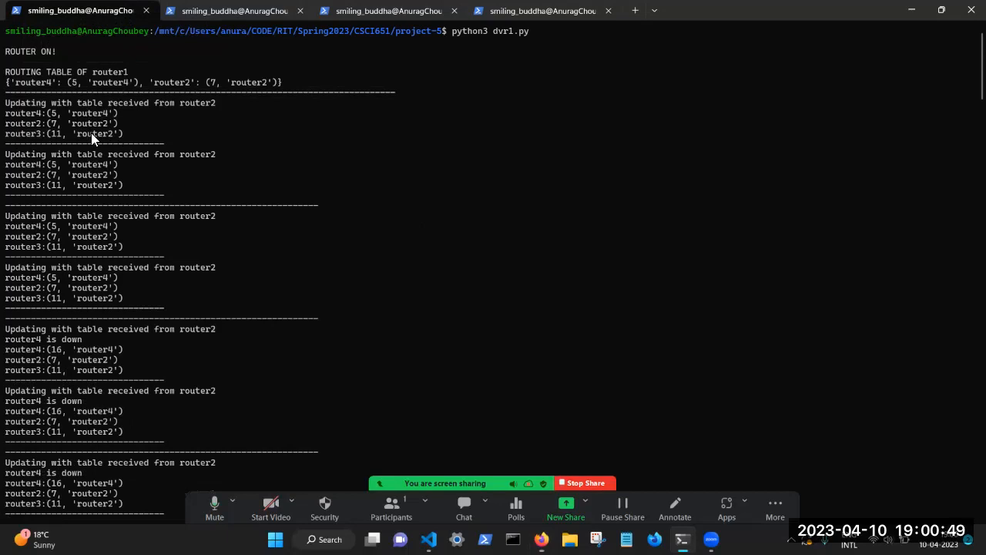
Step: Scroll distanceVector.py to update_table and highlight the lines computing a new route's cost
key(alt+tab)
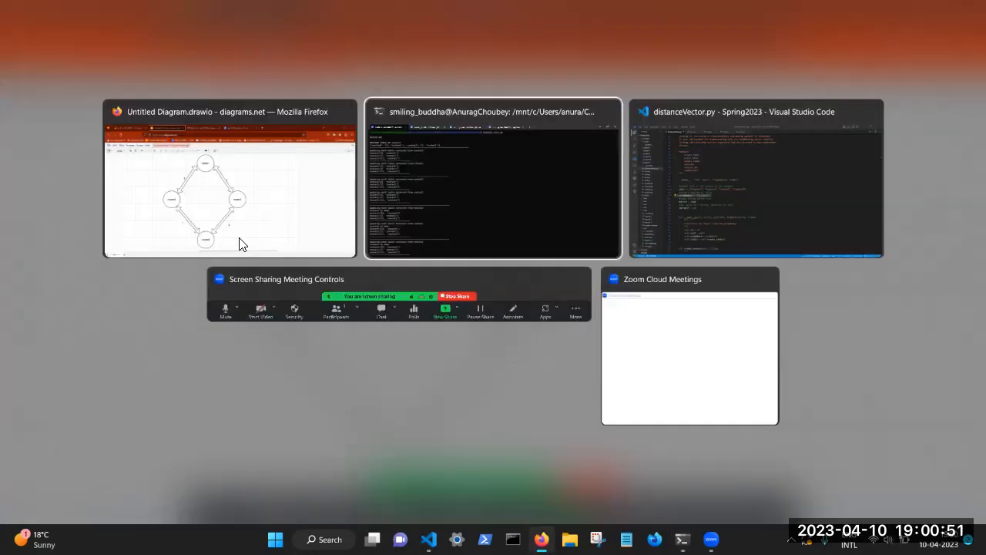
click(755, 177)
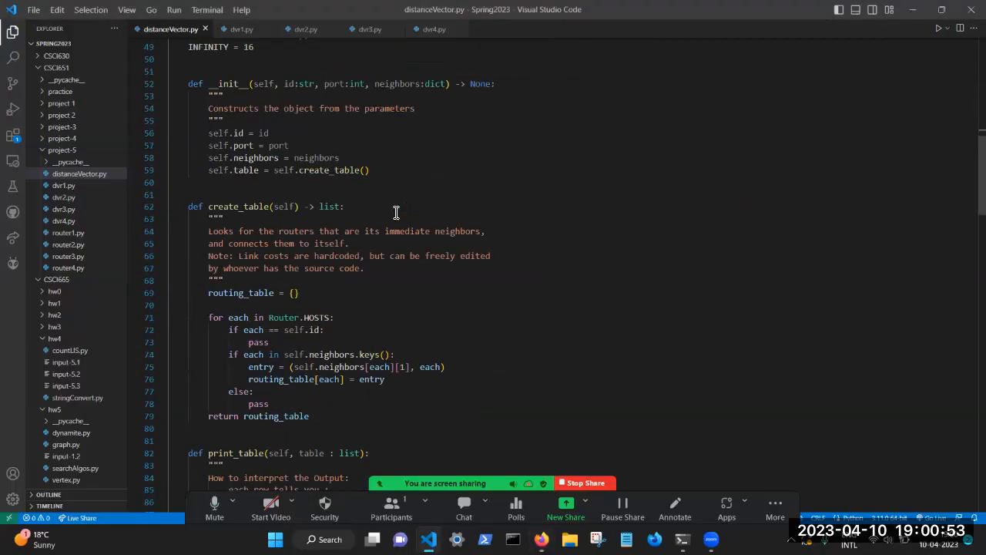
scroll(down, 3)
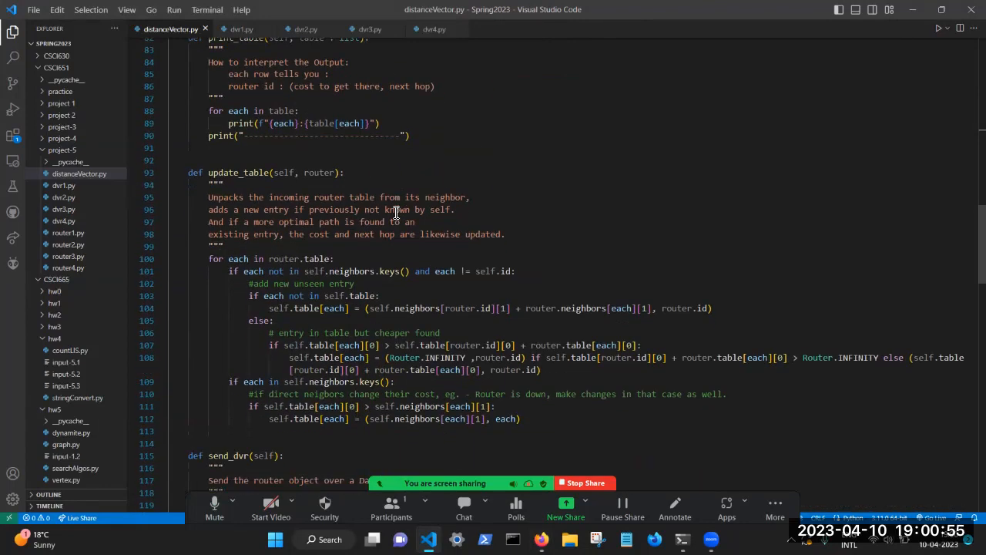
scroll(down, 3)
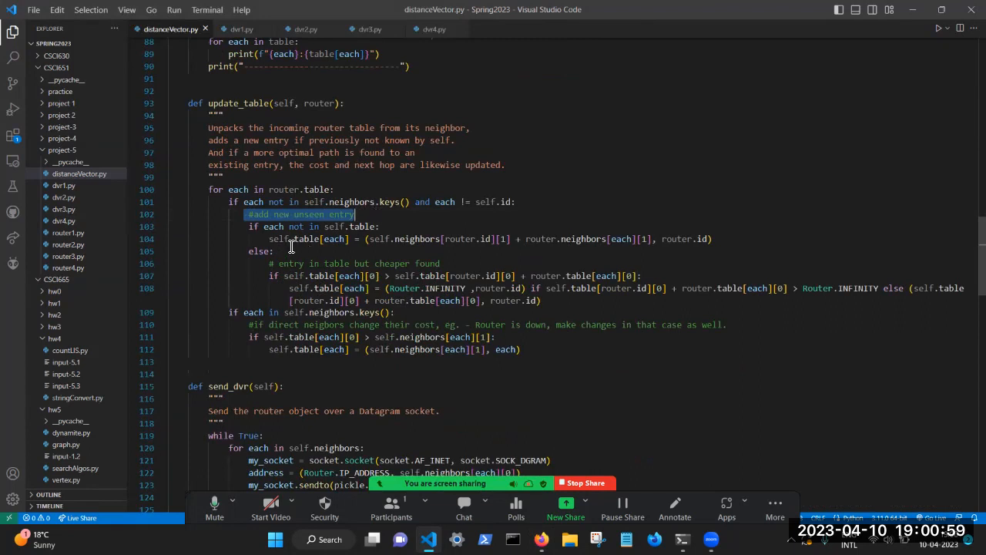
click(285, 238)
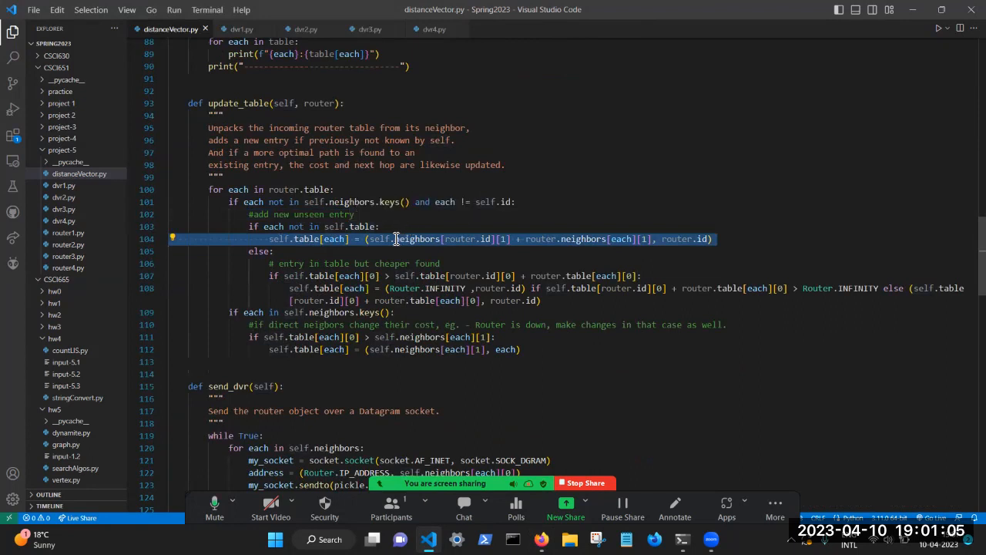
click(384, 225)
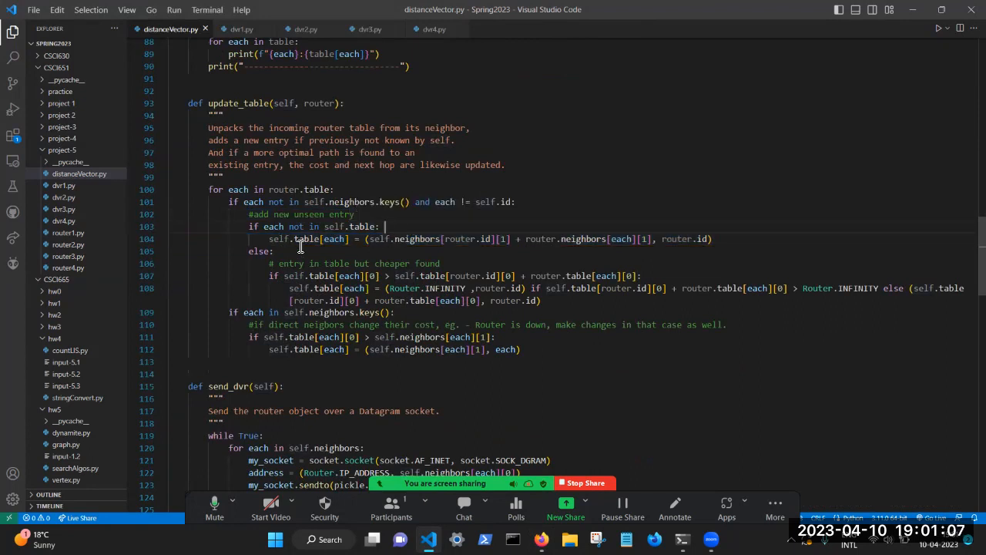
click(301, 239)
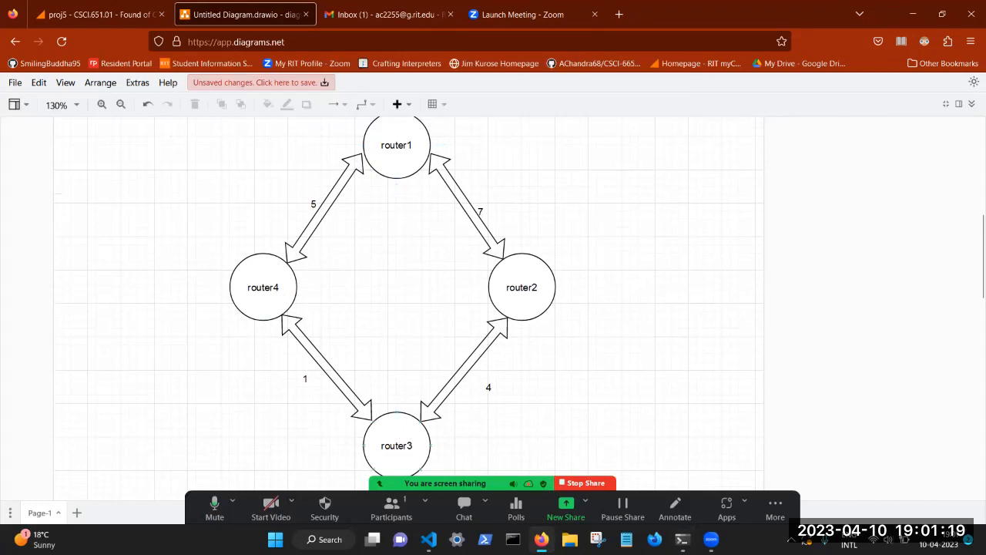
mouse_move(308, 317)
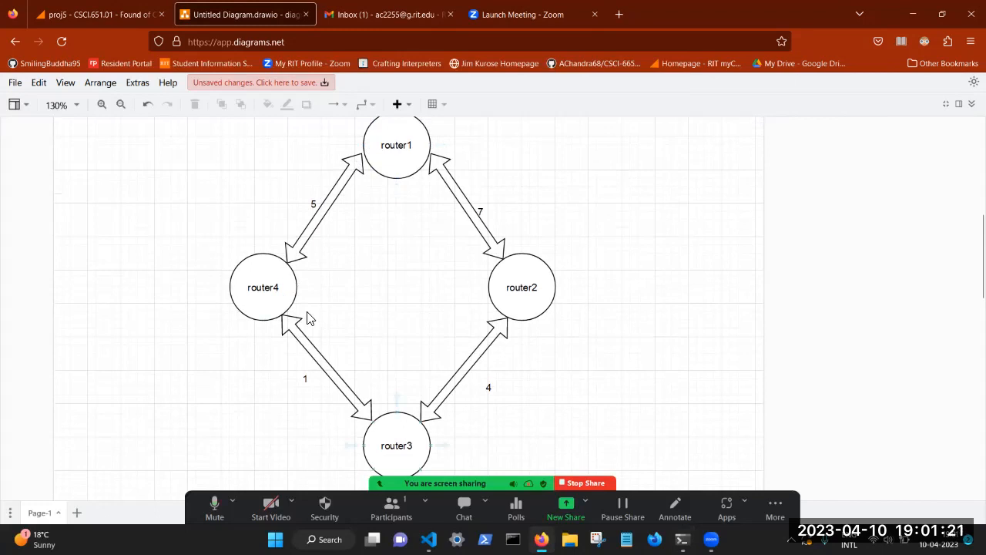
Step: Review the four-router ring with costs 5, 7, 4 and 1 in diagrams.net
click(262, 287)
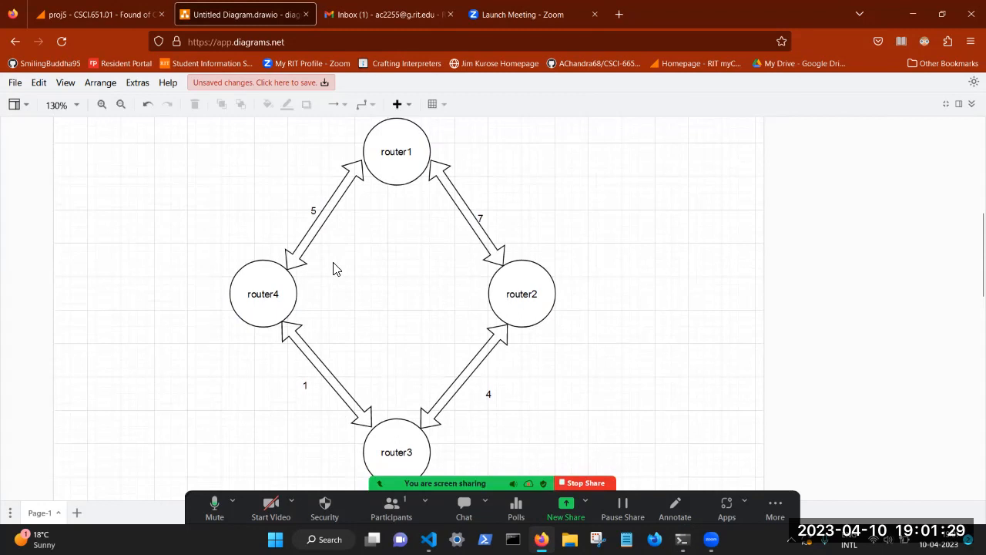
mouse_move(348, 309)
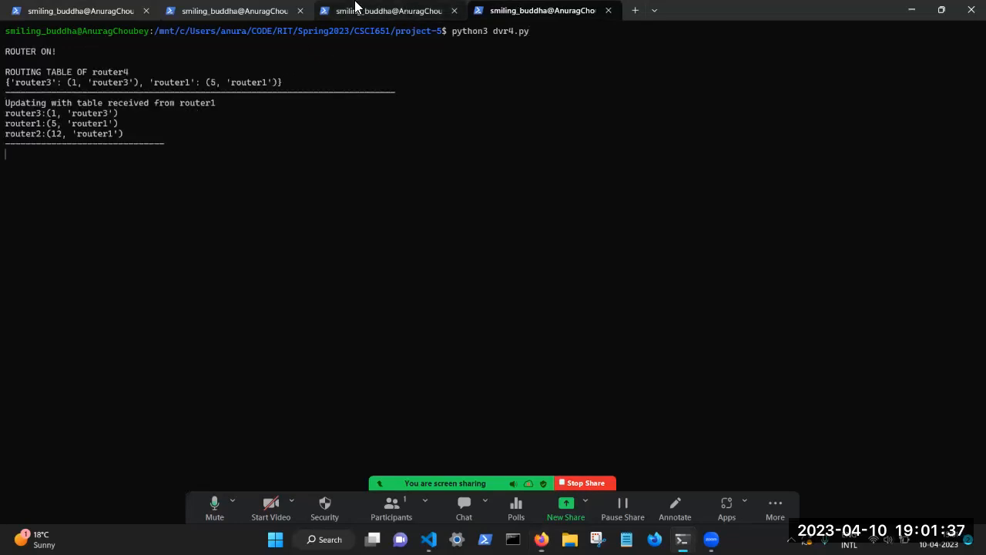
Step: Check router1's and router4's tabs after the restart, highlighting router3 now reached via router4 at cost 6
click(81, 9)
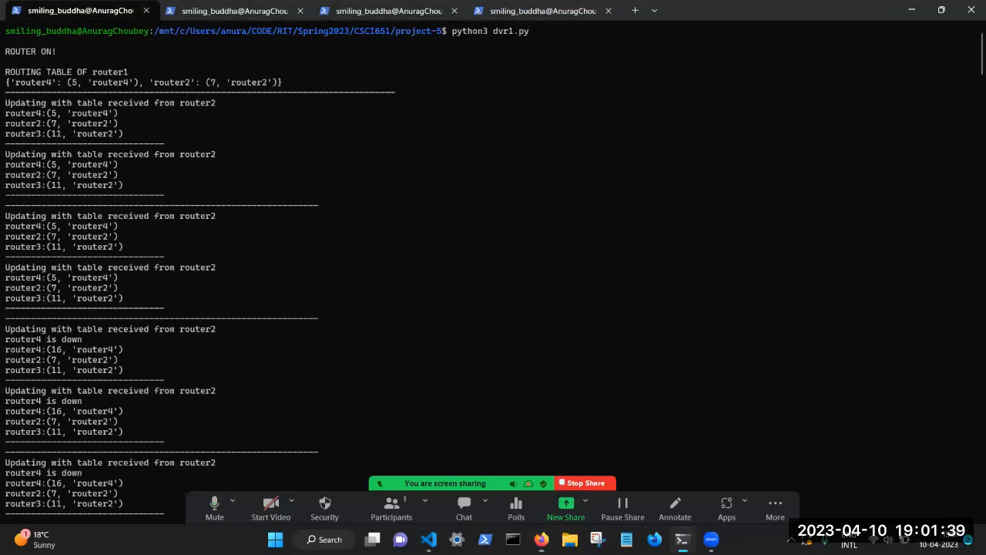
scroll(down, 3)
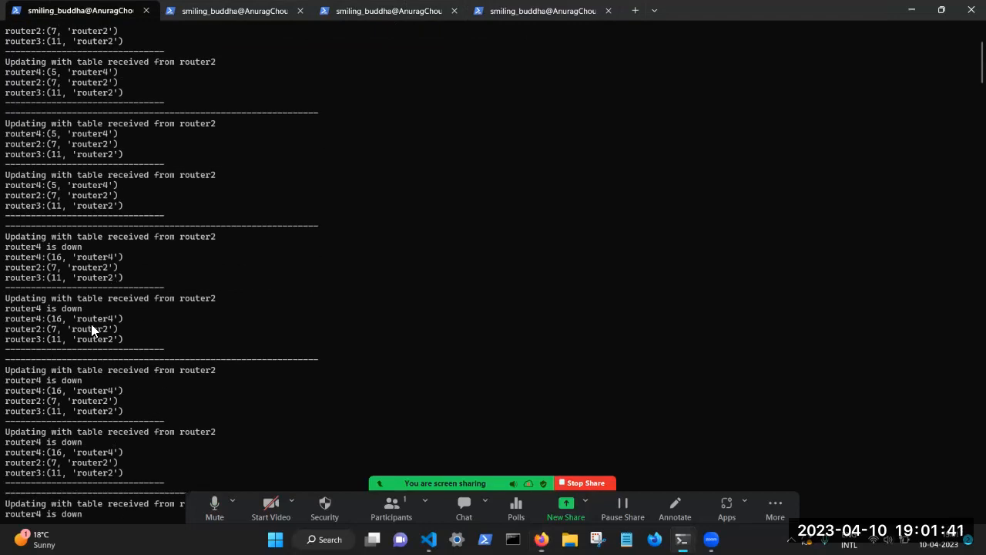
scroll(down, 3)
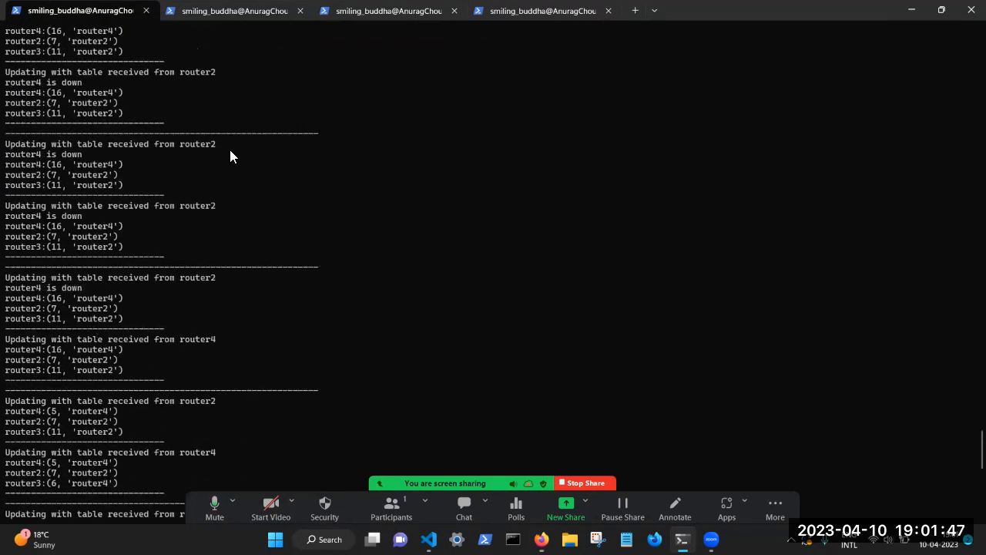
click(543, 10)
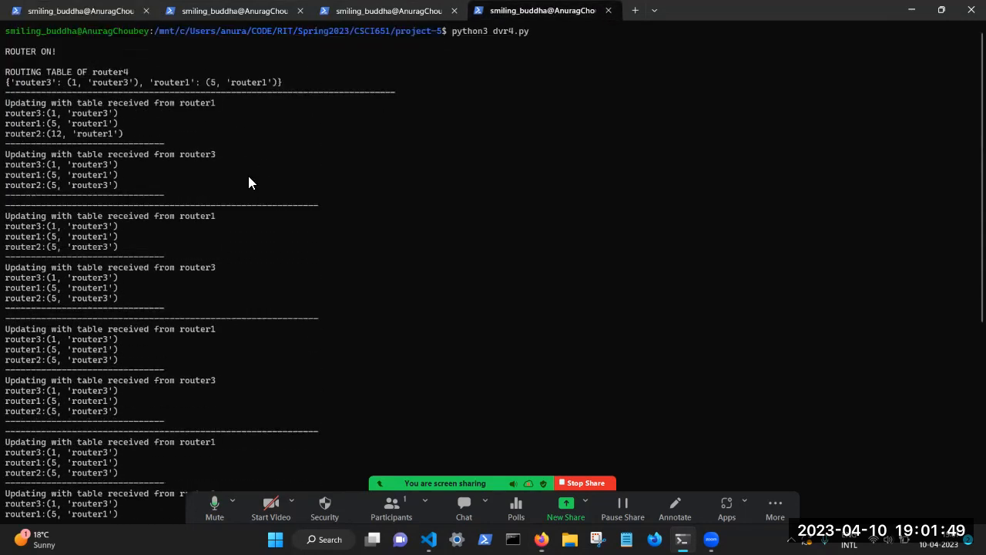
mouse_move(139, 62)
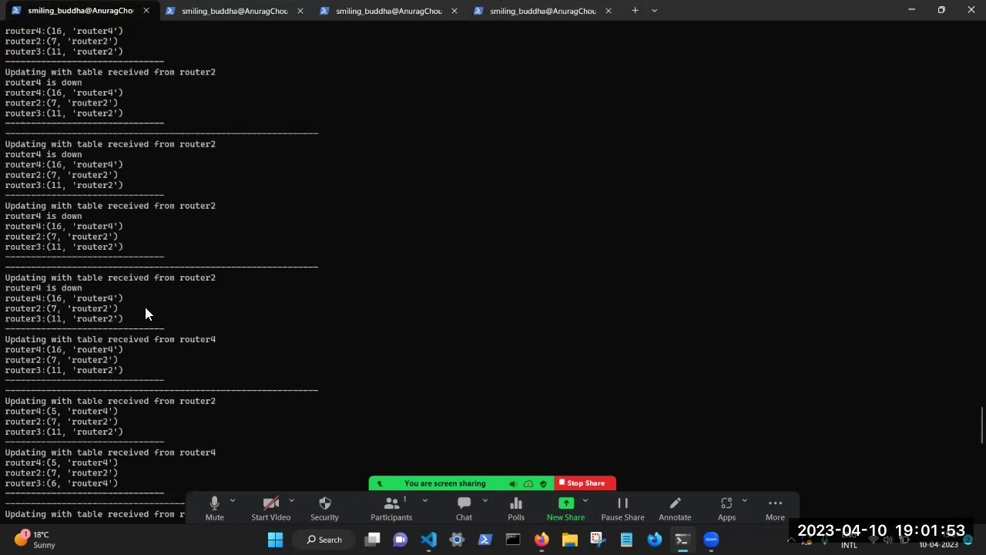
scroll(down, 3)
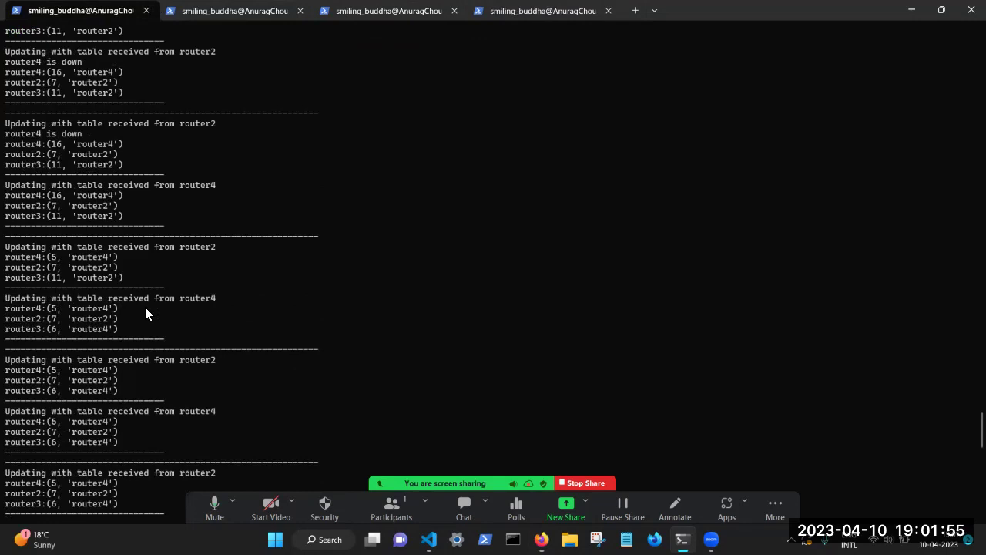
mouse_move(53, 292)
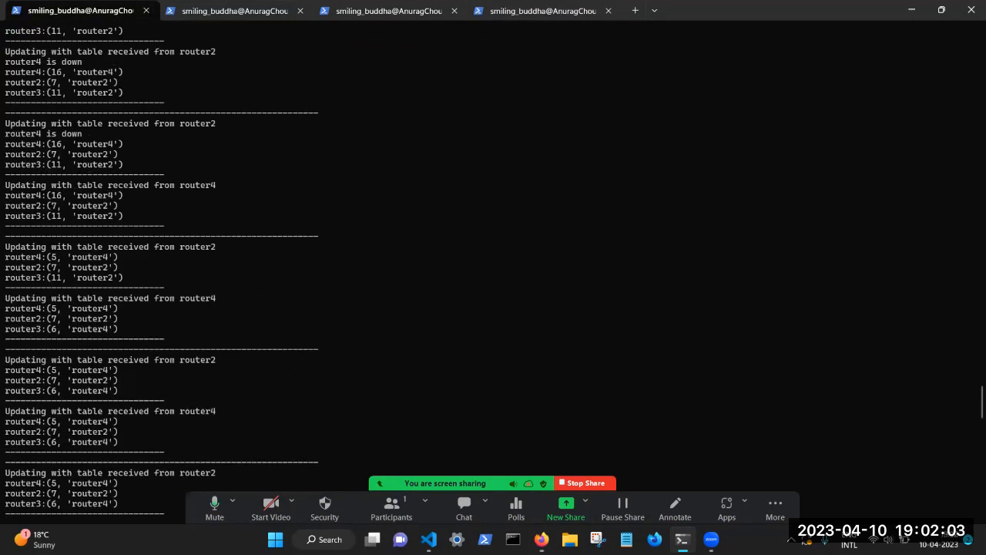
double_click(33, 391)
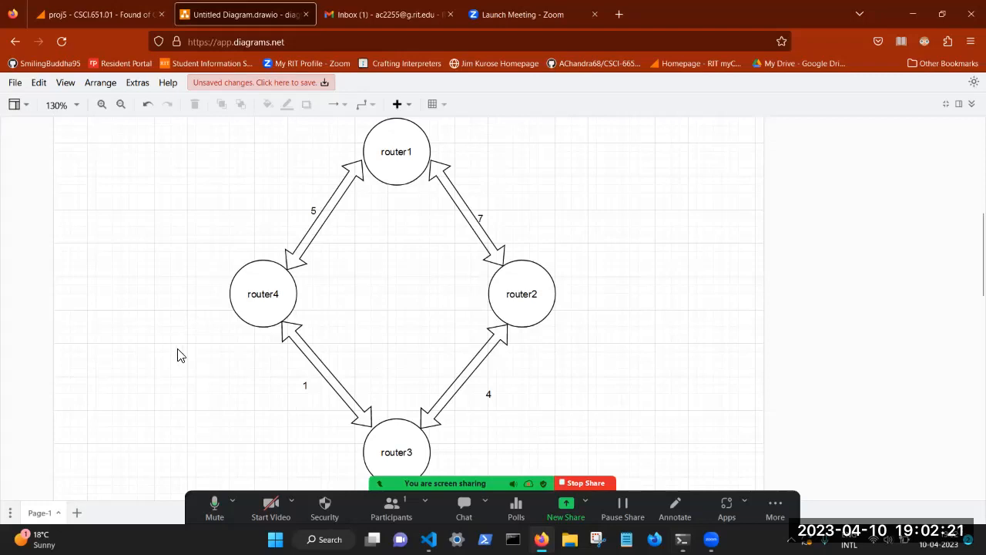
mouse_move(291, 237)
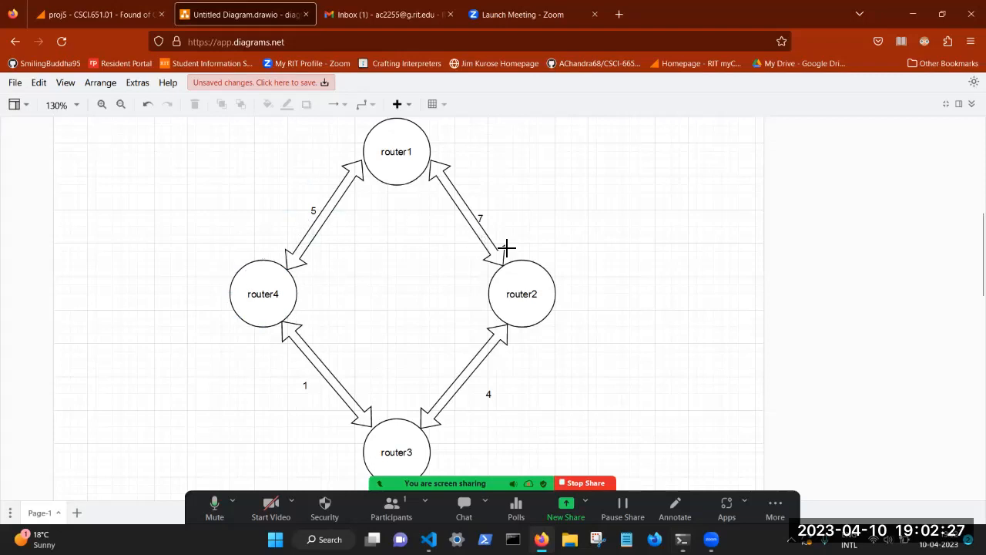
mouse_move(348, 239)
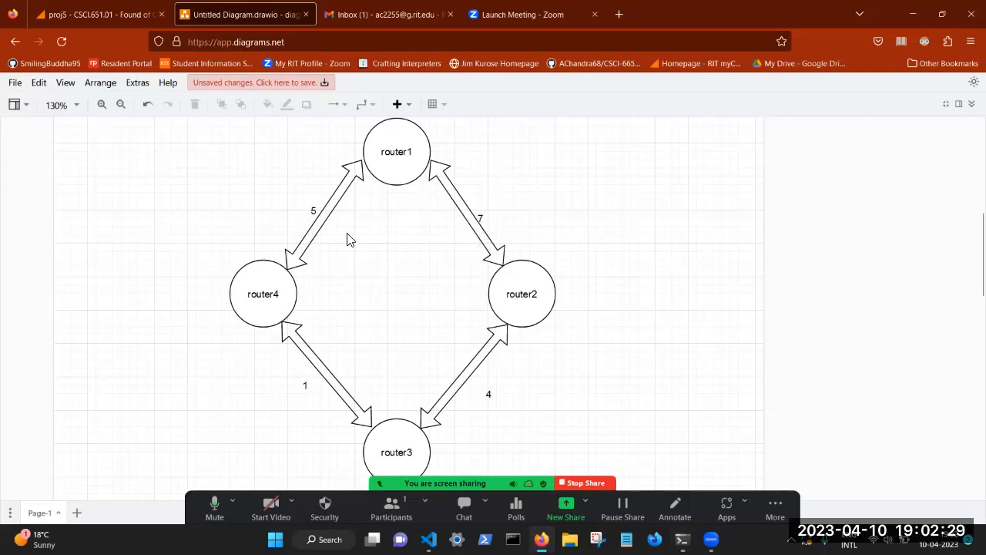
click(521, 292)
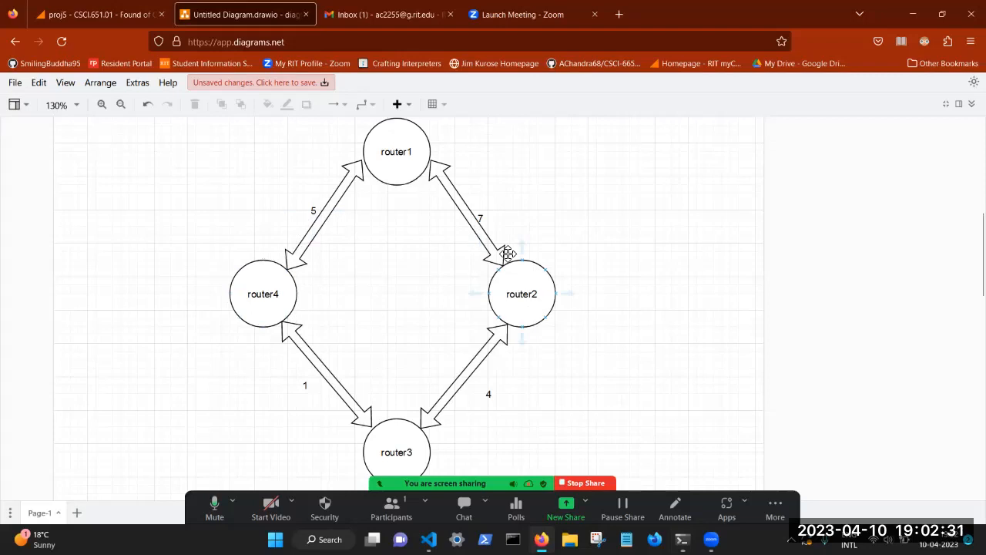
mouse_move(262, 277)
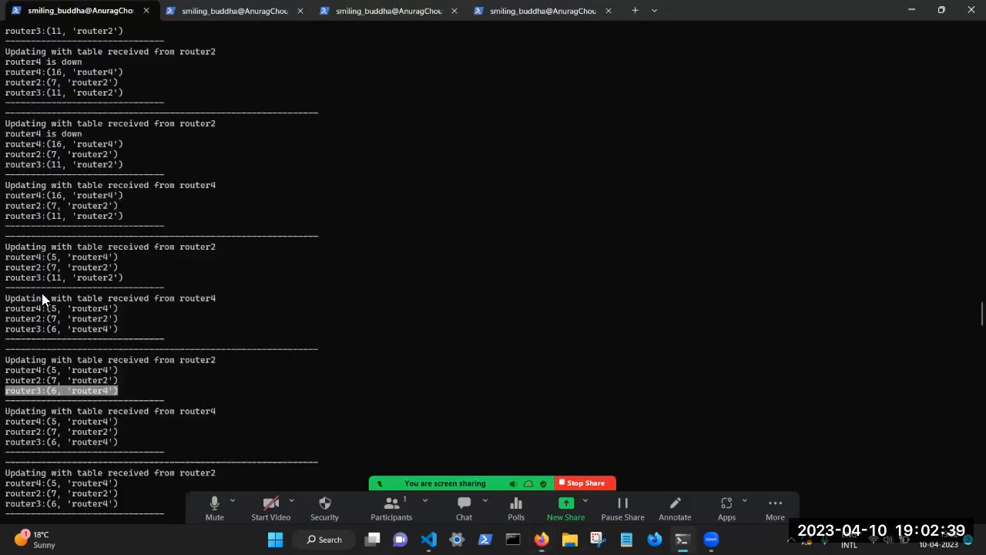
mouse_move(13, 287)
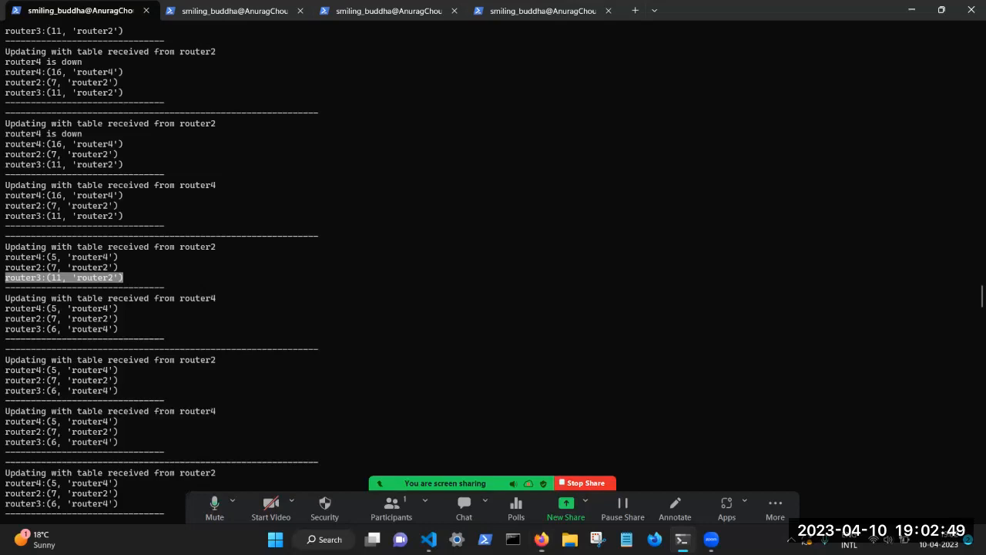
Step: Show router3's table with router2 at 4, router4 at 1 and router1 at 6 via router4
click(233, 9)
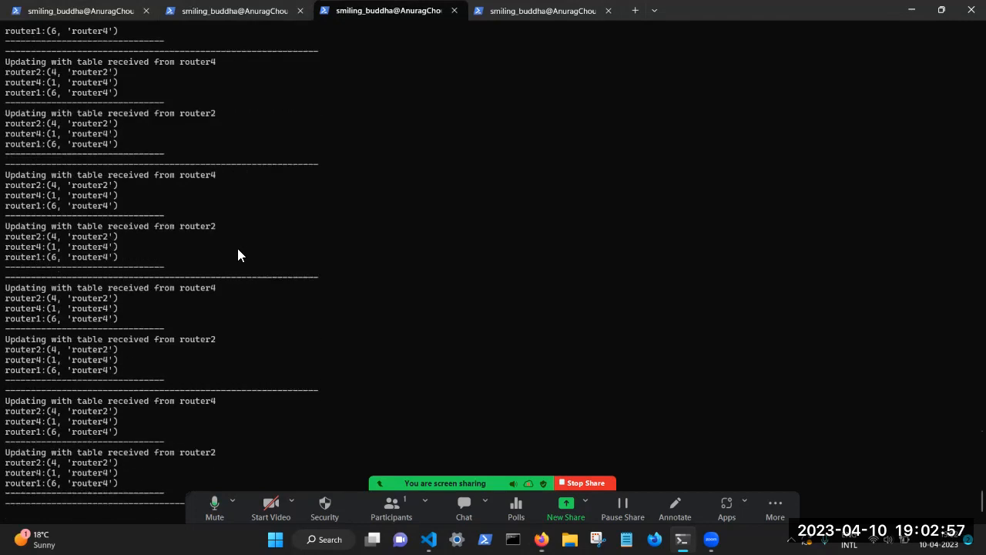
mouse_move(235, 9)
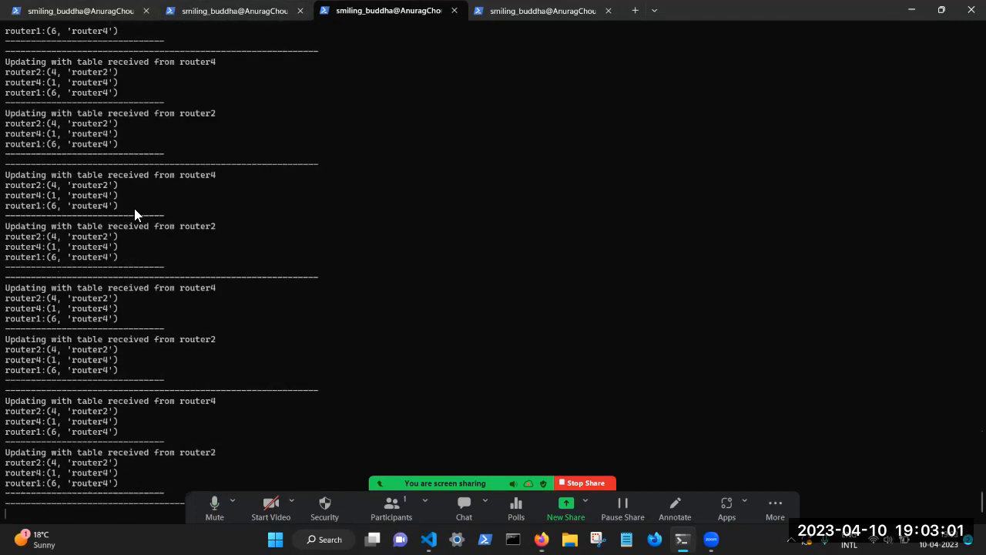
mouse_move(234, 9)
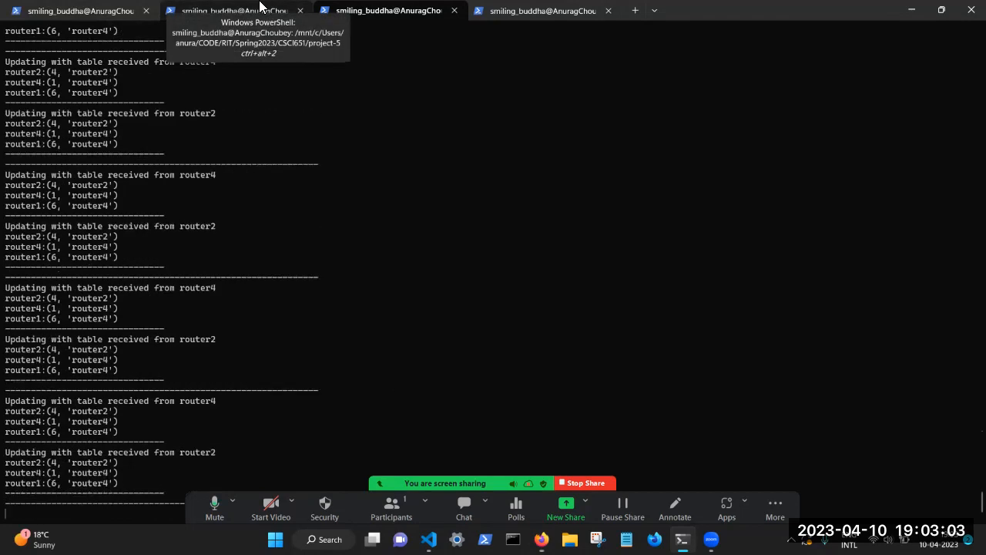
mouse_move(289, 316)
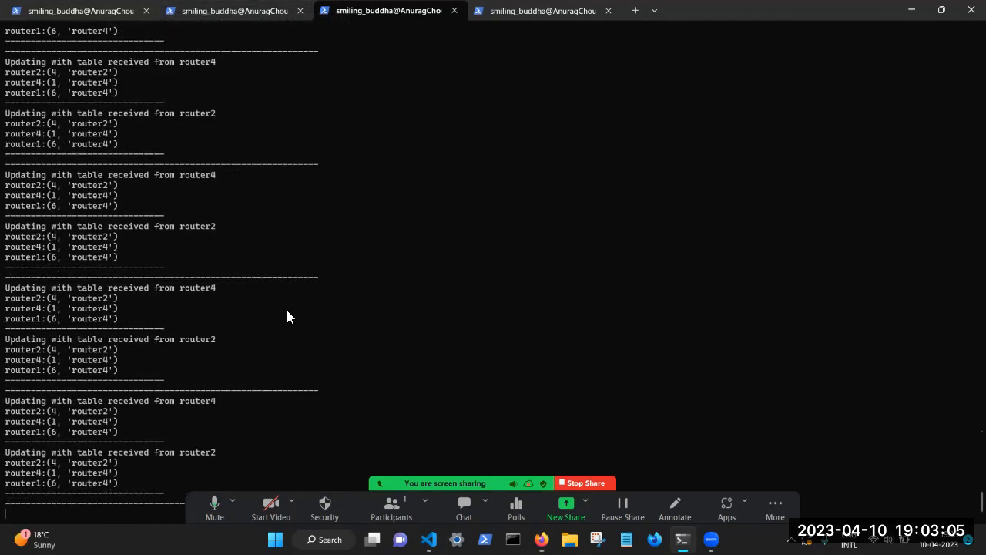
mouse_move(512, 9)
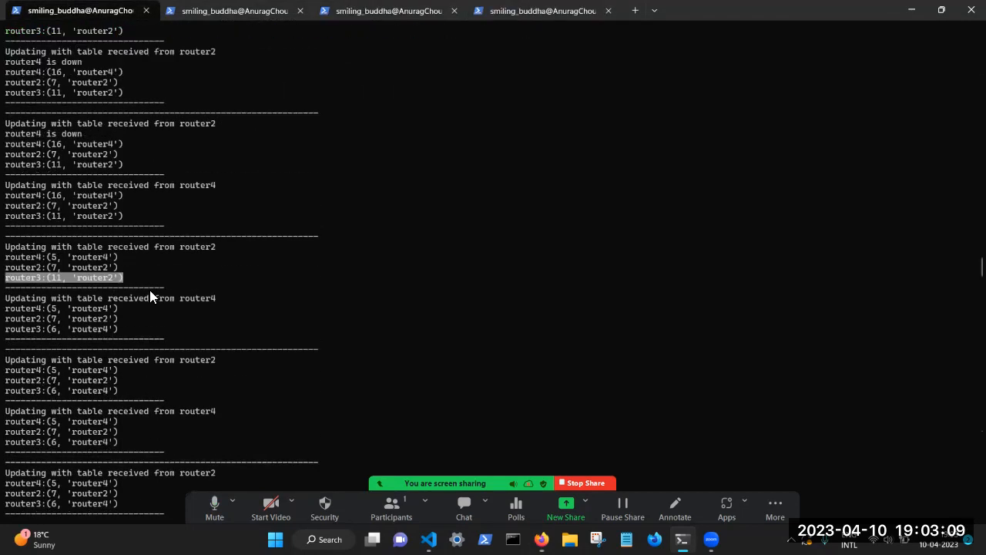
scroll(down, 3)
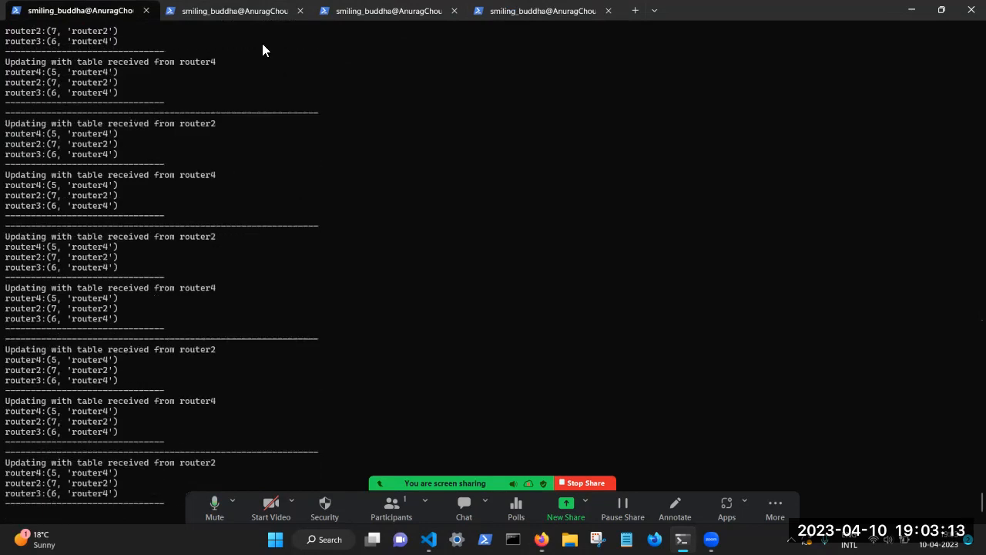
mouse_move(542, 9)
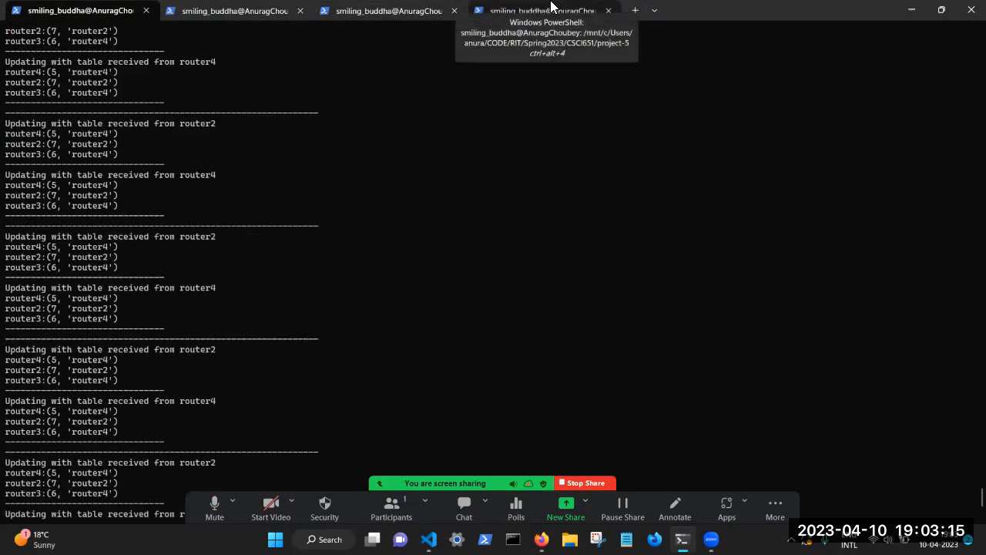
Step: Switch to the fourth tab and scroll its log to the 'router4 is down' entries at cost 16
click(542, 9)
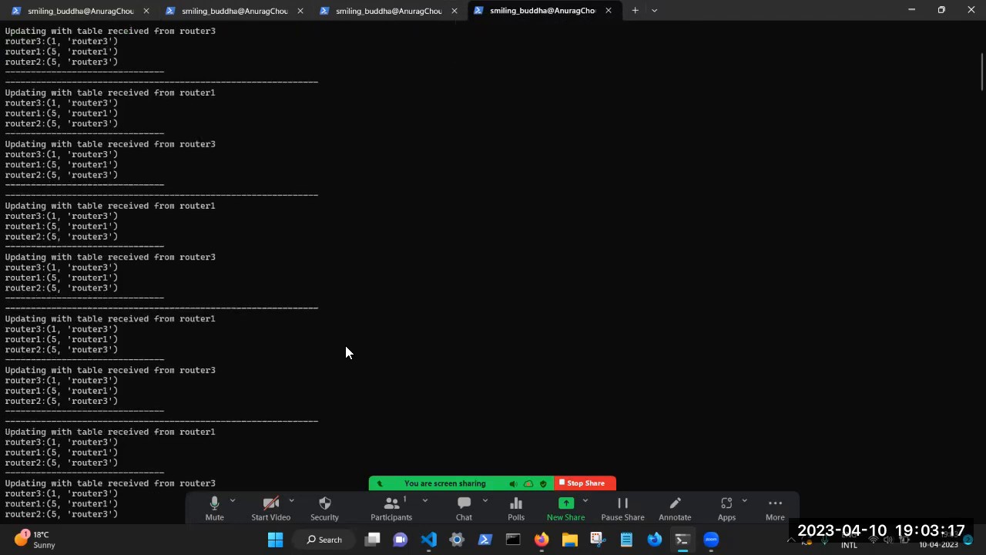
scroll(down, 3)
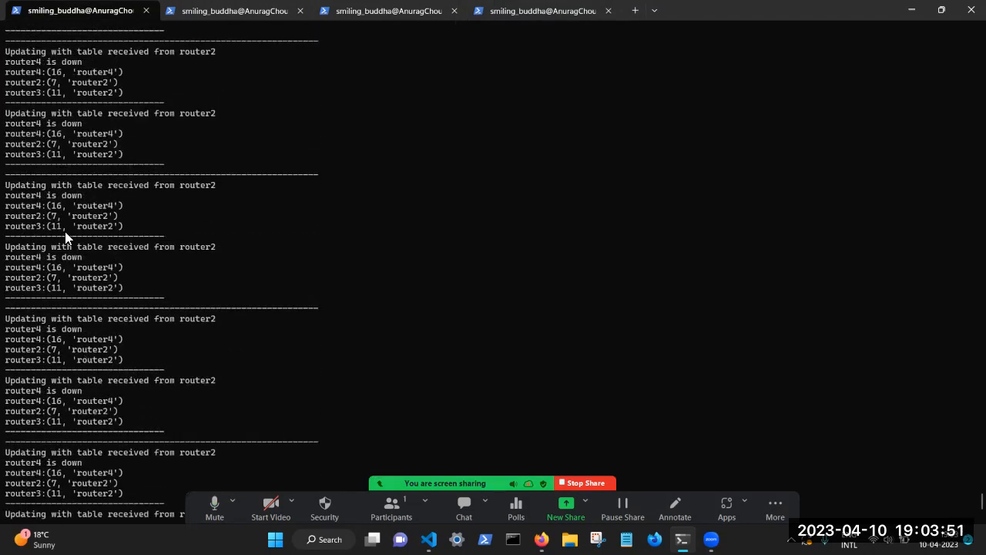
scroll(down, 3)
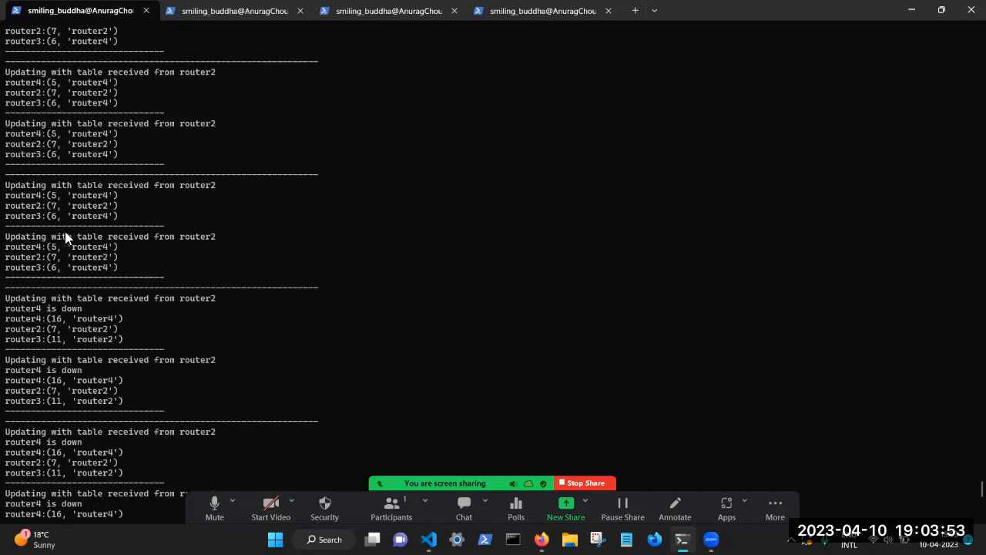
mouse_move(256, 243)
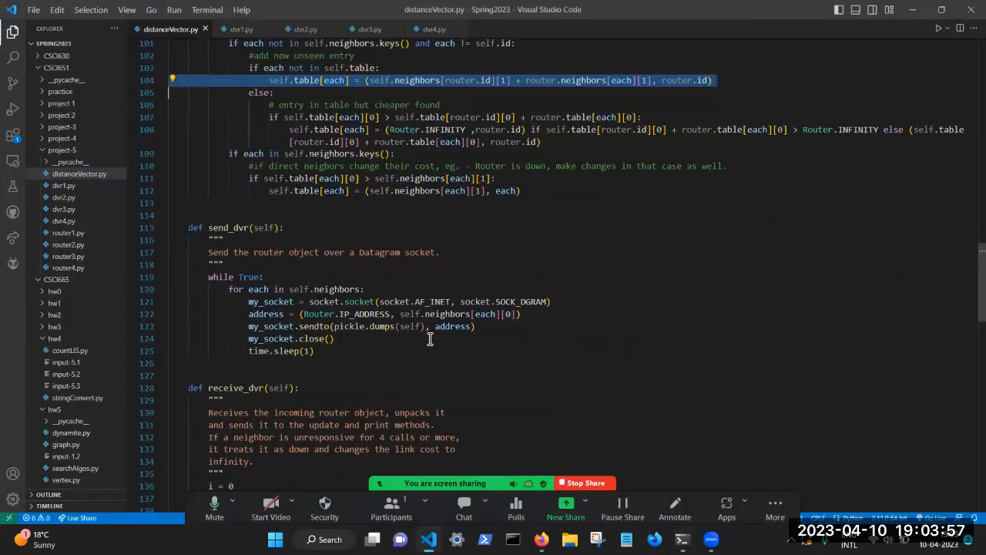
Step: Scroll distanceVector.py through send_dvr and receive_dvr to the count > 4 Router.INFINITY handling
scroll(down, 3)
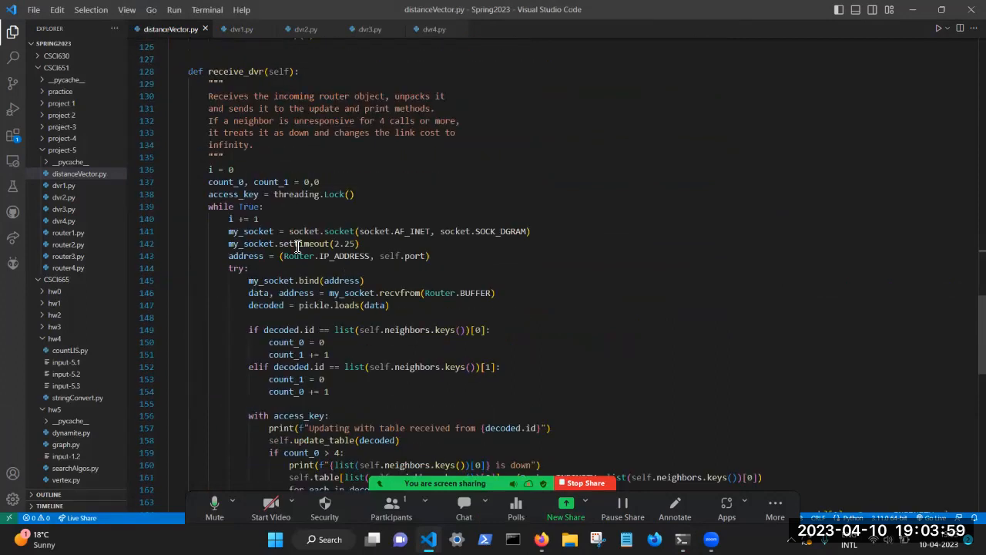
scroll(down, 3)
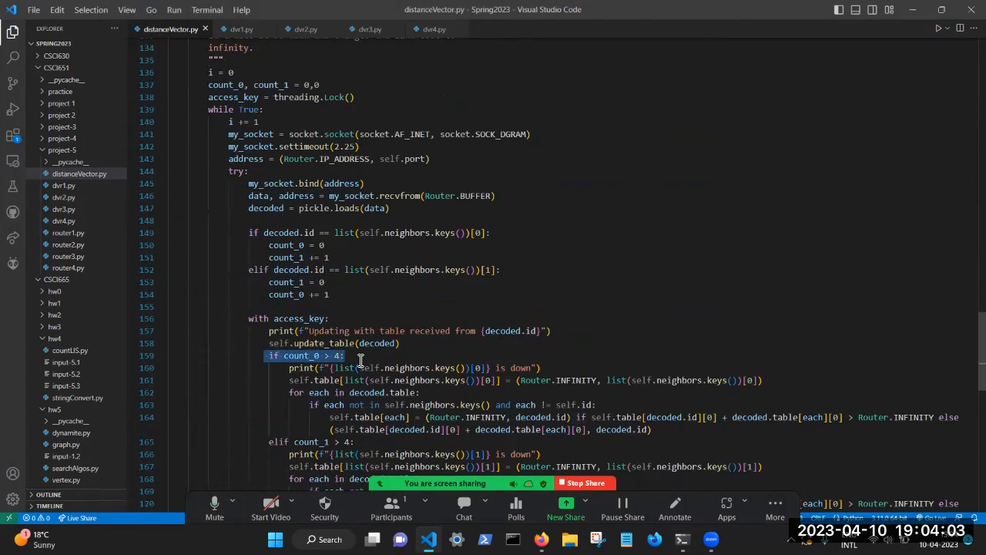
scroll(down, 3)
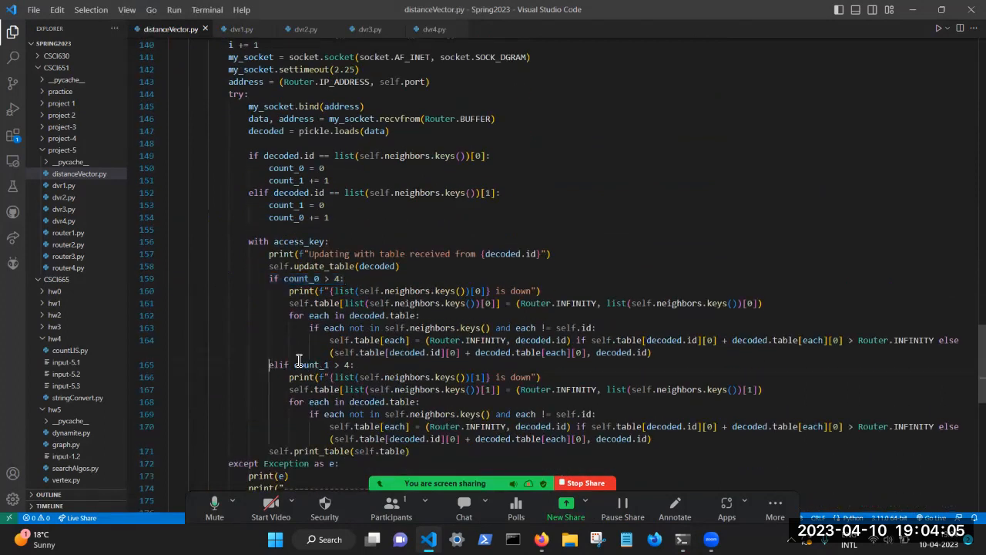
scroll(up, 3)
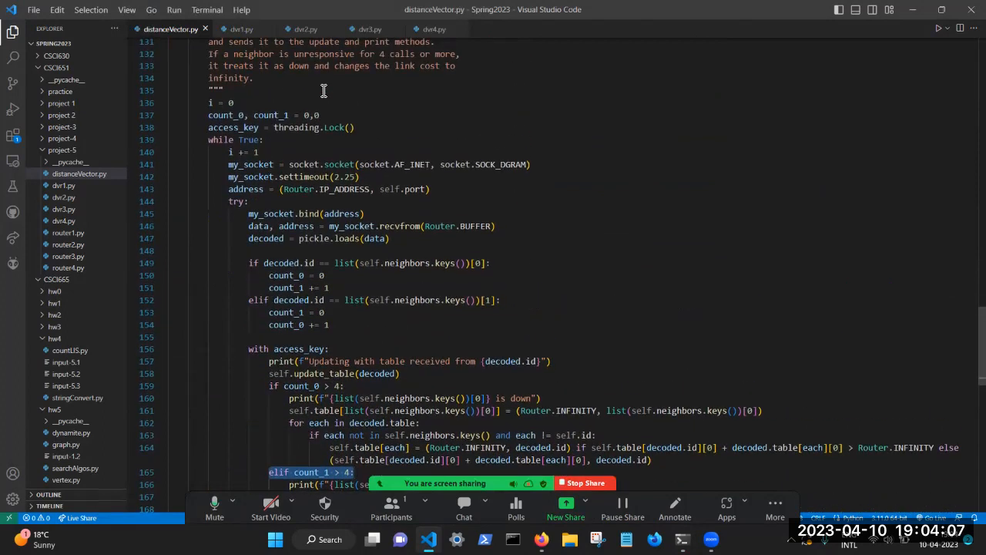
mouse_move(299, 188)
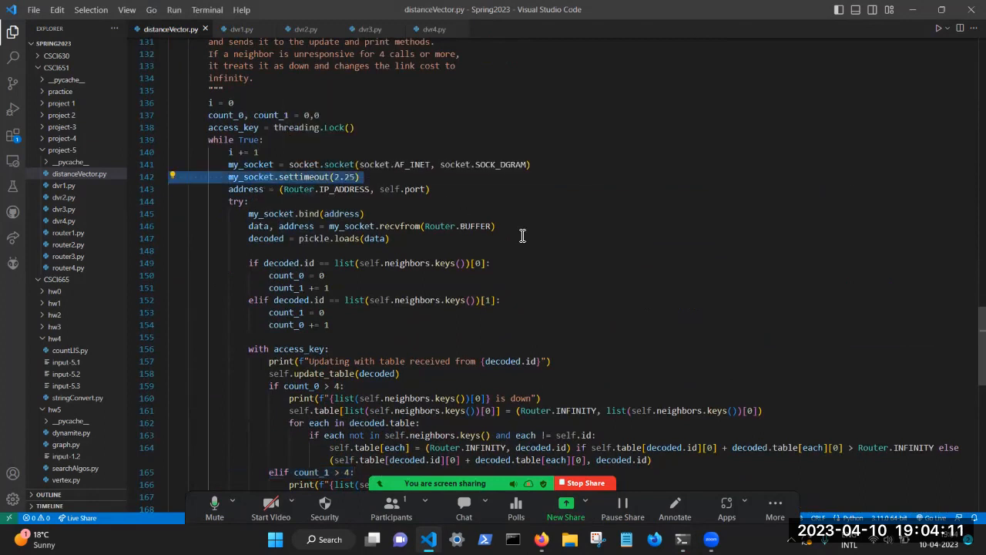
scroll(down, 3)
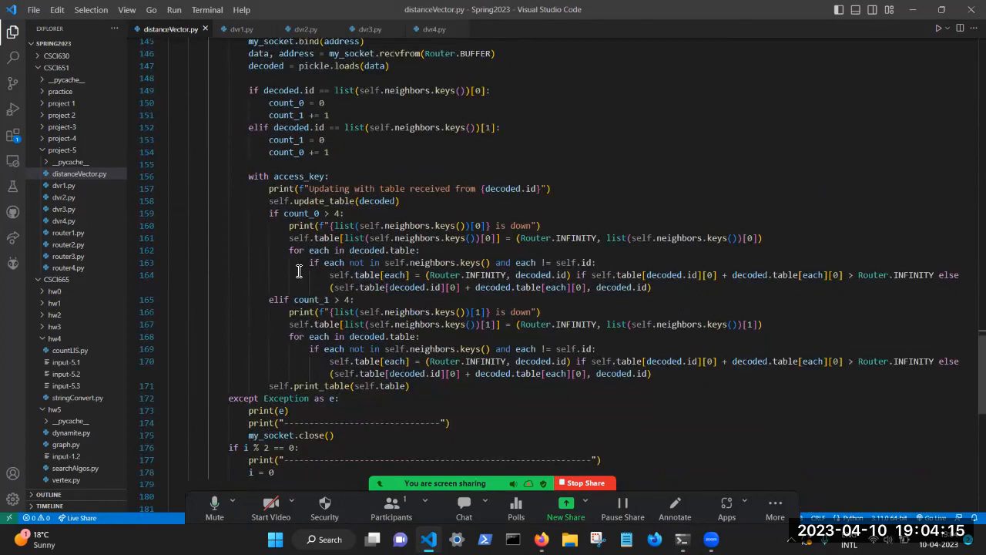
mouse_move(269, 219)
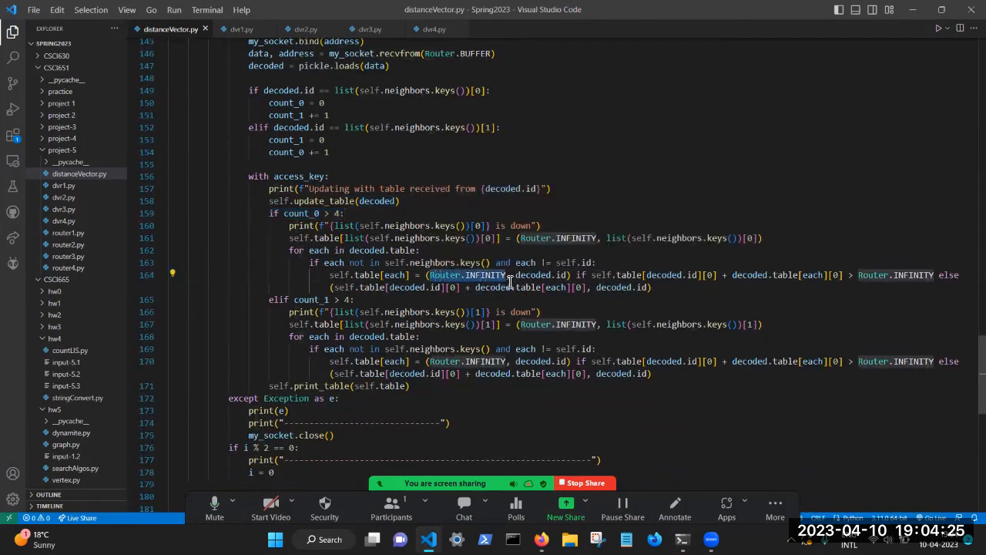
scroll(up, 3)
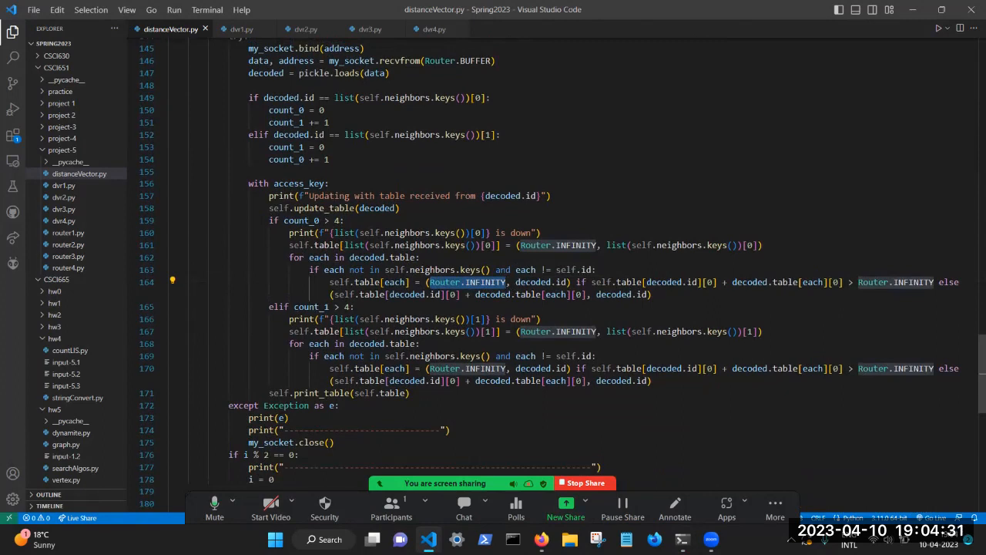
mouse_move(577, 245)
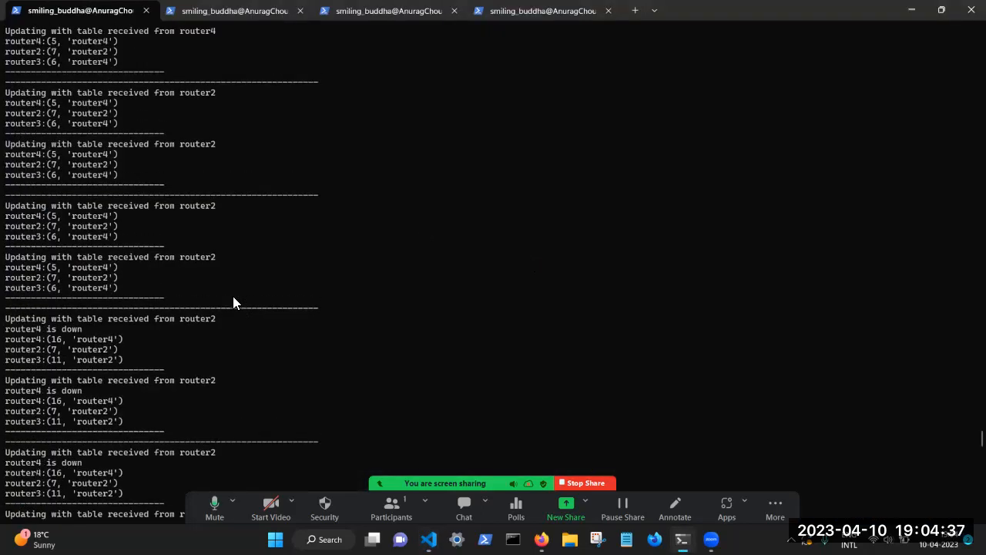
scroll(down, 3)
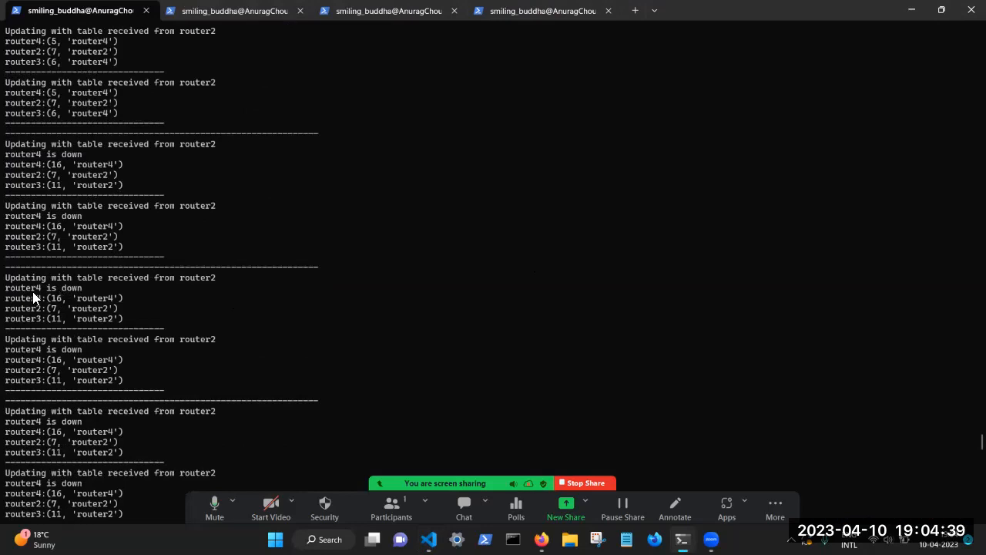
mouse_move(34, 299)
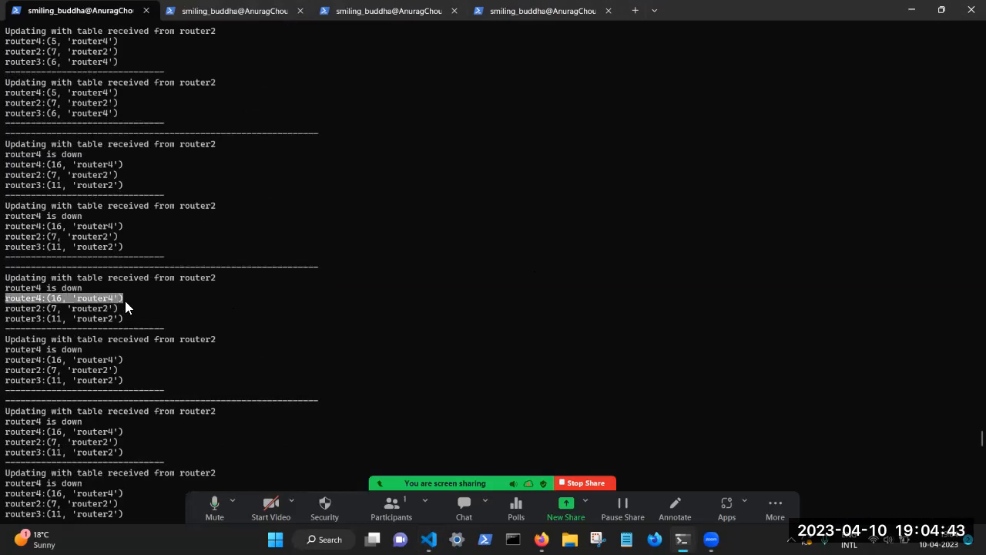
mouse_move(69, 309)
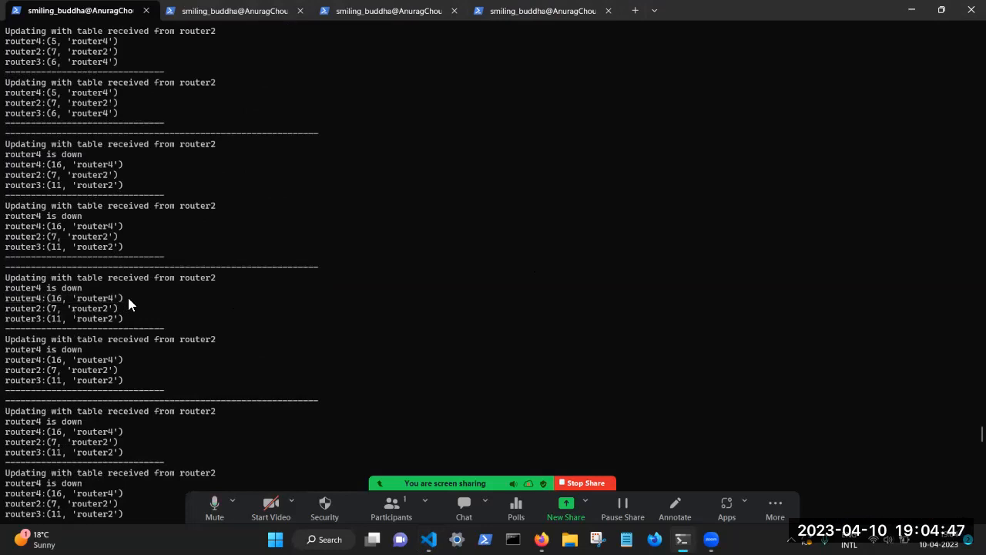
double_click(94, 299)
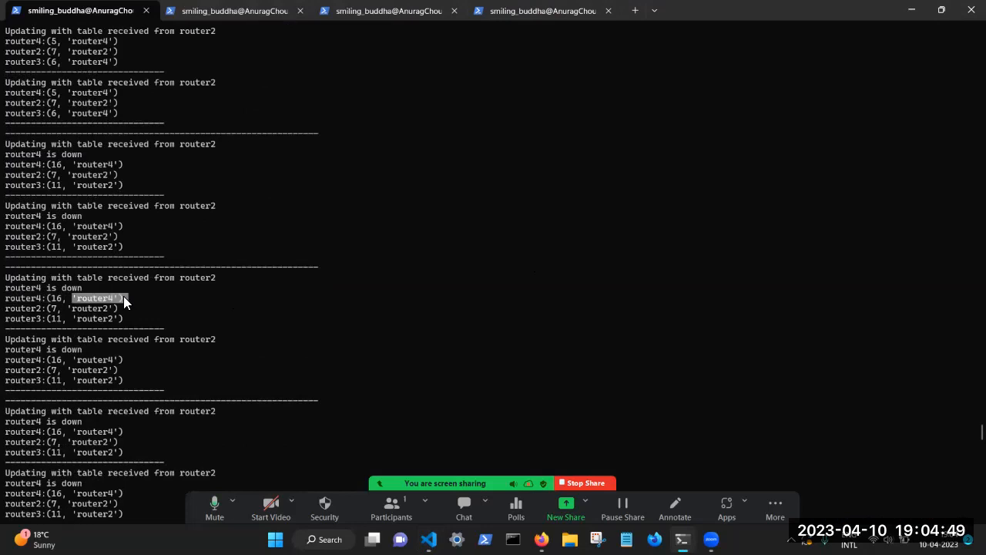
triple_click(61, 299)
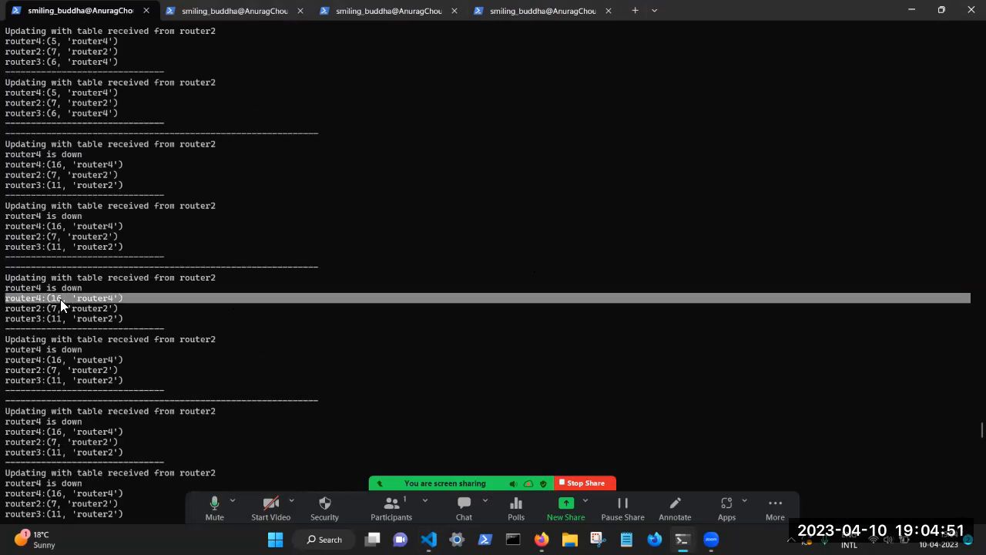
mouse_move(173, 342)
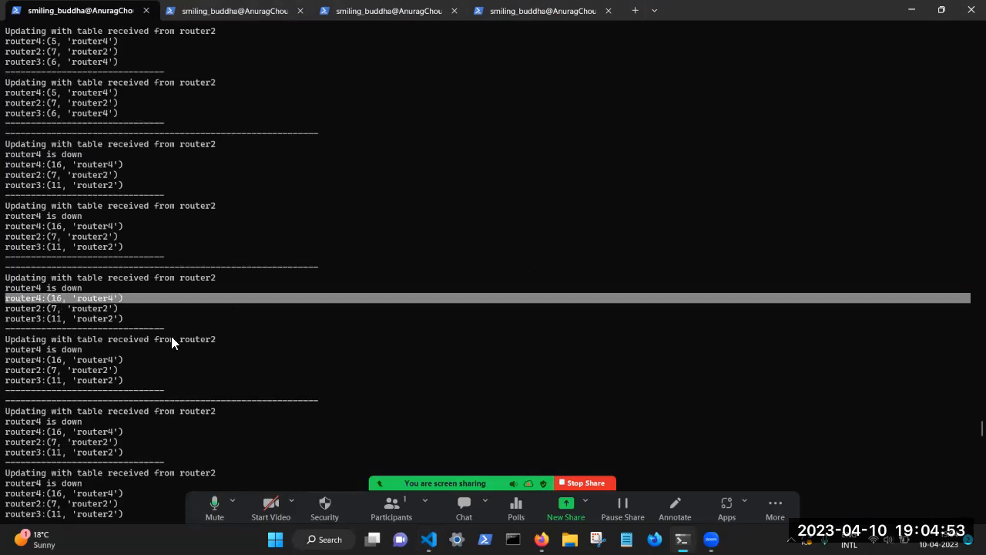
mouse_move(83, 259)
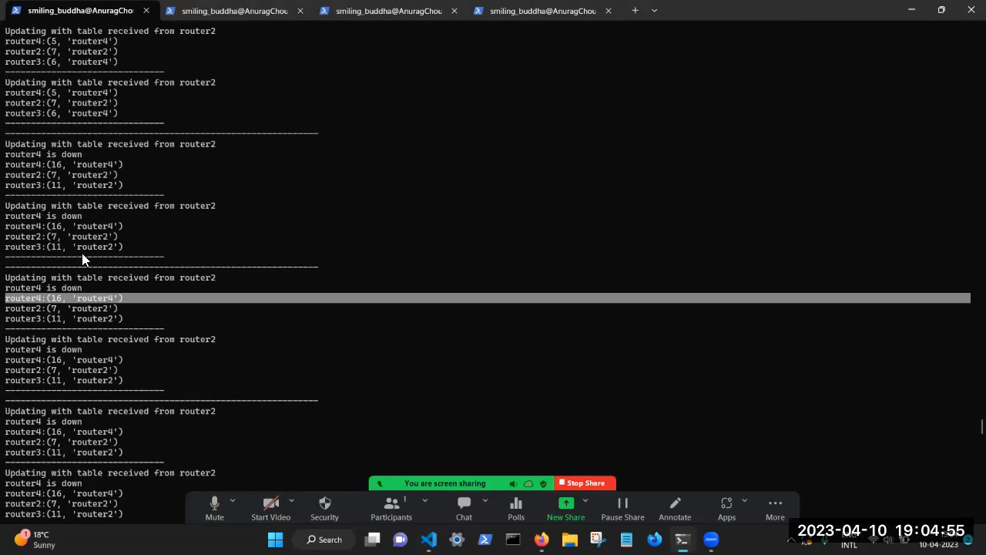
scroll(down, 3)
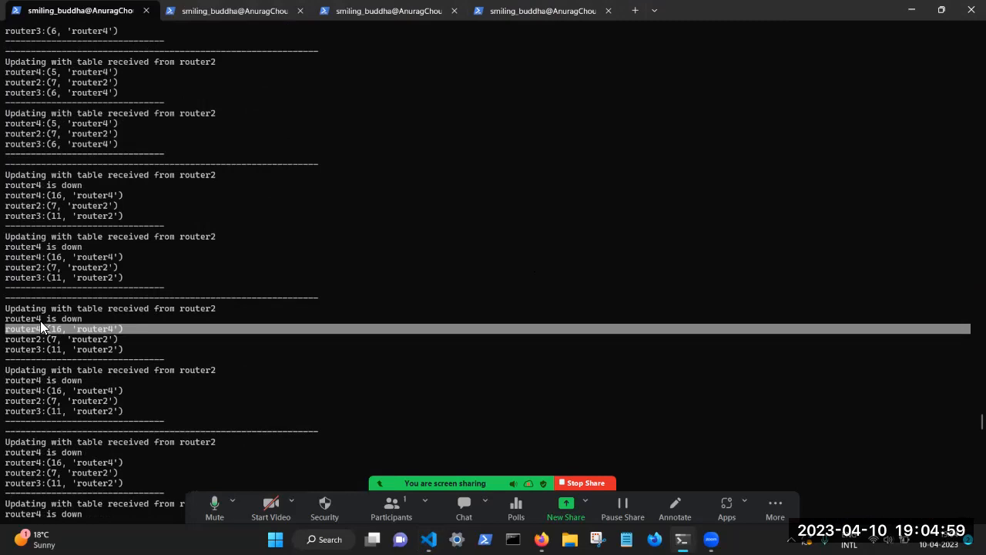
mouse_move(49, 336)
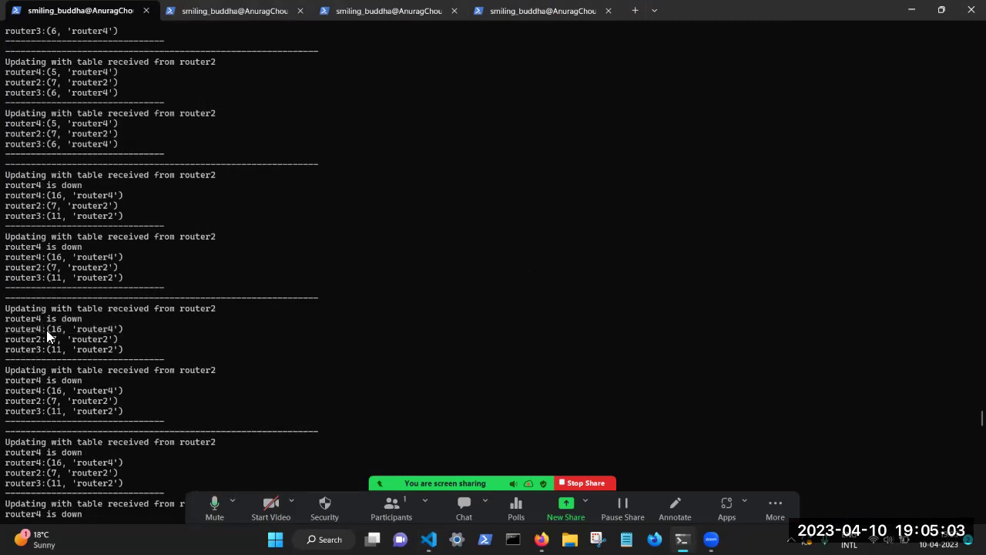
double_click(25, 348)
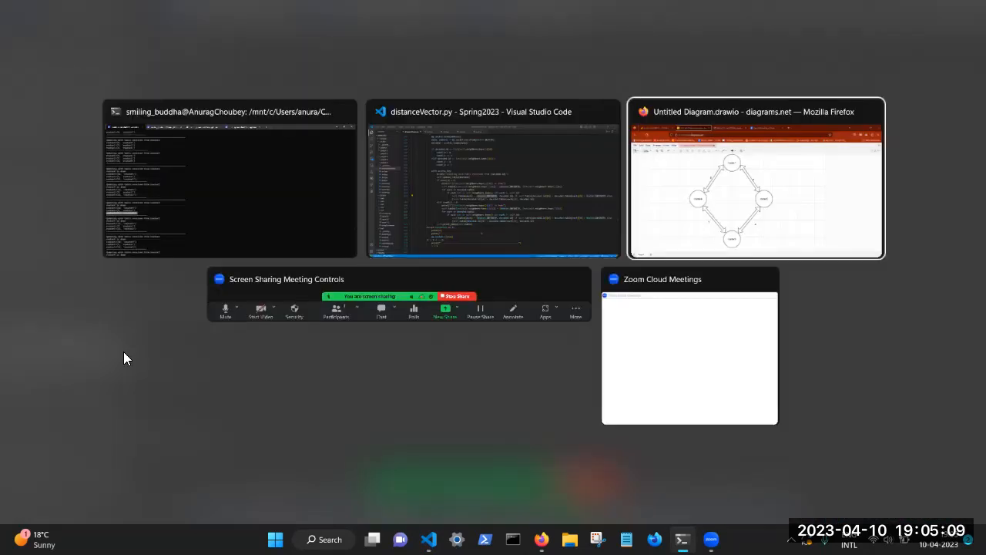
Step: Switch to the Firefox diagrams.net router ring and select the router4 node
click(755, 178)
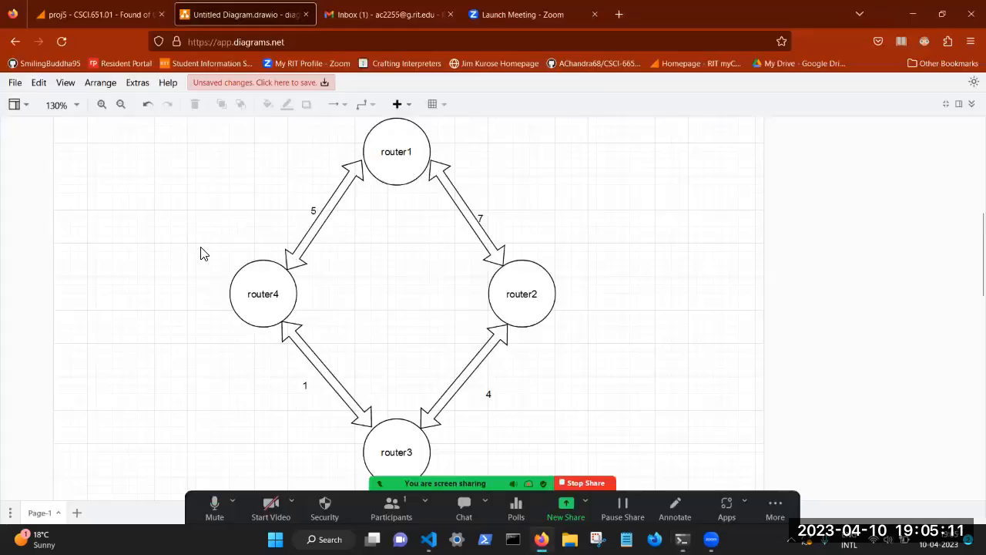
click(262, 292)
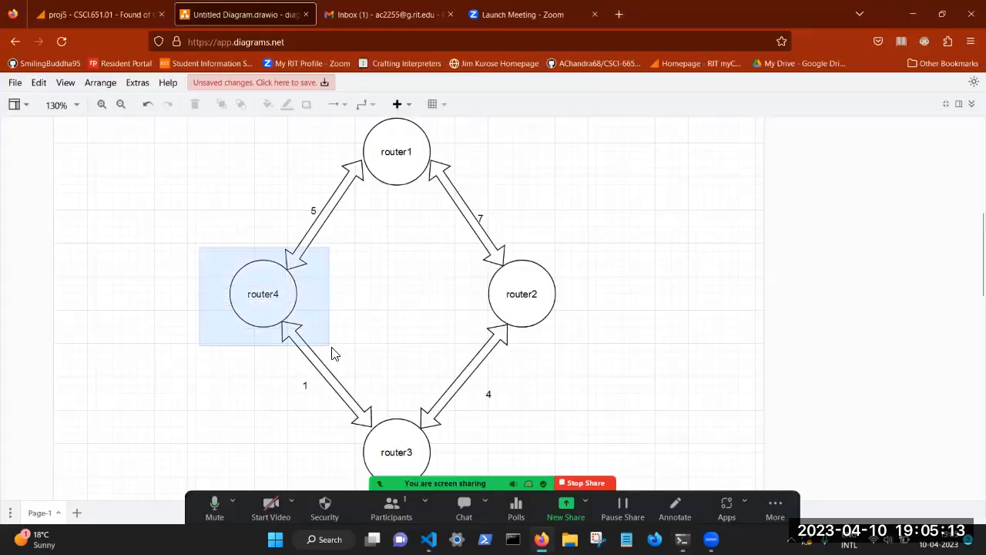
click(262, 293)
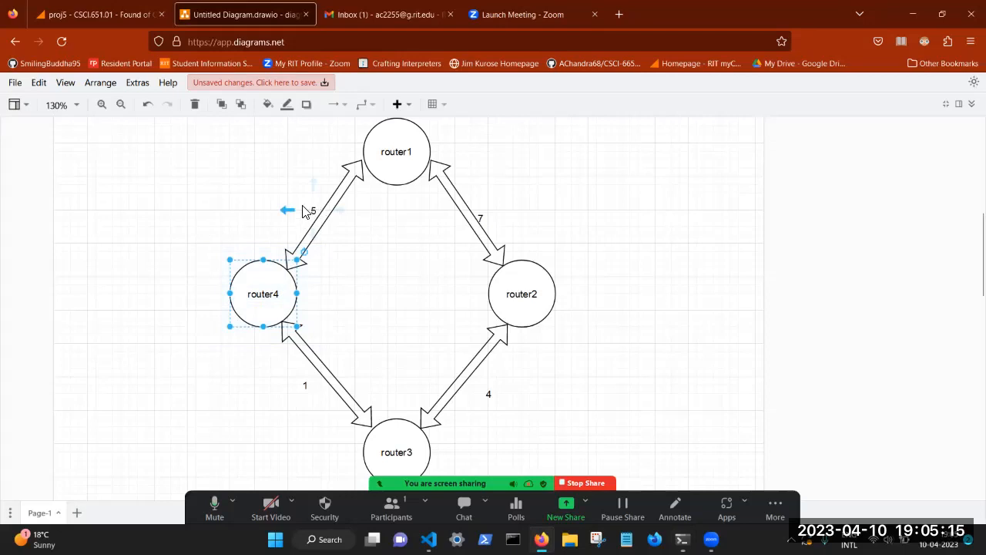
mouse_move(317, 214)
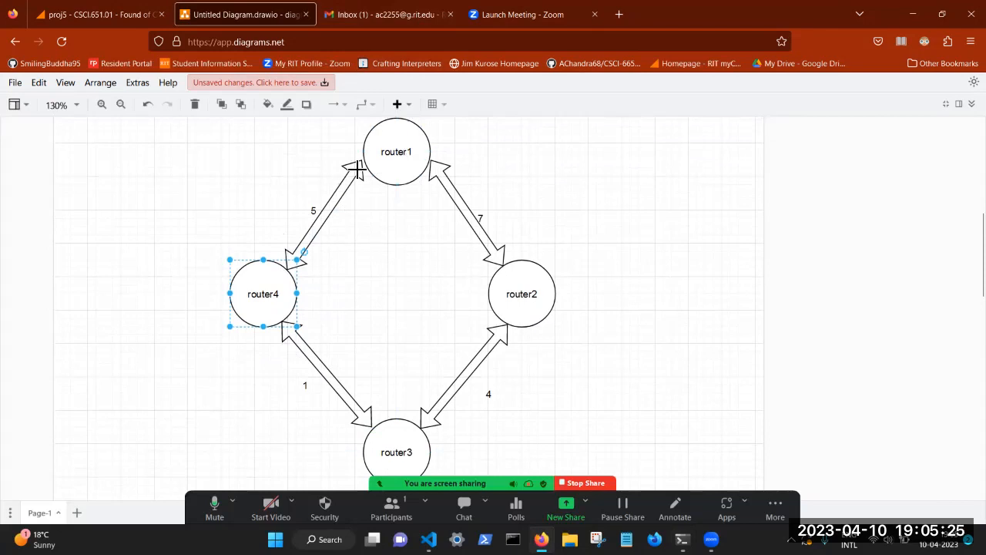
mouse_move(472, 254)
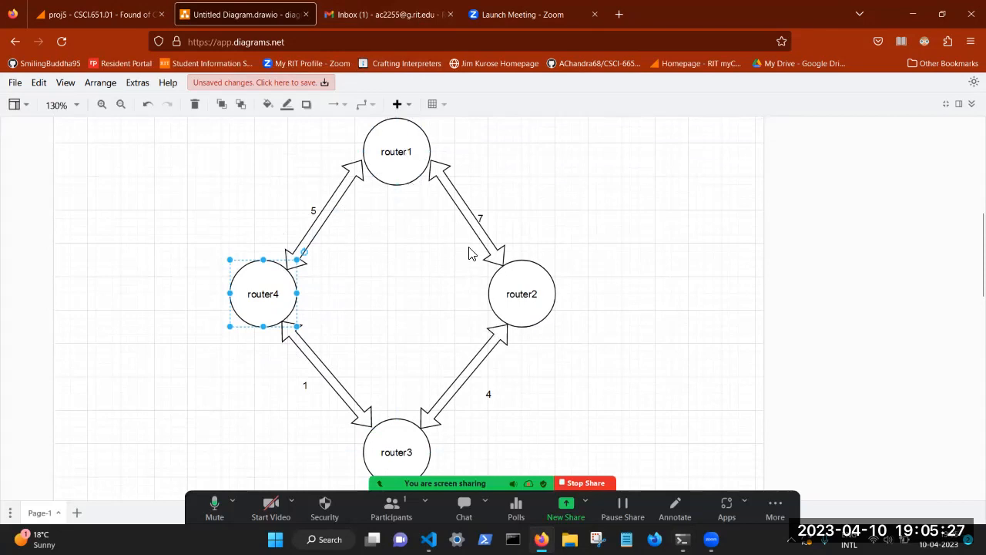
Step: Select the router2 node, clear the selection, and pick router2 again
click(520, 293)
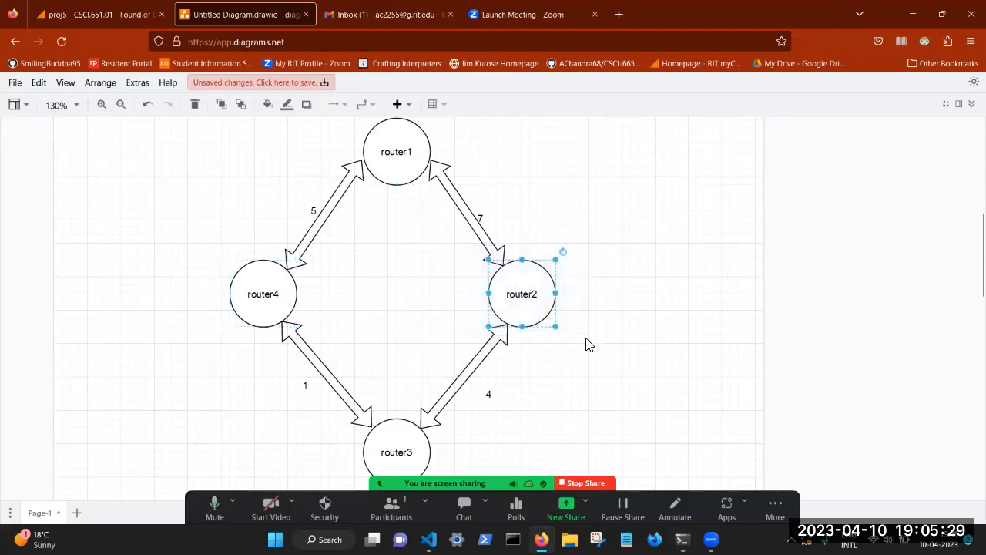
mouse_move(514, 206)
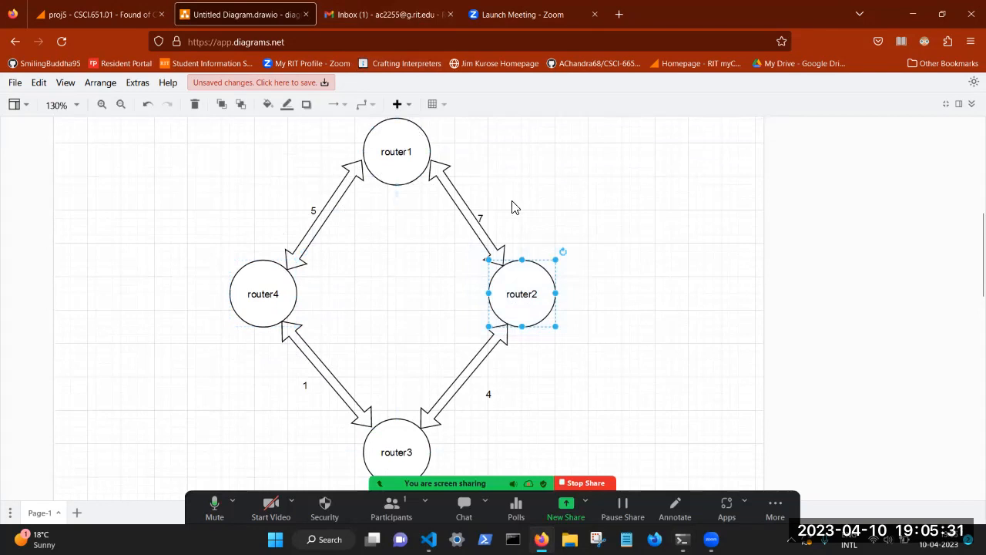
mouse_move(409, 152)
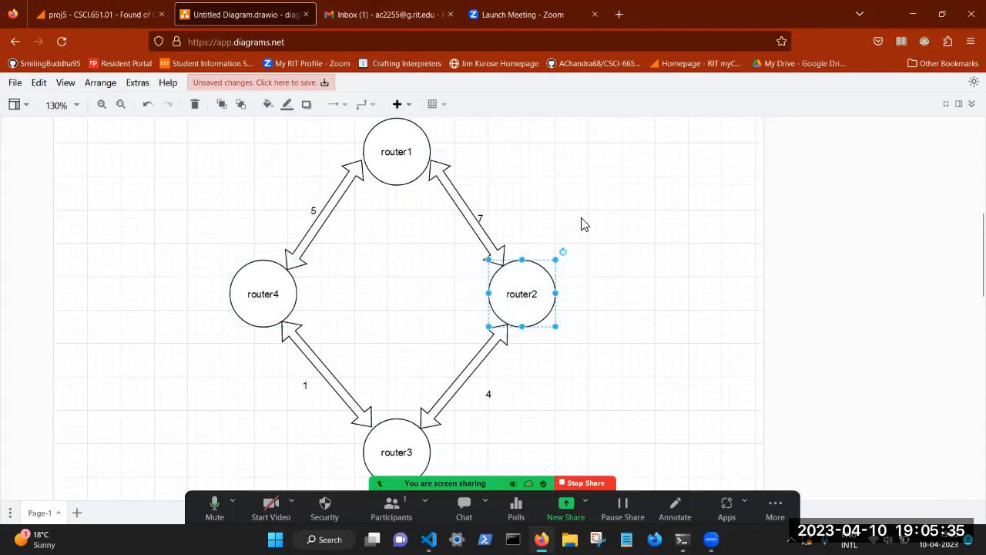
click(475, 196)
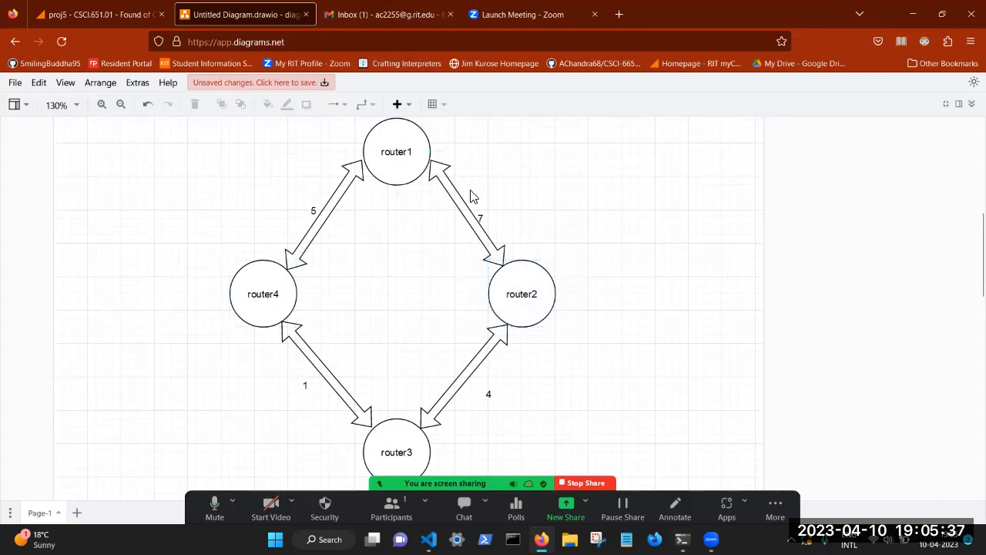
click(521, 293)
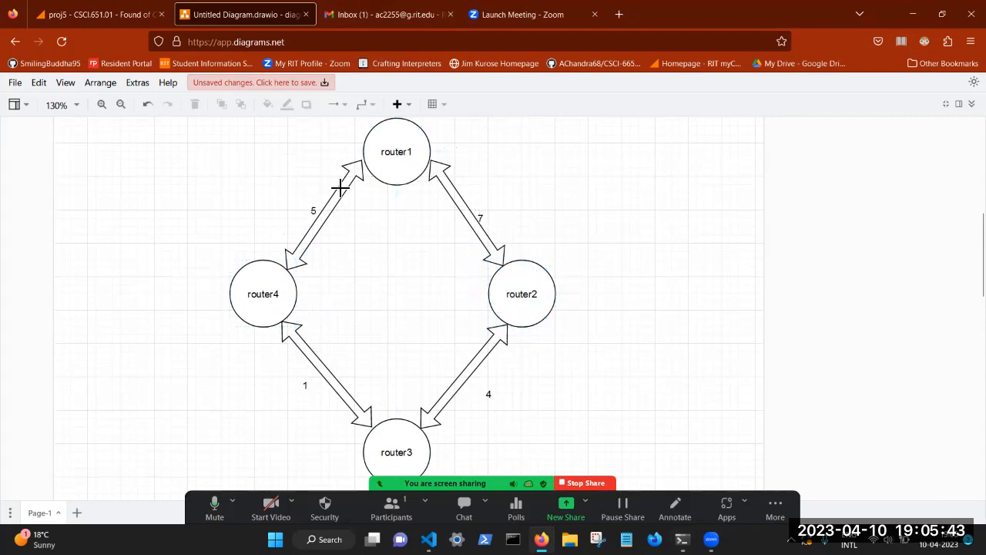
mouse_move(491, 230)
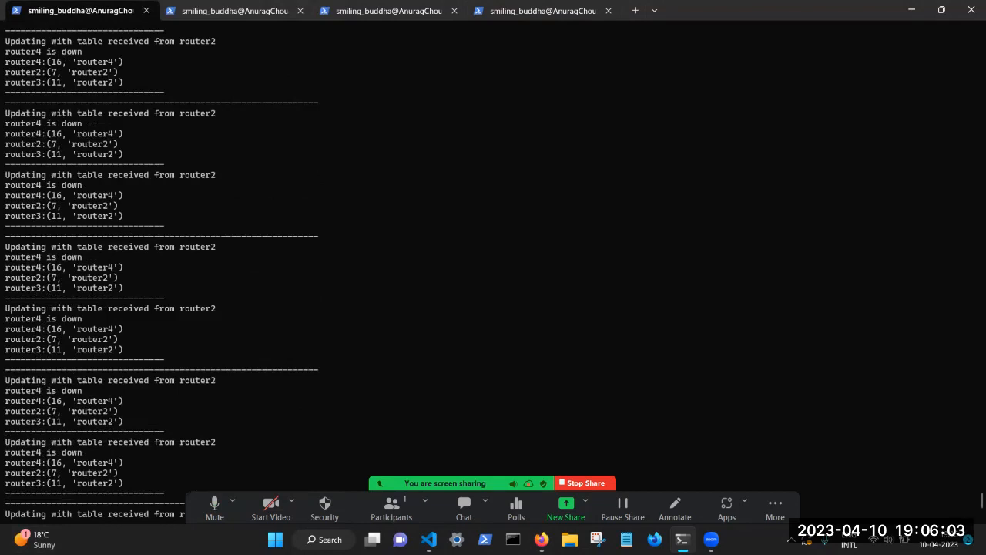
Step: Scroll the router outputs showing router4 at cost 16 and router4's interrupted session
scroll(down, 3)
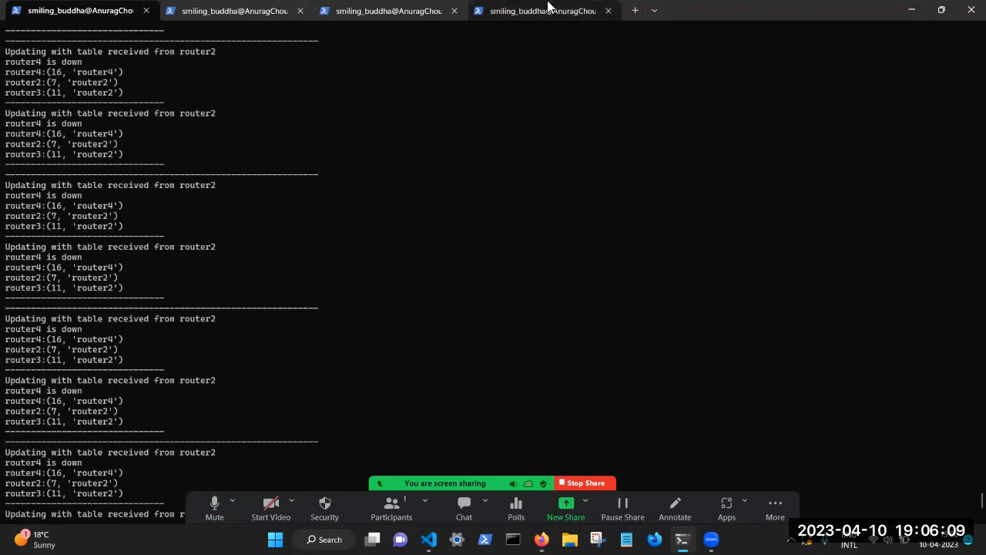
scroll(down, 3)
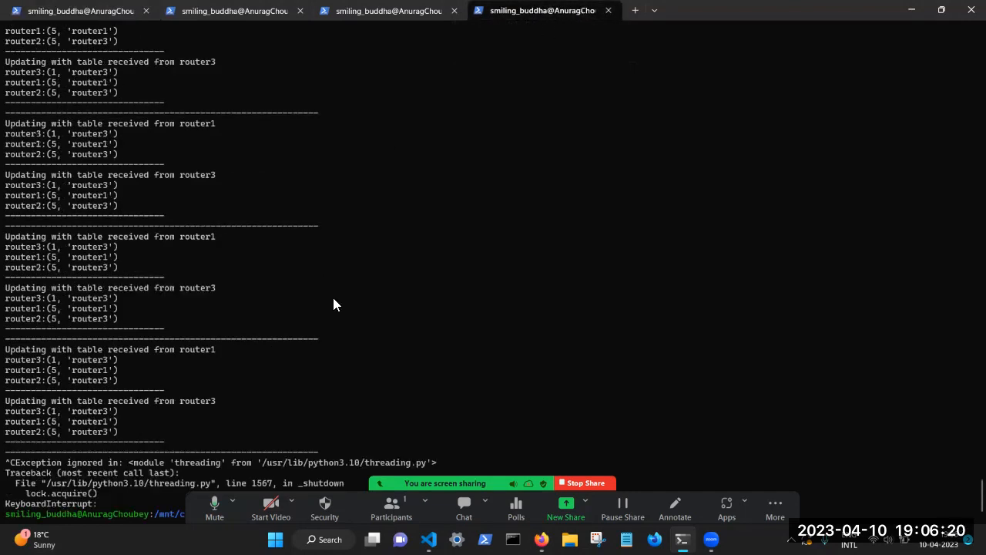
mouse_move(364, 353)
text(python3 dvr4.py)
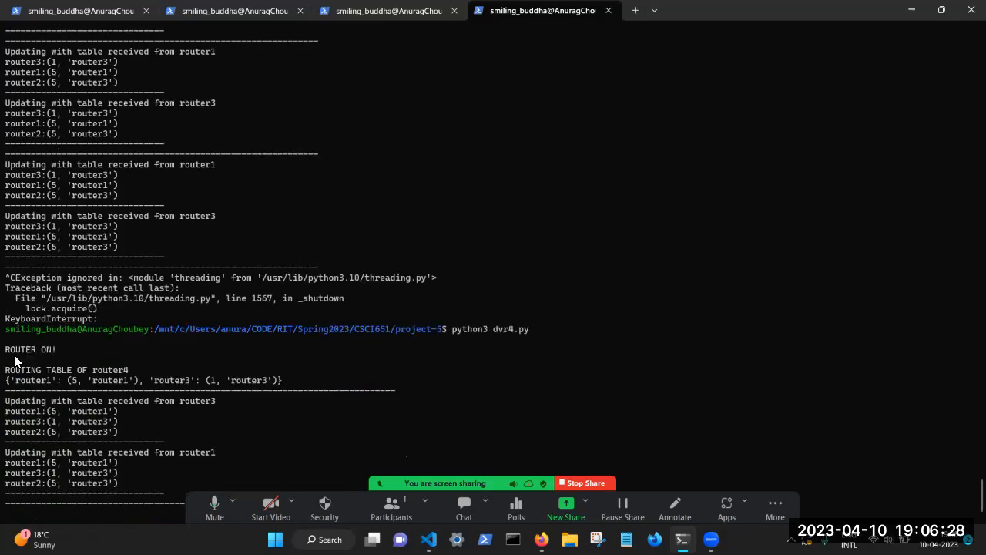
Step: Scroll the router tabs to see router4 relaunched and router2 reaching router4 at cost 5
scroll(up, 3)
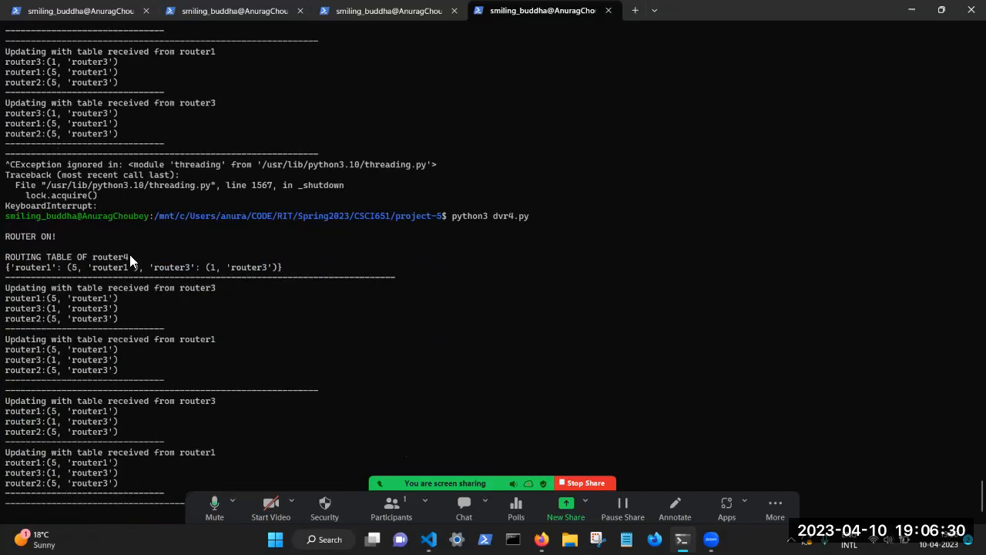
scroll(up, 3)
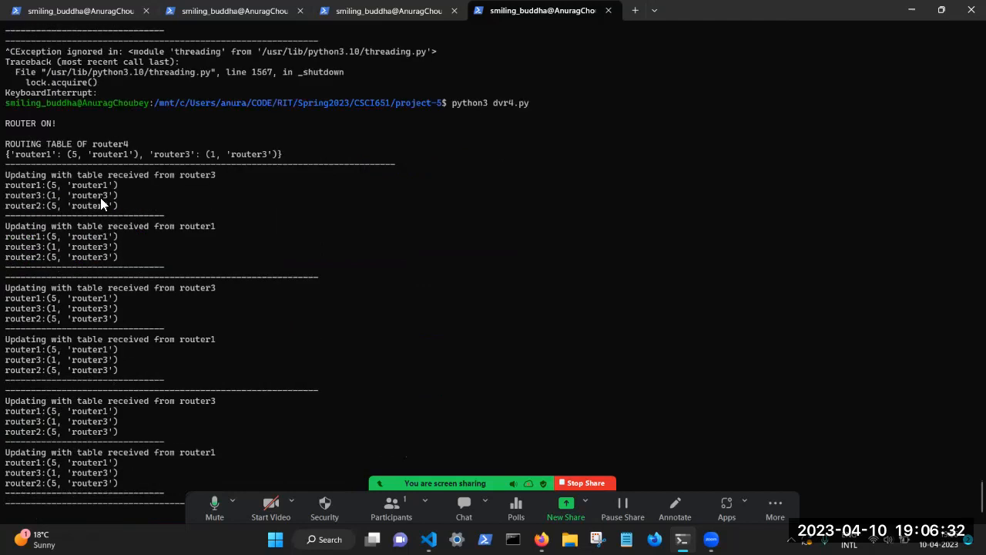
mouse_move(80, 10)
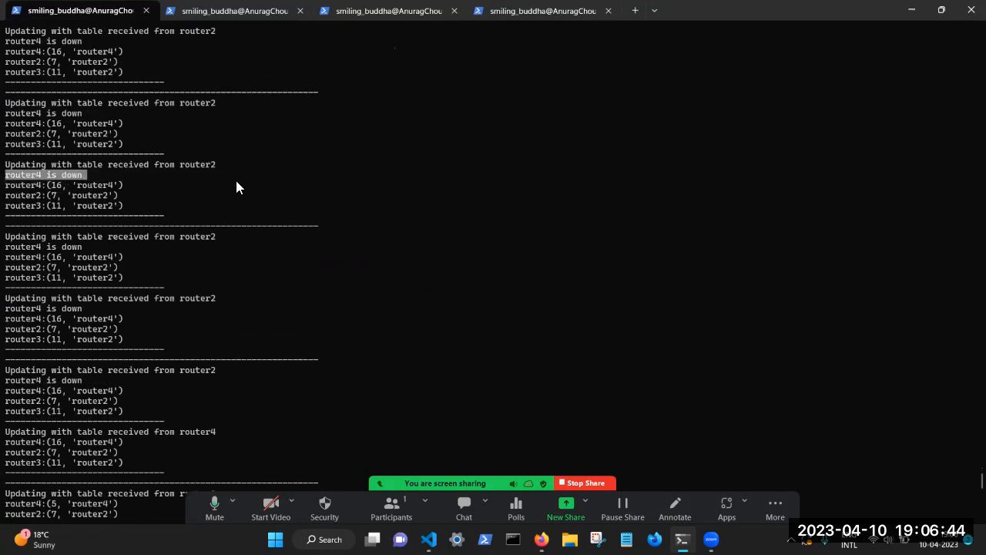
scroll(down, 3)
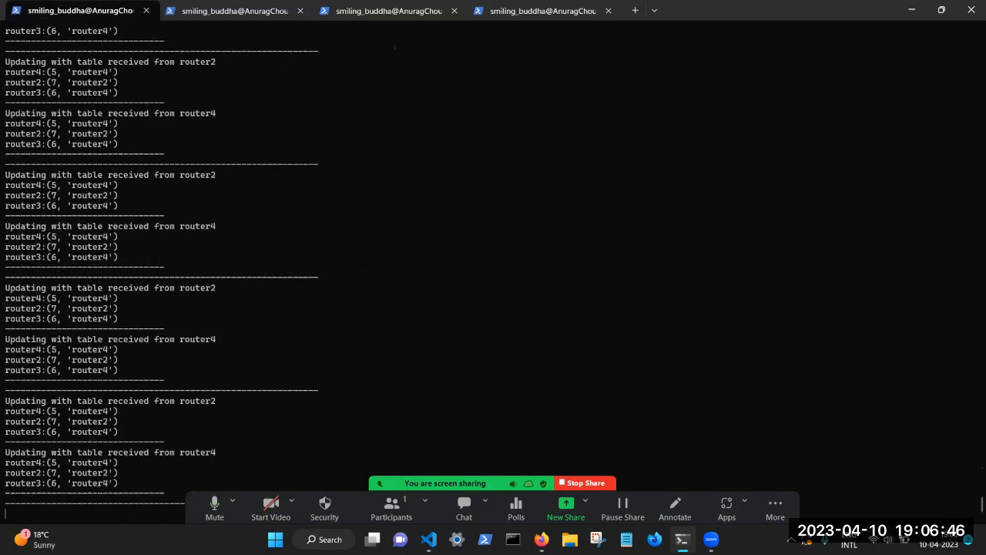
scroll(down, 3)
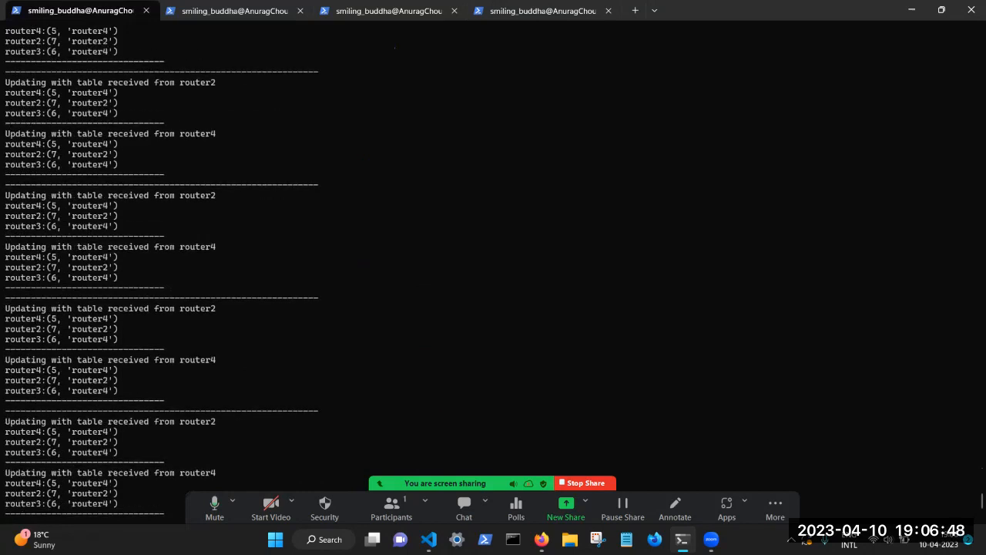
scroll(up, 3)
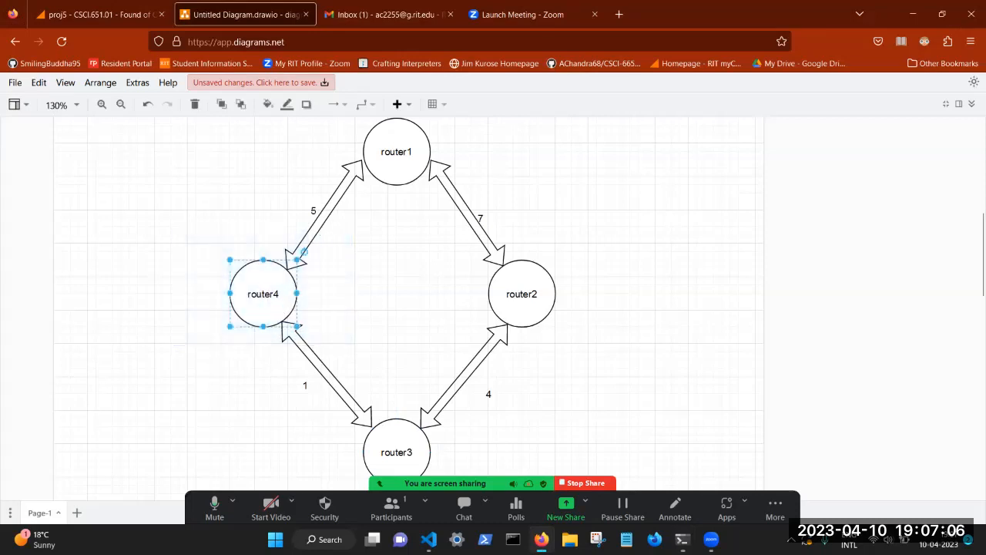
mouse_move(370, 163)
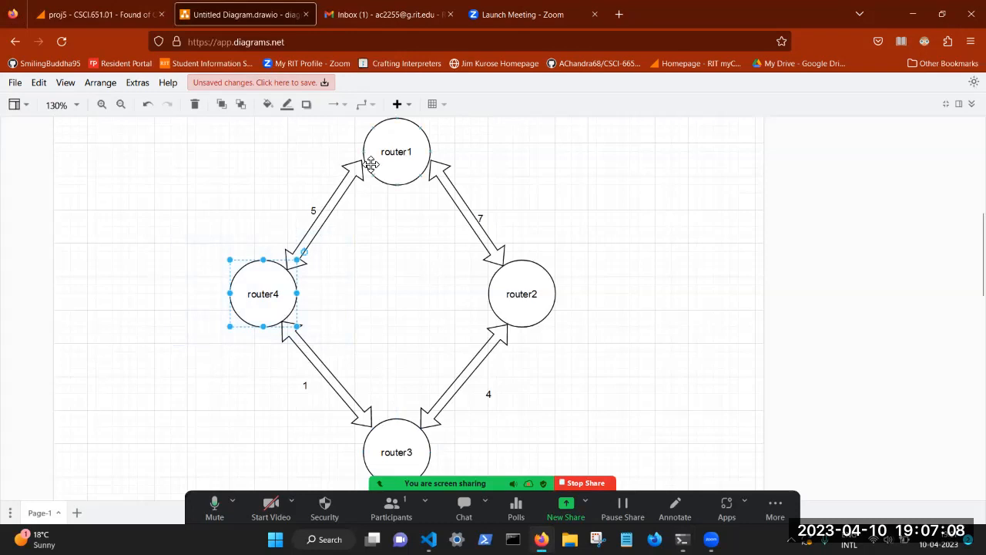
mouse_move(373, 235)
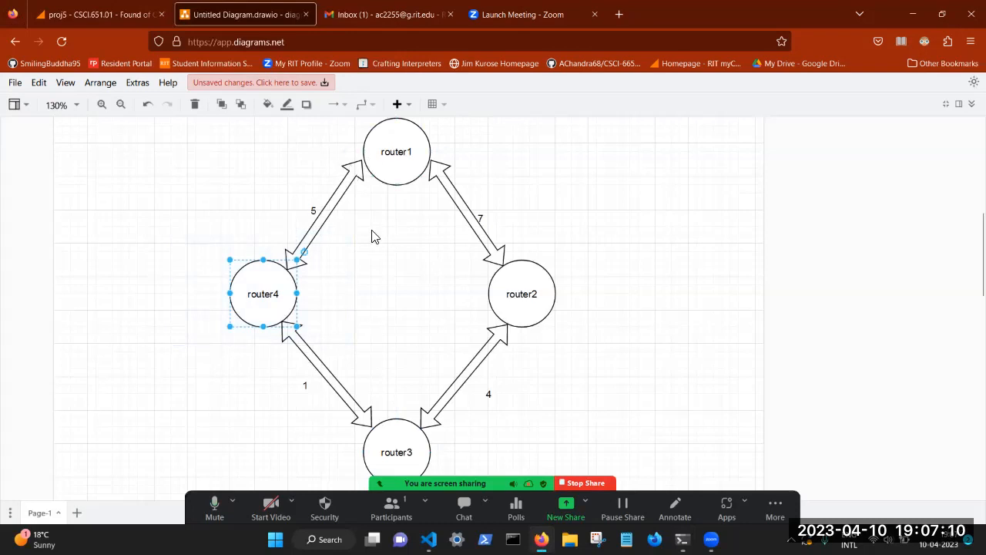
mouse_move(450, 228)
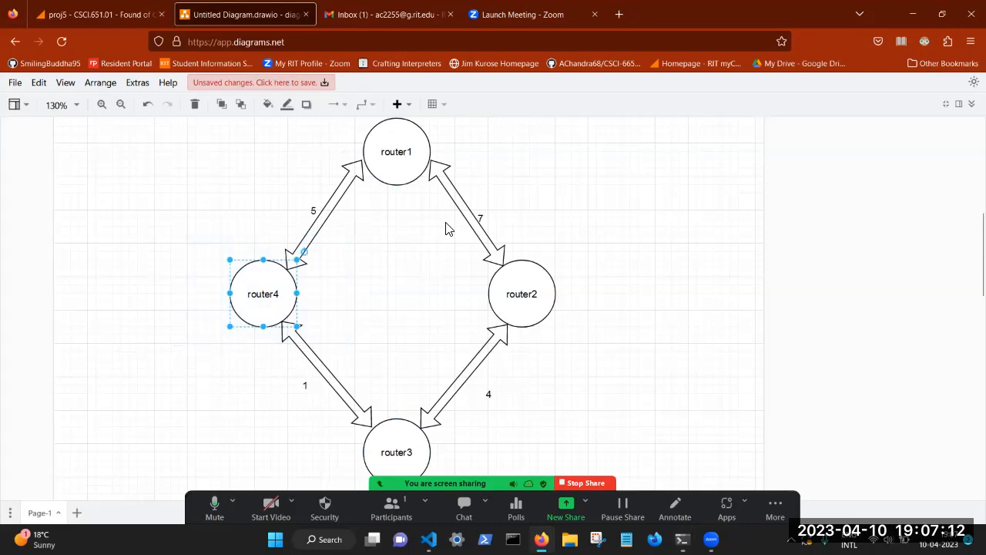
mouse_move(499, 196)
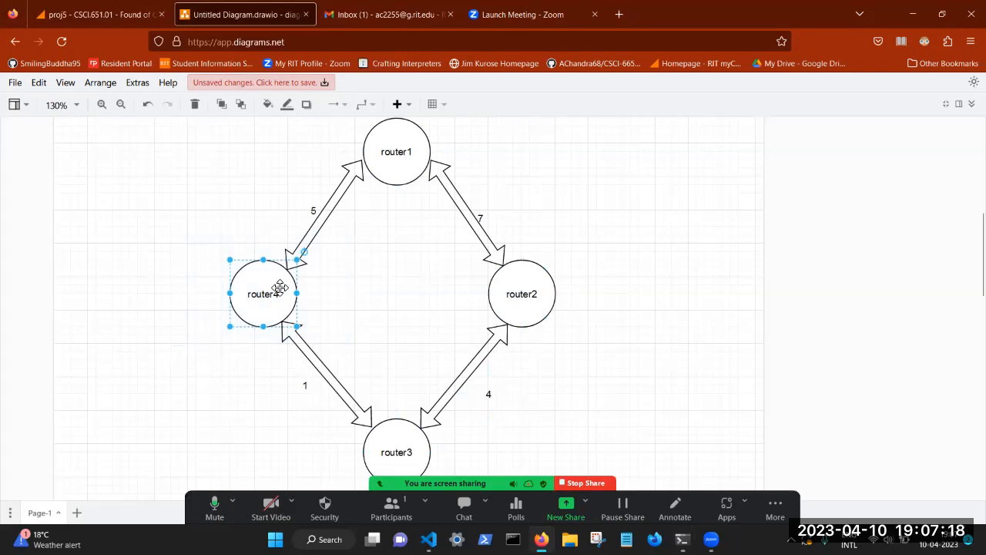
mouse_move(308, 223)
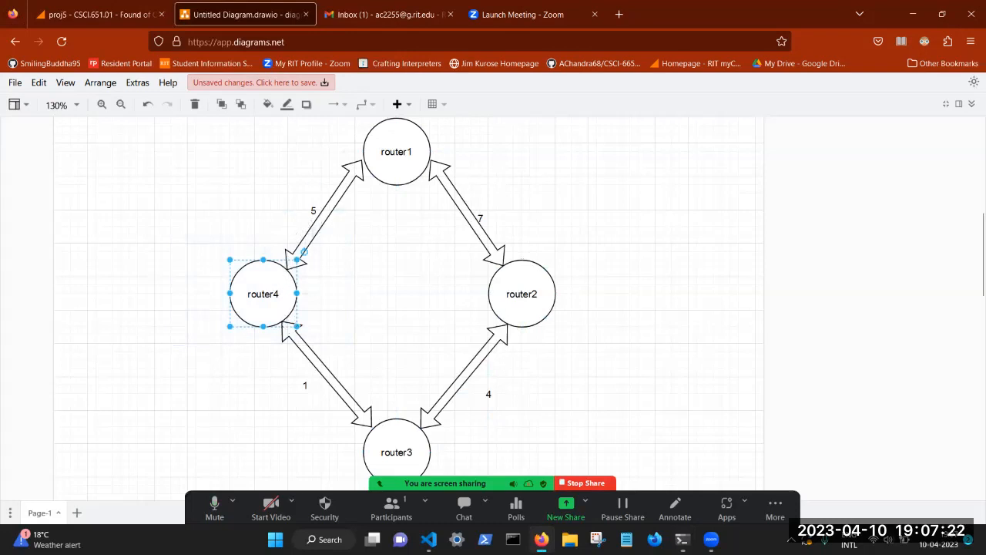
mouse_move(280, 291)
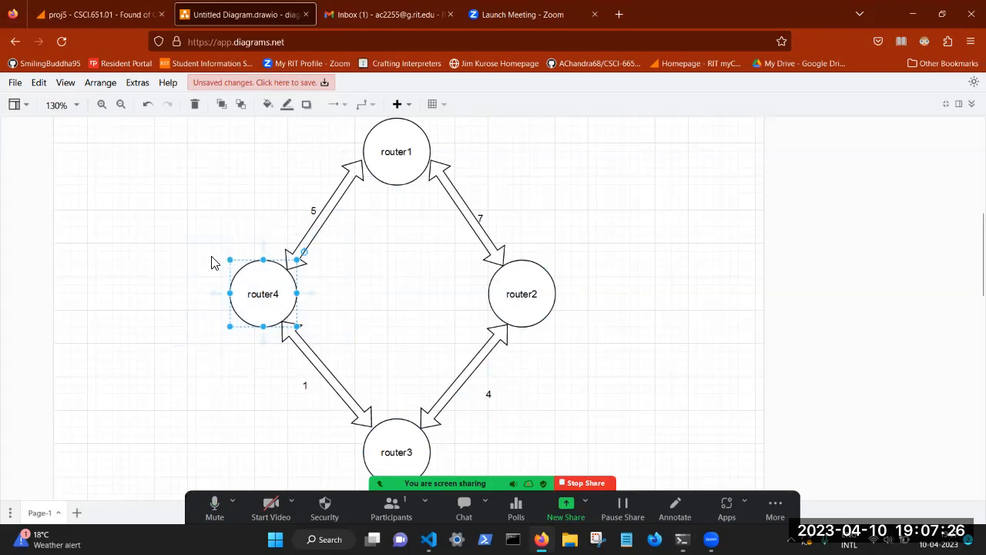
Step: Clear the selection on the diagrams.net router ring after revisiting router4's links
click(218, 248)
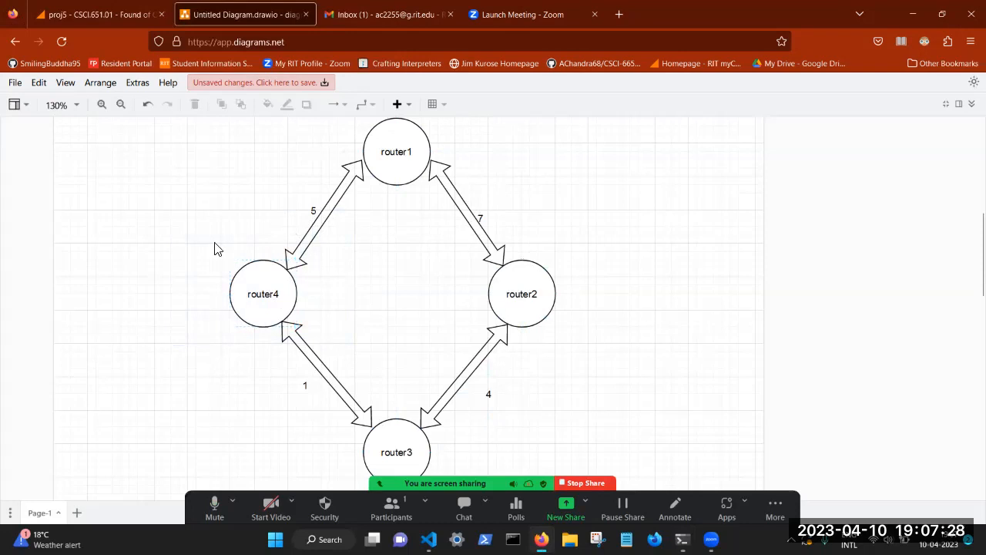